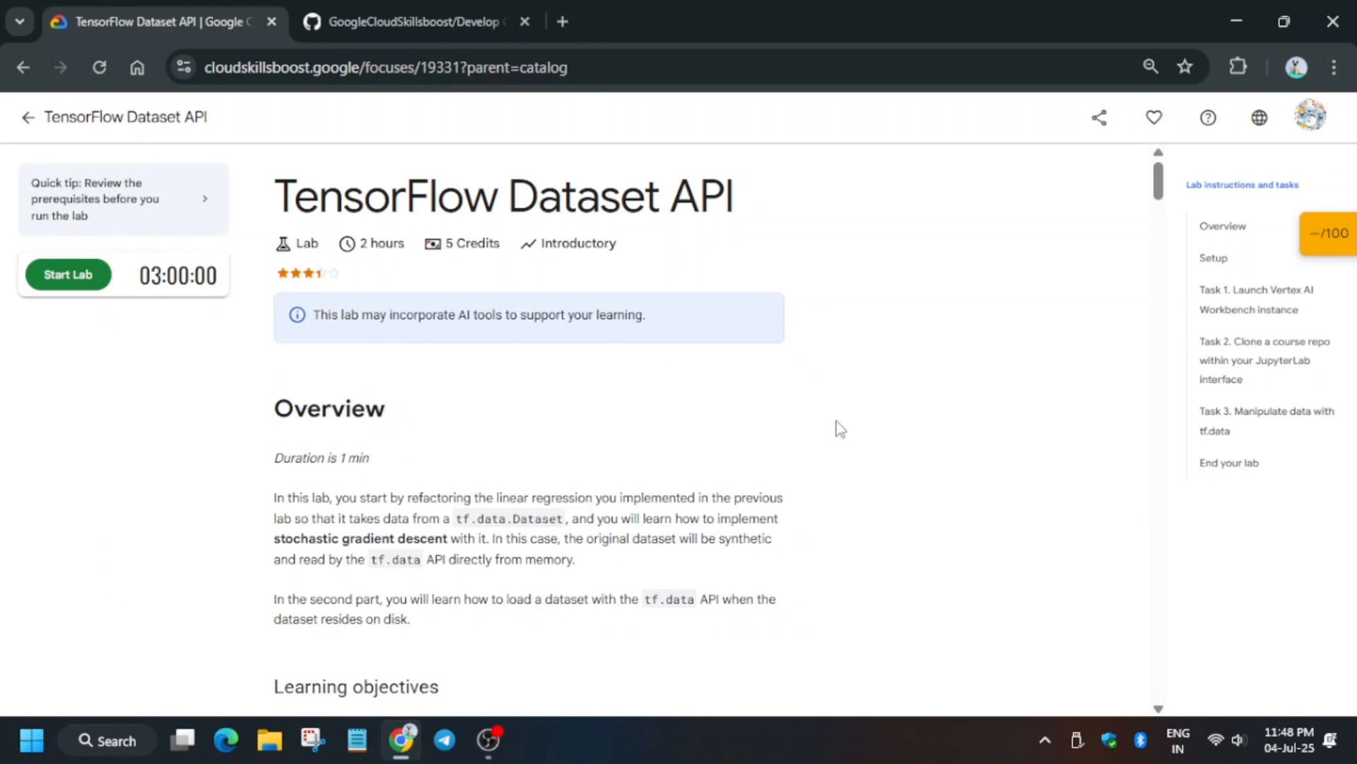
pyautogui.moveTo(195, 240)
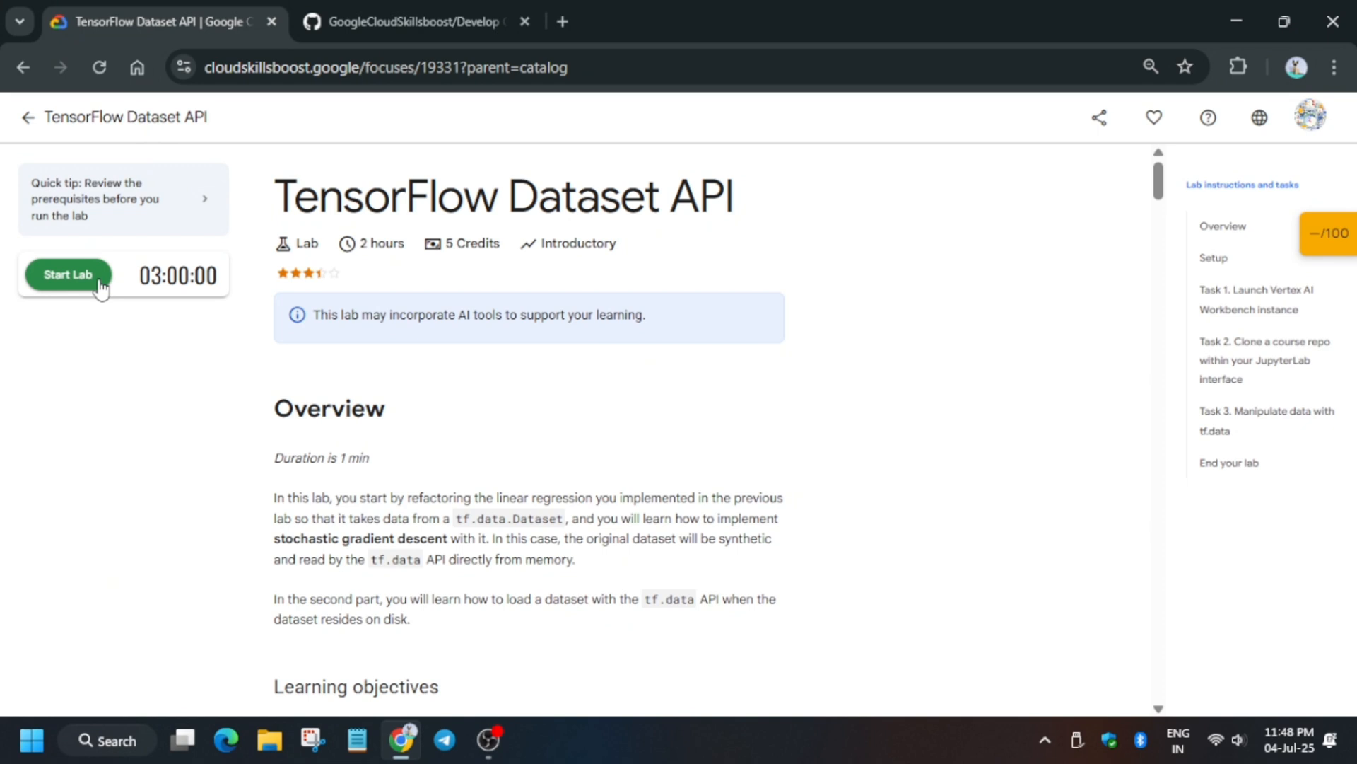
# Step: Start the TensorFlow Dataset API lab so the timer runs and credentials appear
pyautogui.click(68, 274)
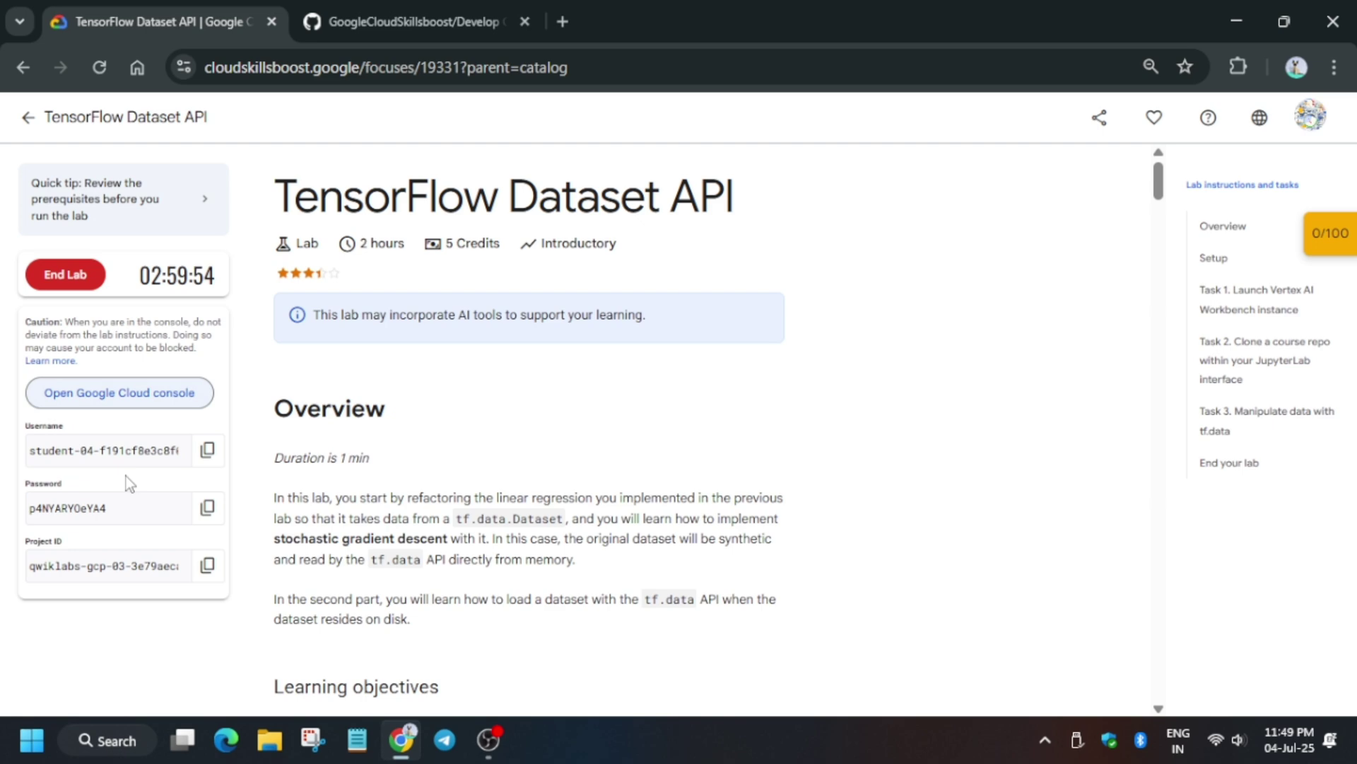
# Step: Sign in to the Cloud Console with the lab account and accept the new account terms
pyautogui.click(119, 393)
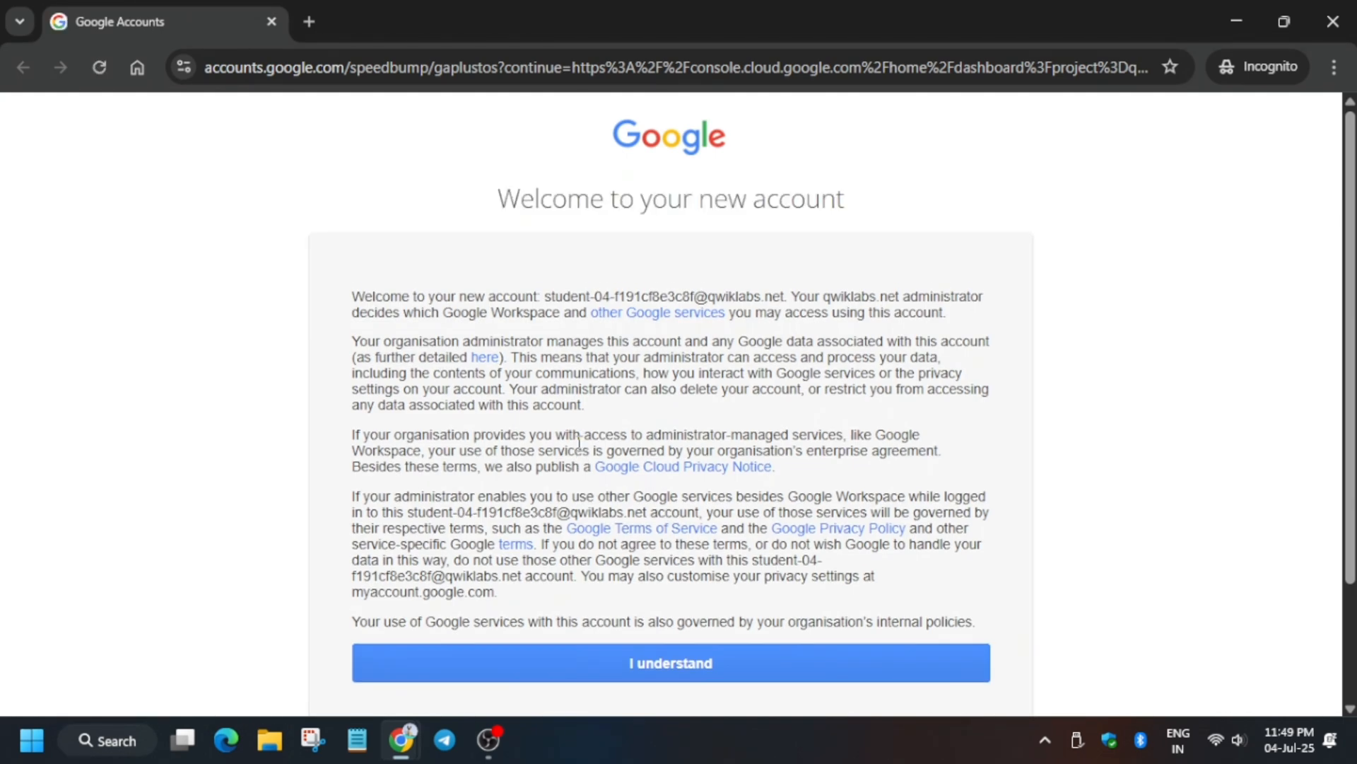
pyautogui.click(670, 664)
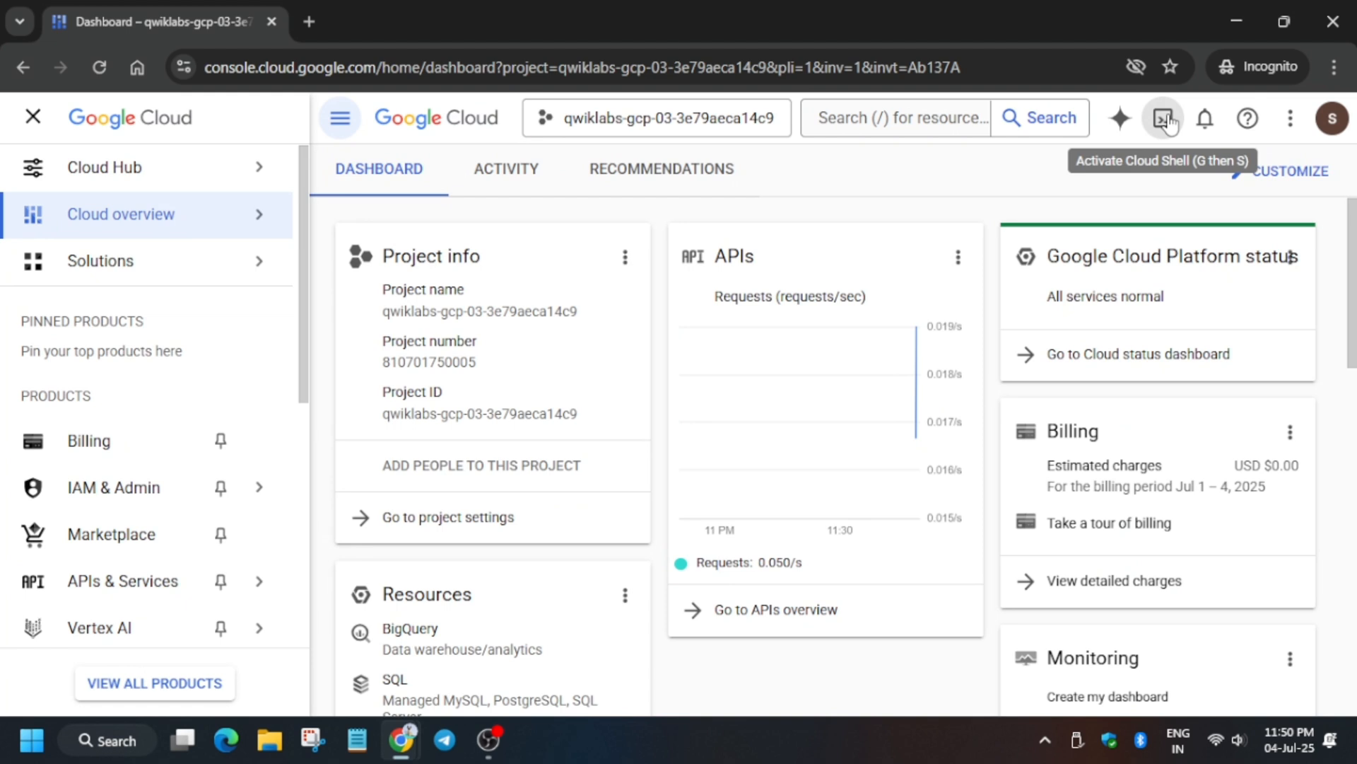
pyautogui.moveTo(95, 585)
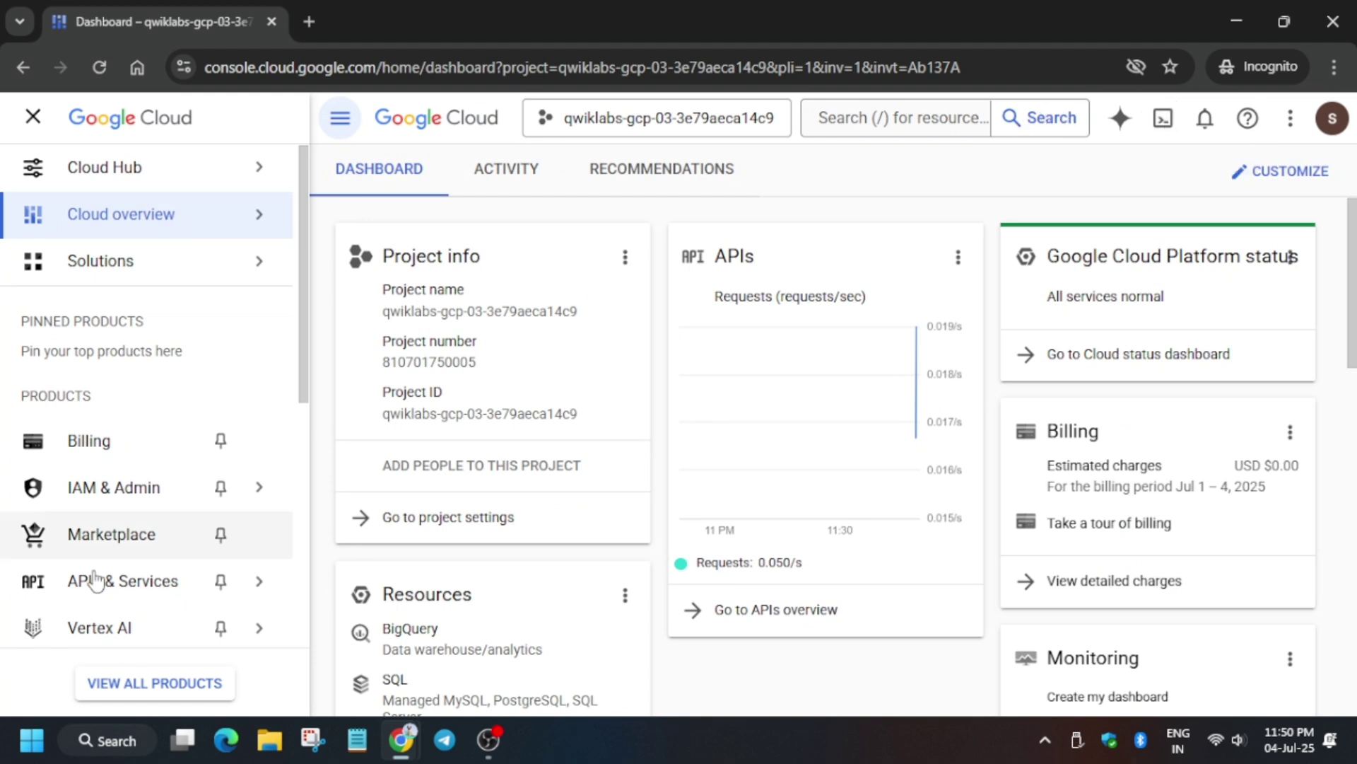
# Step: Enable the Notebooks API on the Vertex AI Workbench page, leaving the tutorial and dismissing the confirmation
pyautogui.click(99, 628)
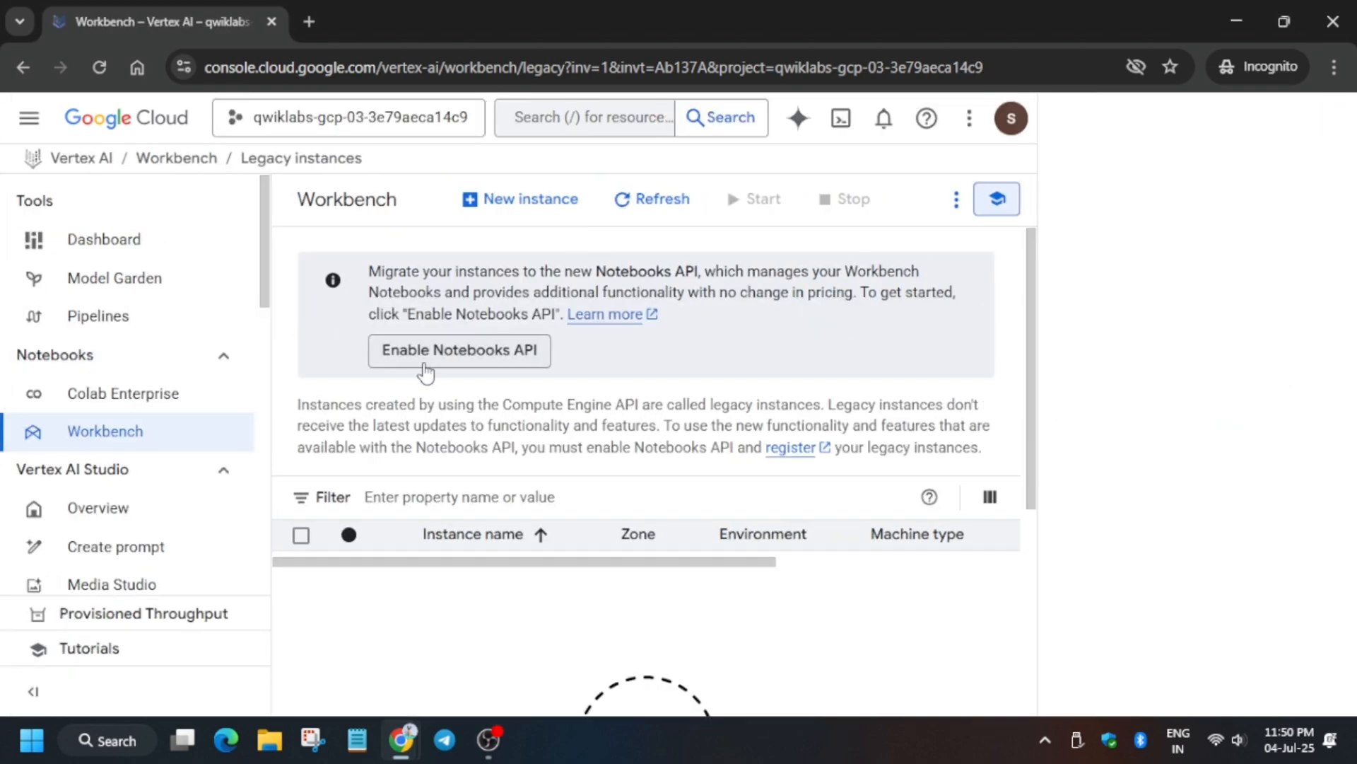
pyautogui.click(458, 350)
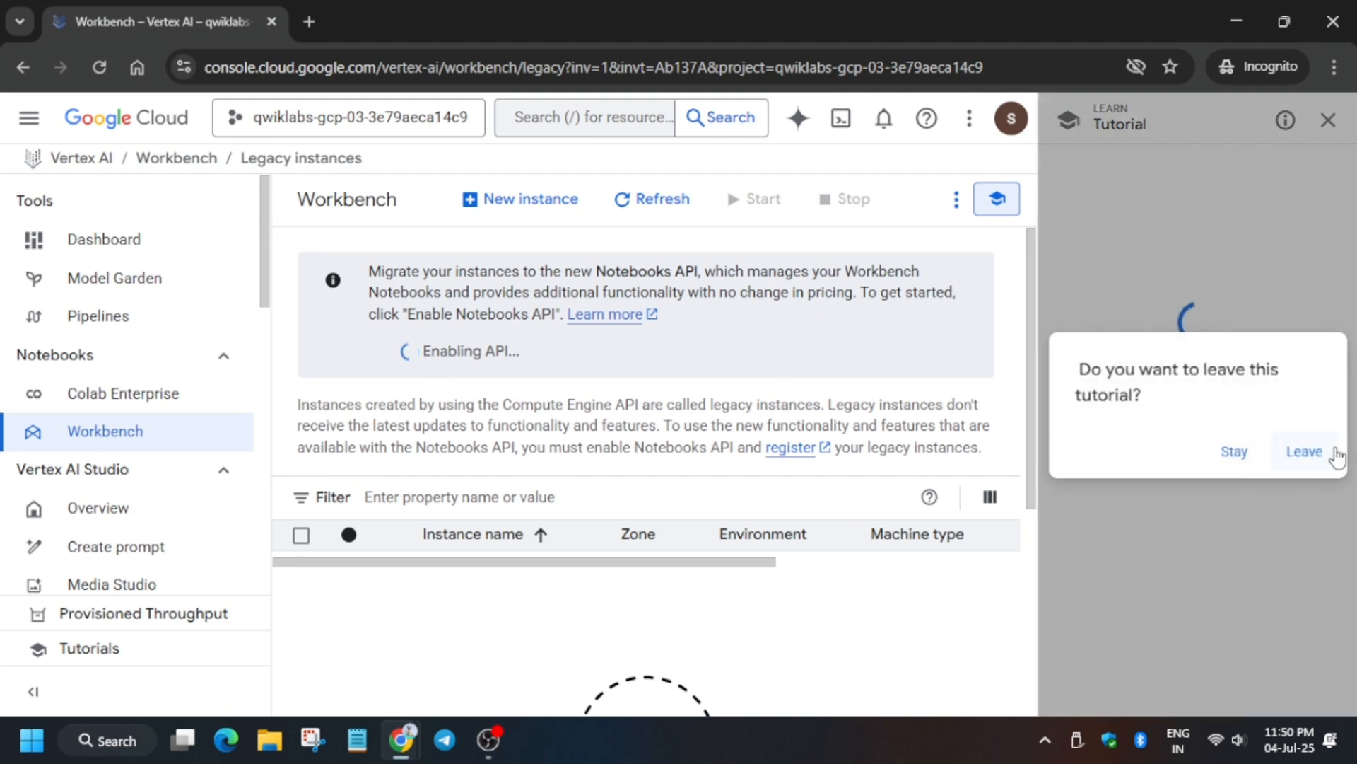
pyautogui.click(1304, 451)
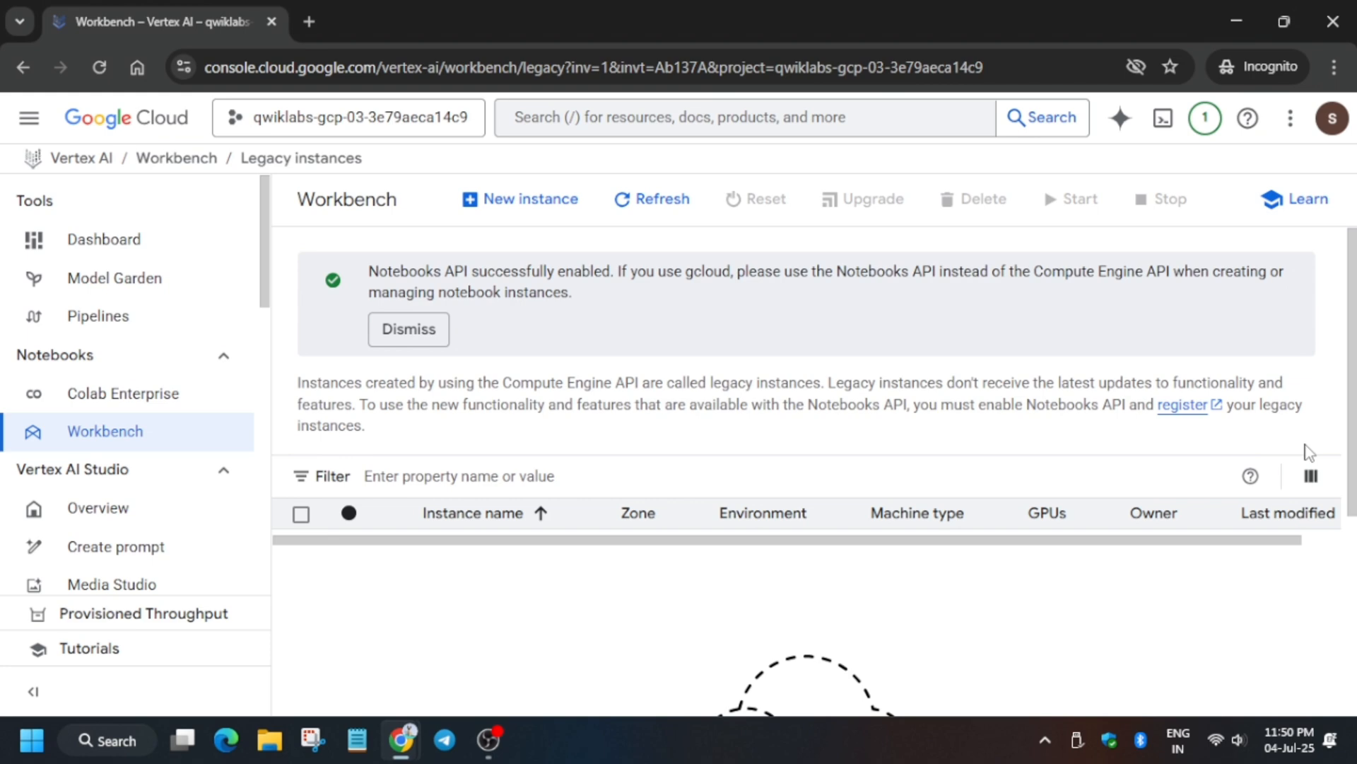
pyautogui.click(407, 329)
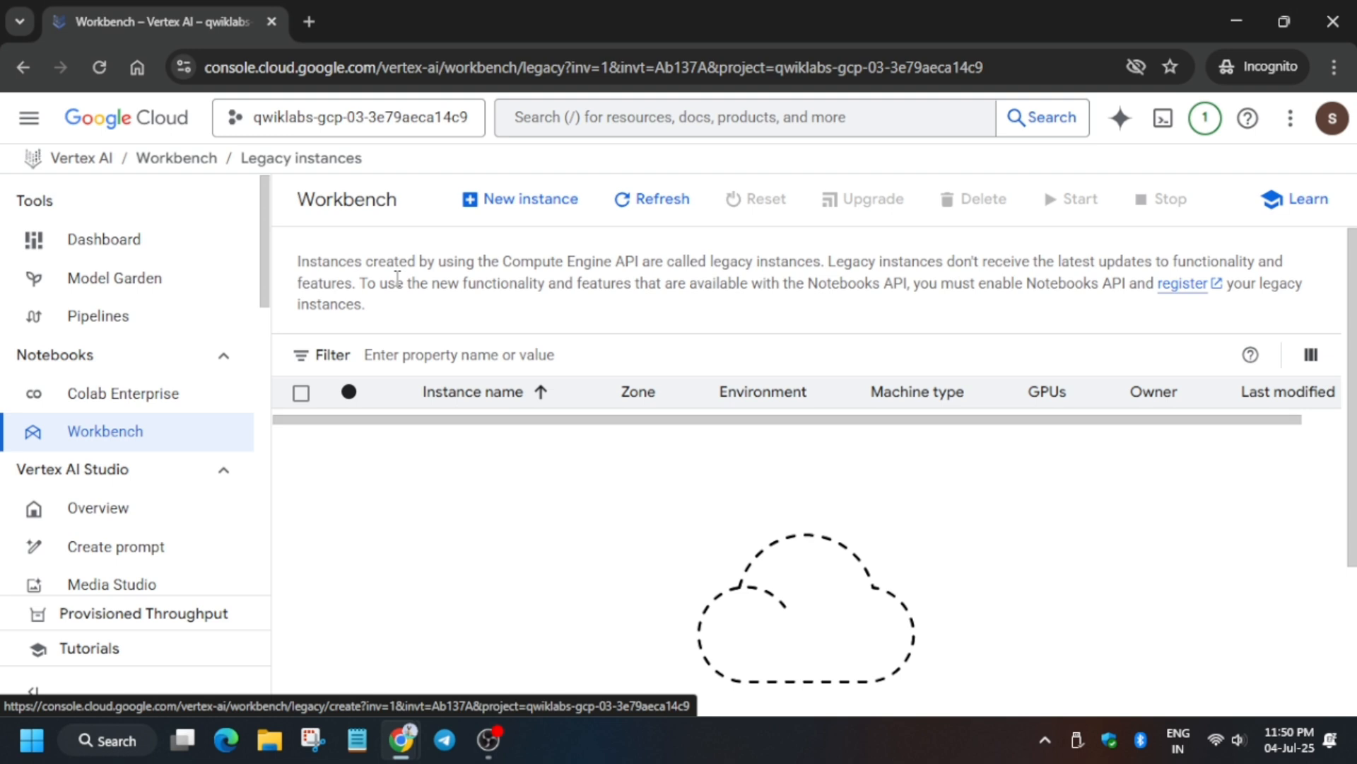
pyautogui.moveTo(324, 326)
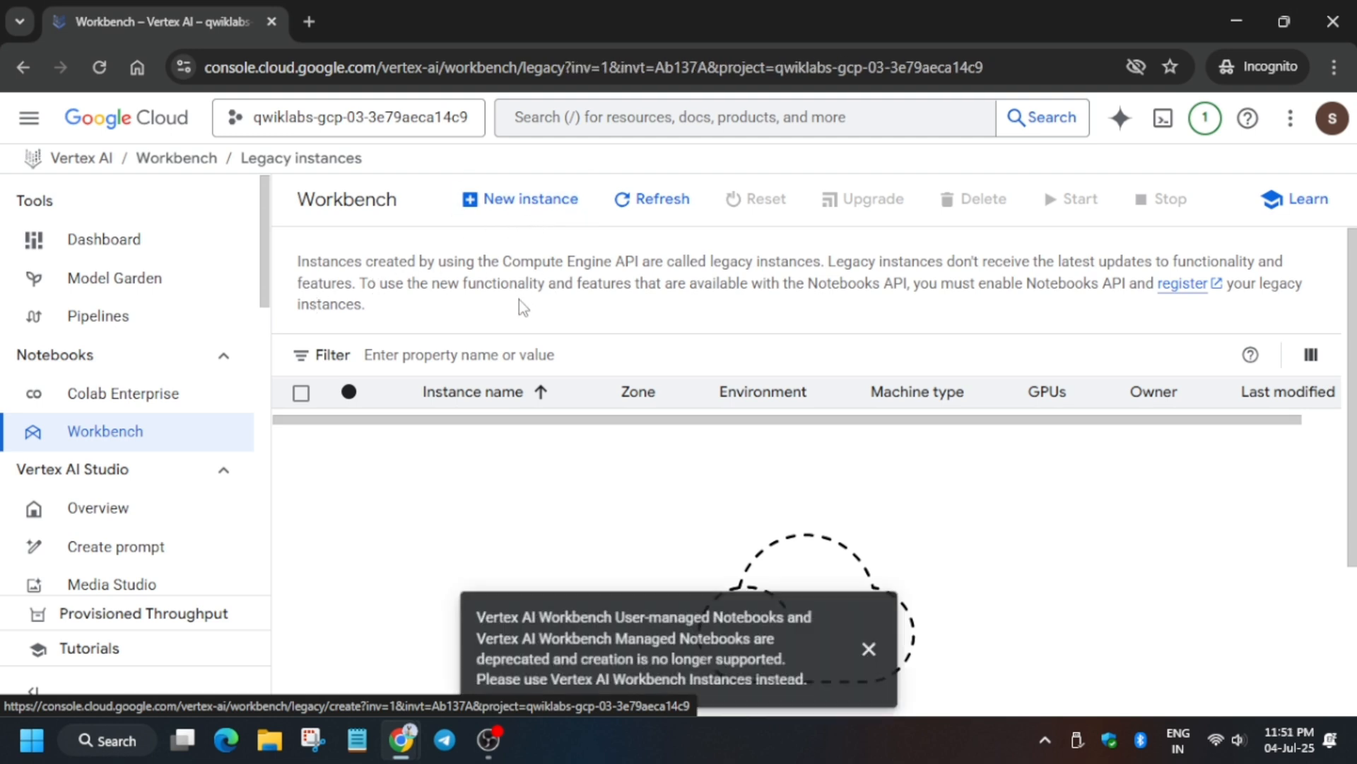
# Step: Begin a new Workbench instance named lab-workbench, copying the name from the Task 1 instructions
pyautogui.click(530, 198)
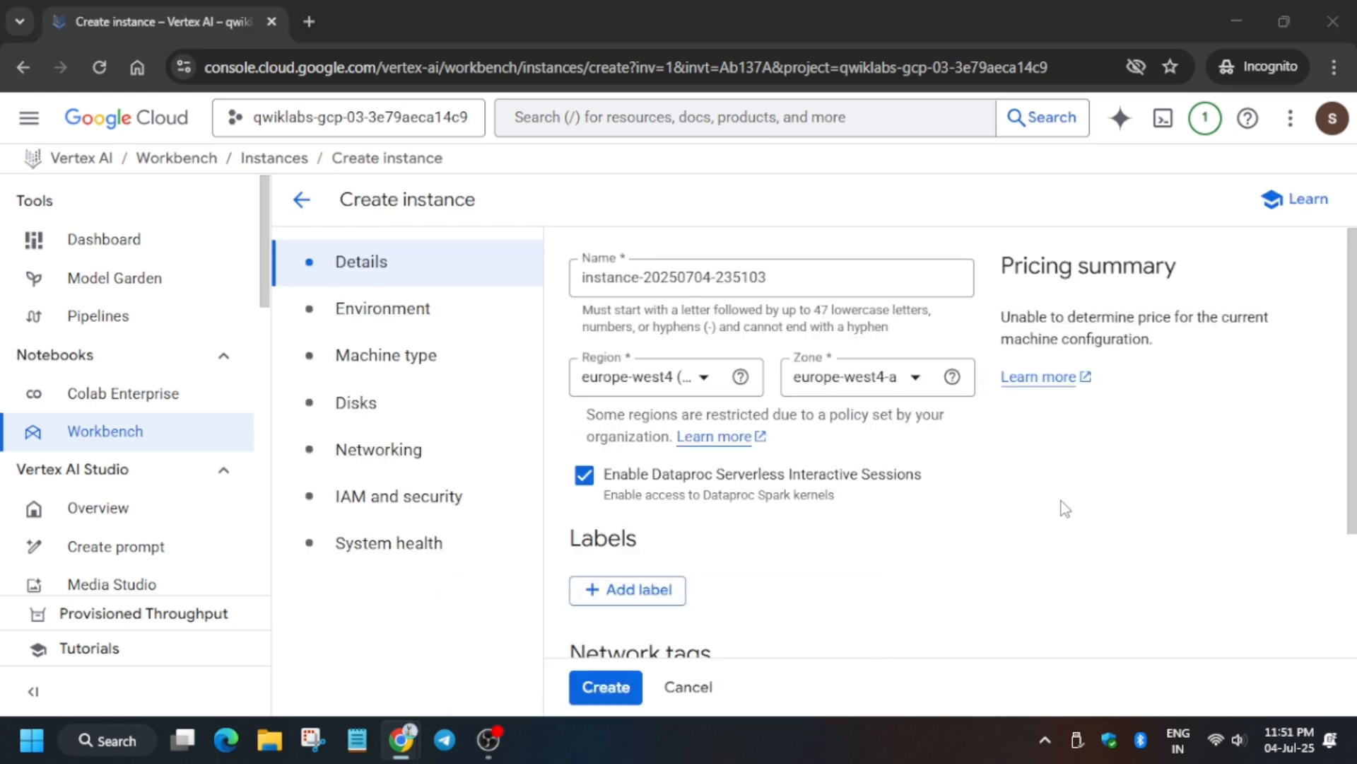
pyautogui.click(155, 23)
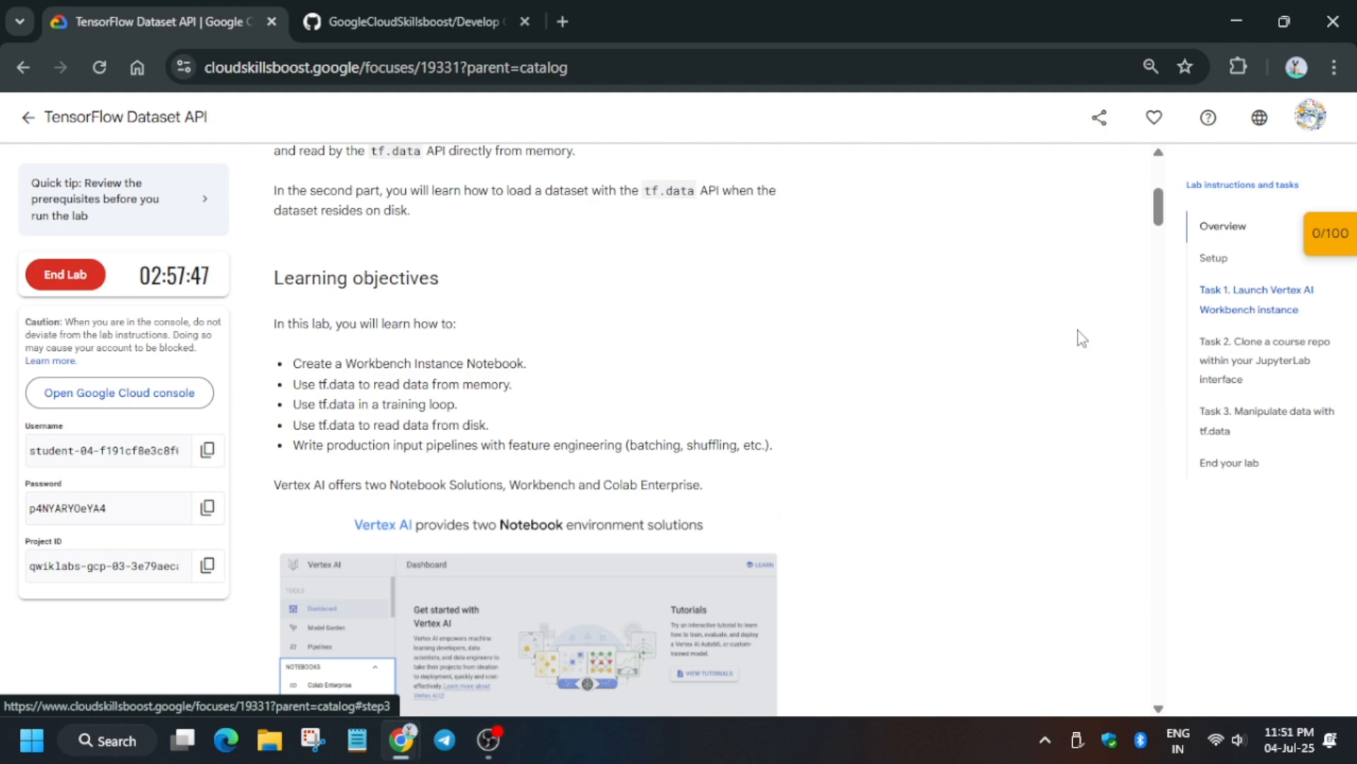
pyautogui.click(1249, 300)
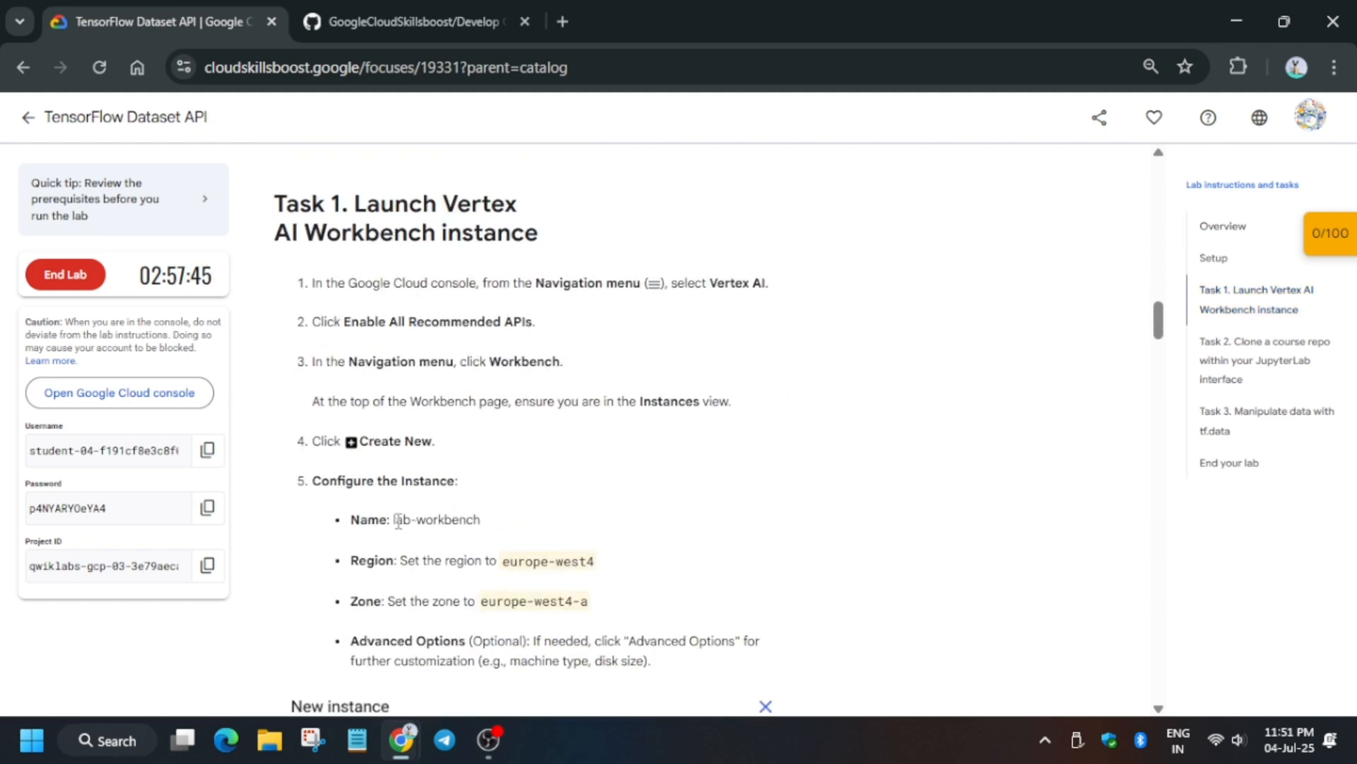
pyautogui.moveTo(484, 529)
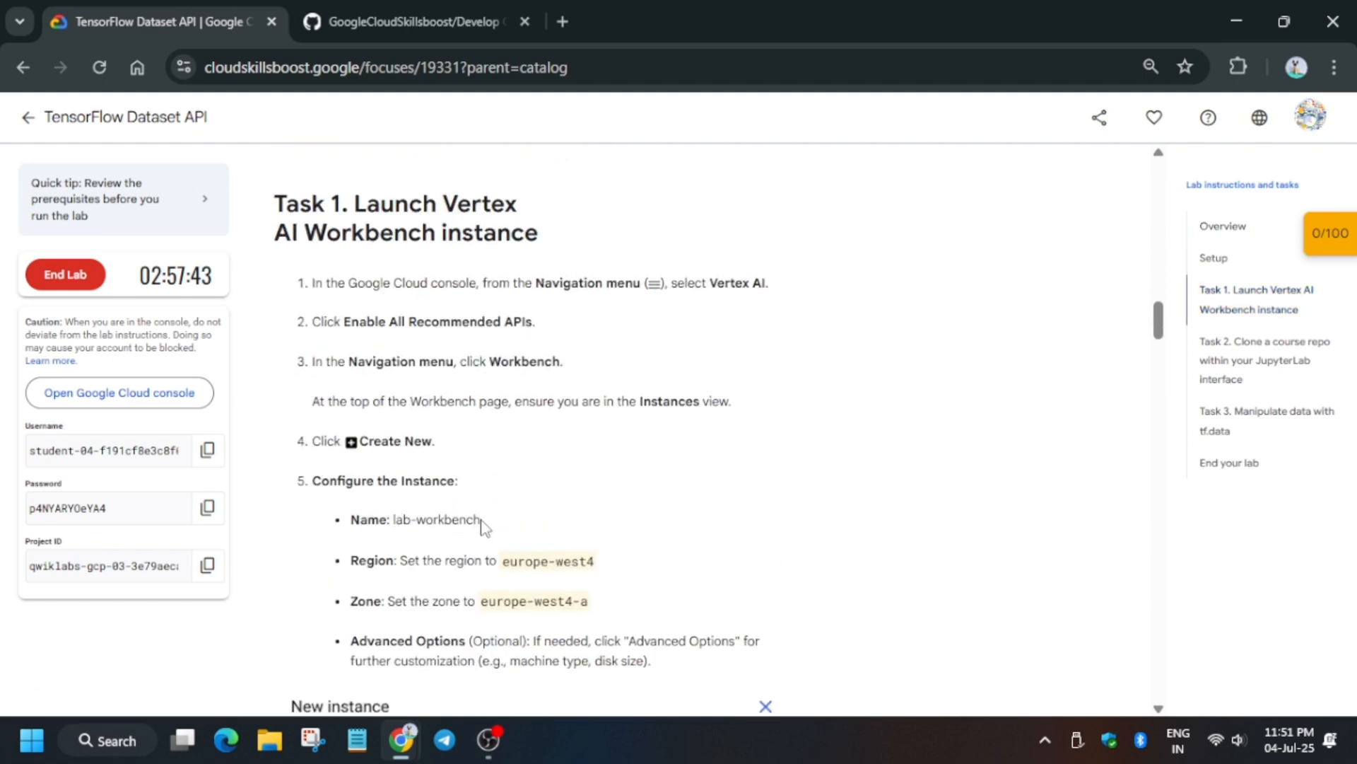
pyautogui.doubleClick(402, 521)
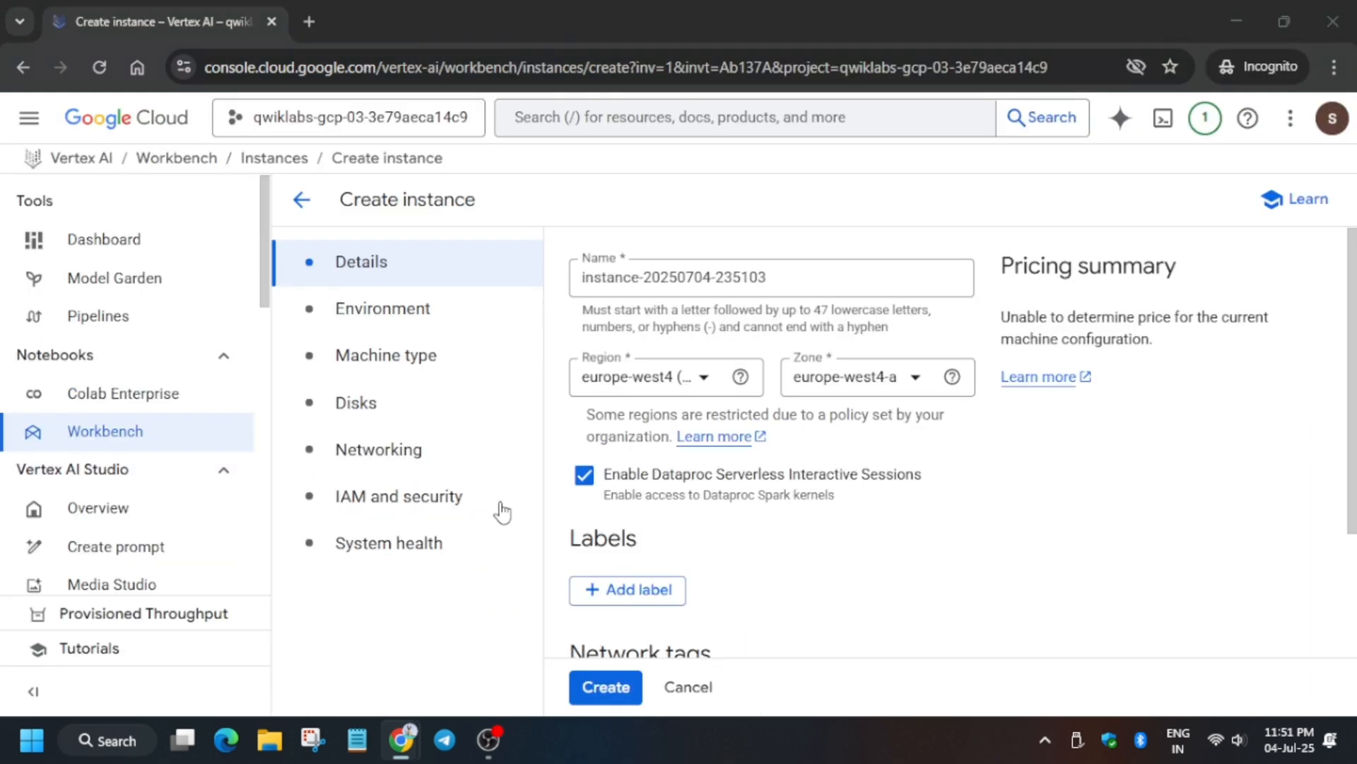
pyautogui.write('lab-workbench')
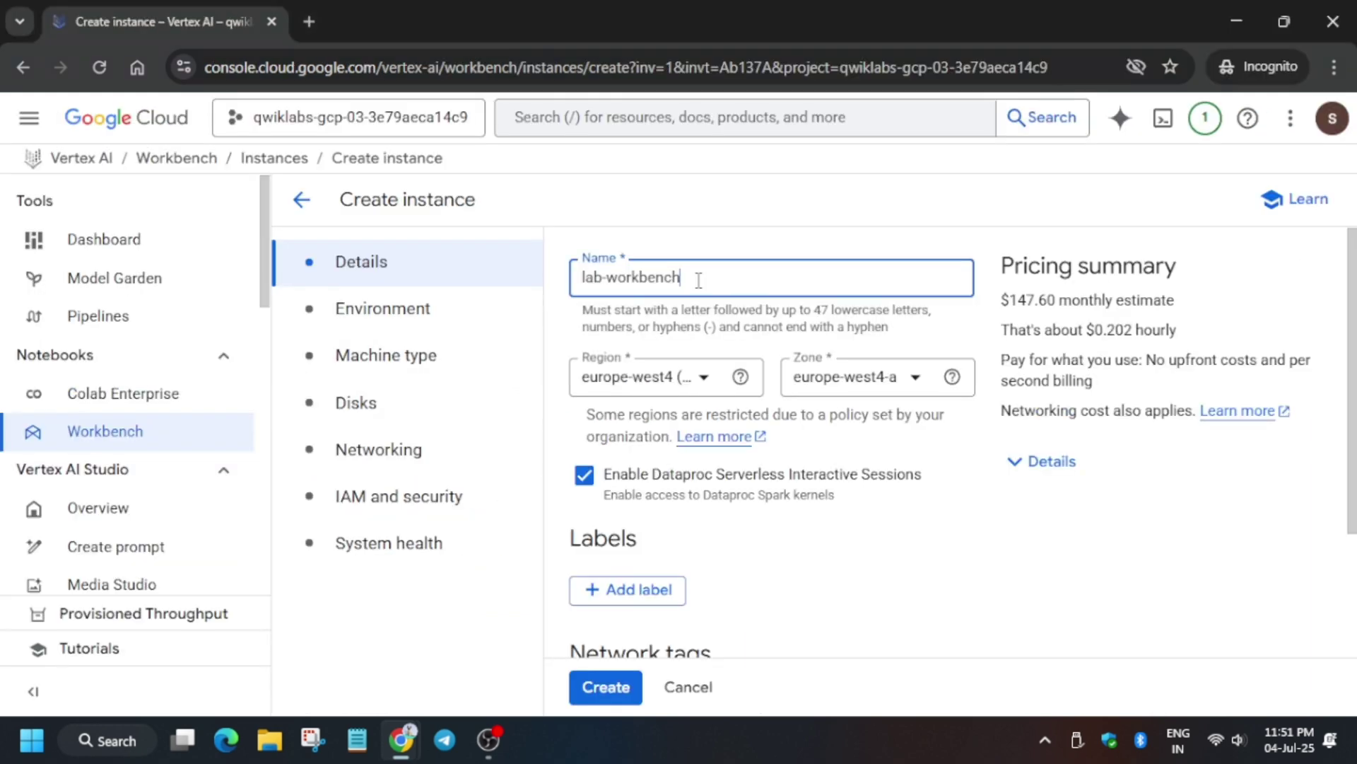
# Step: Set the instance region to europe-west4 and zone to europe-west4-a
pyautogui.click(651, 376)
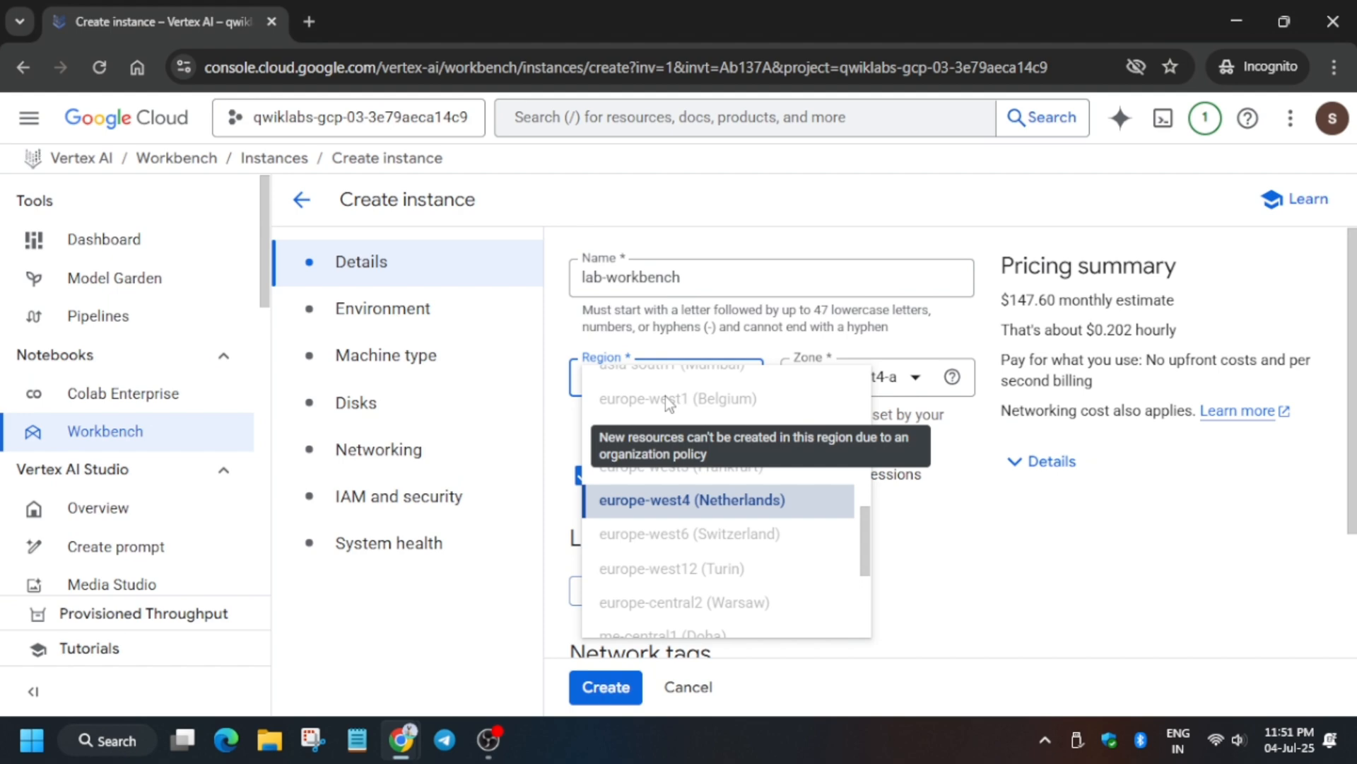
pyautogui.click(693, 500)
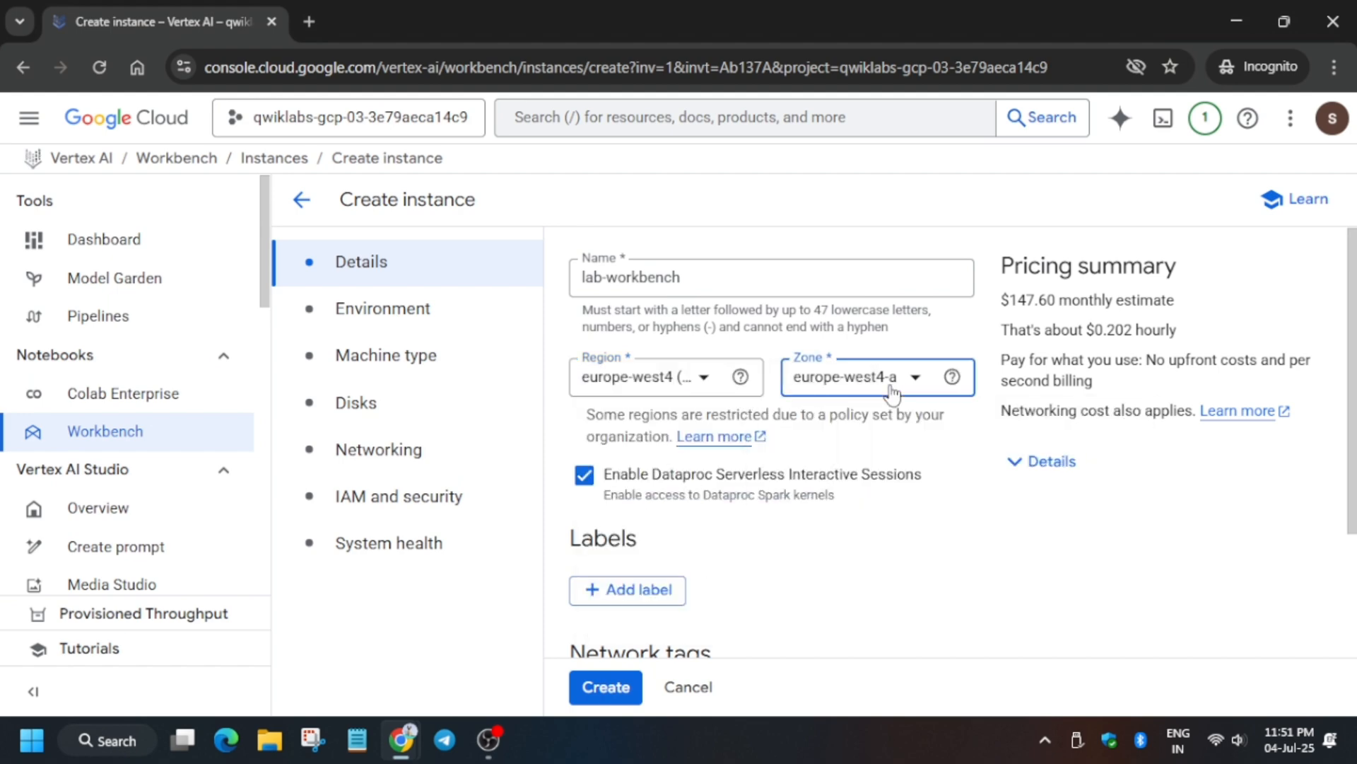
pyautogui.click(163, 22)
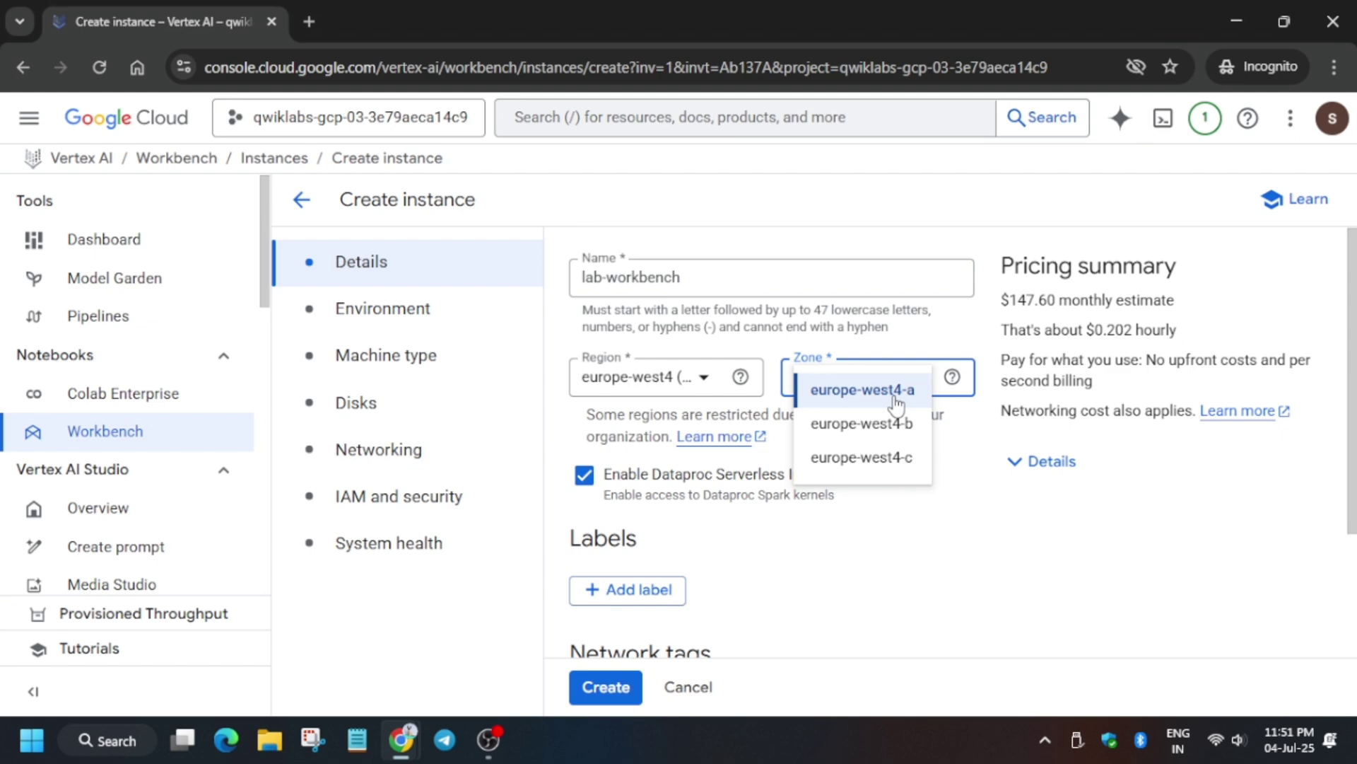
pyautogui.click(862, 389)
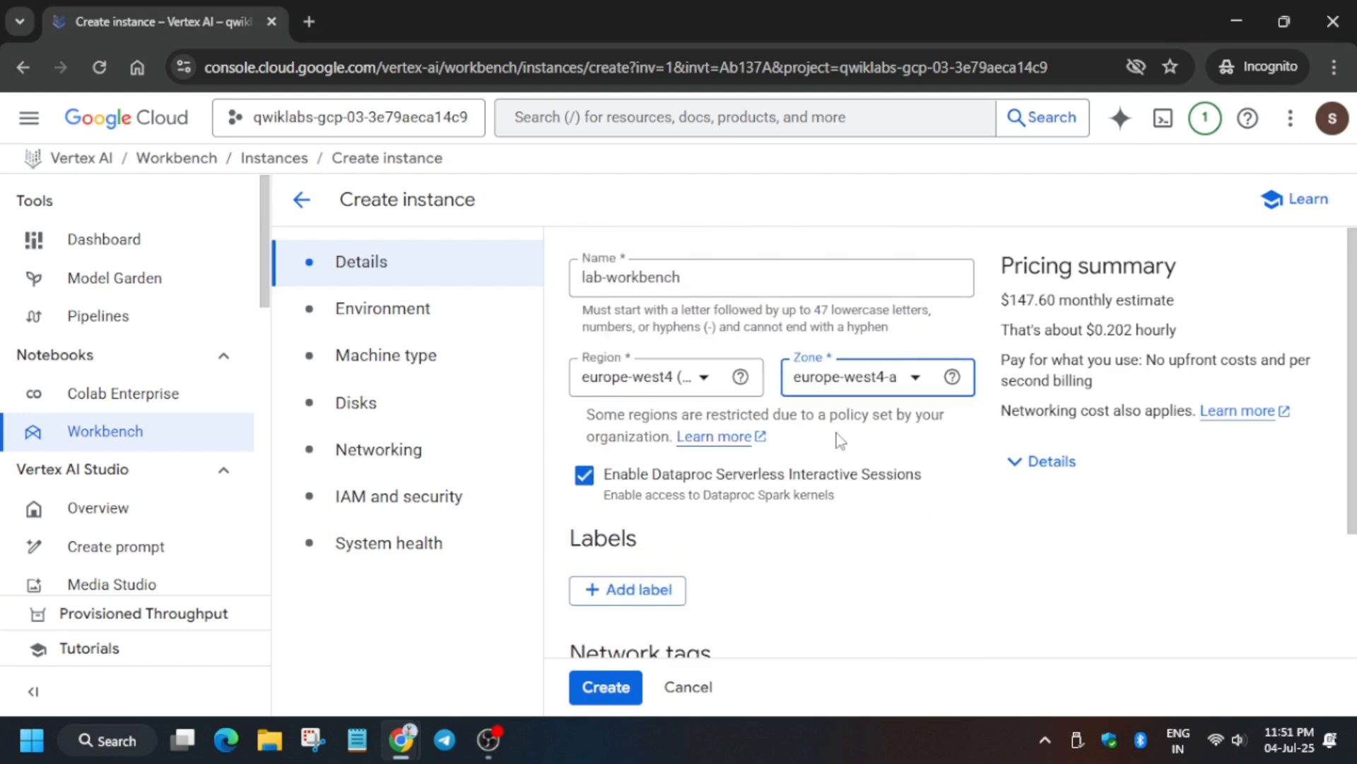
# Step: Create the lab-workbench instance and refresh until it shows as ready with its JupyterLab link
pyautogui.click(605, 687)
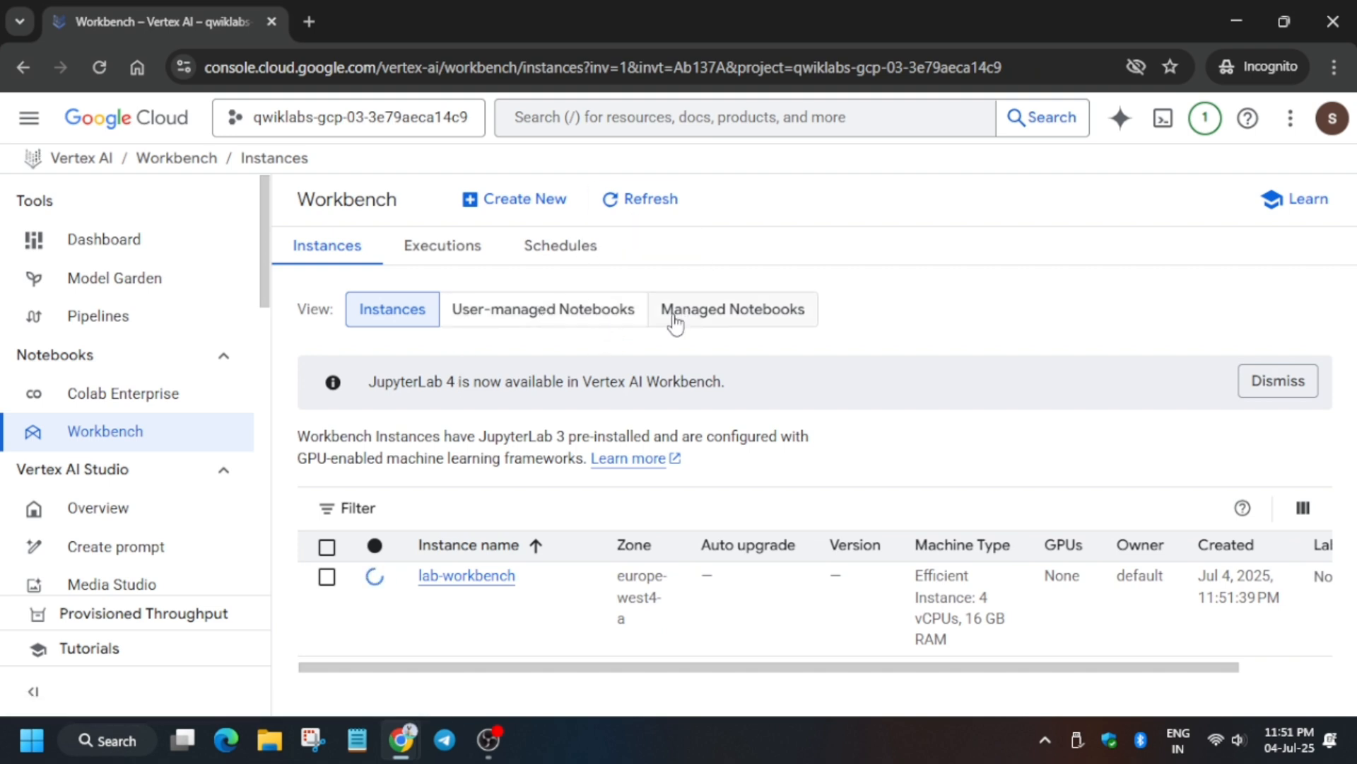
pyautogui.moveTo(416, 288)
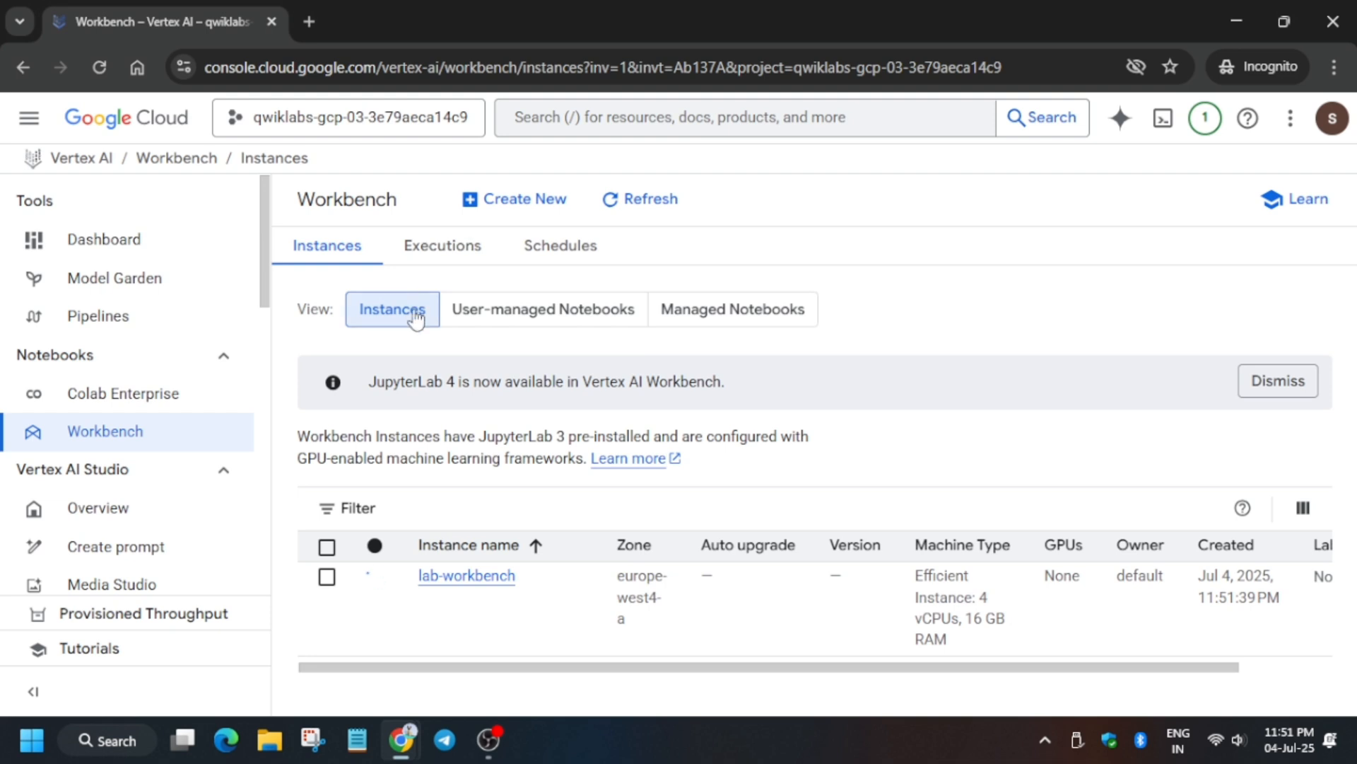
pyautogui.click(640, 201)
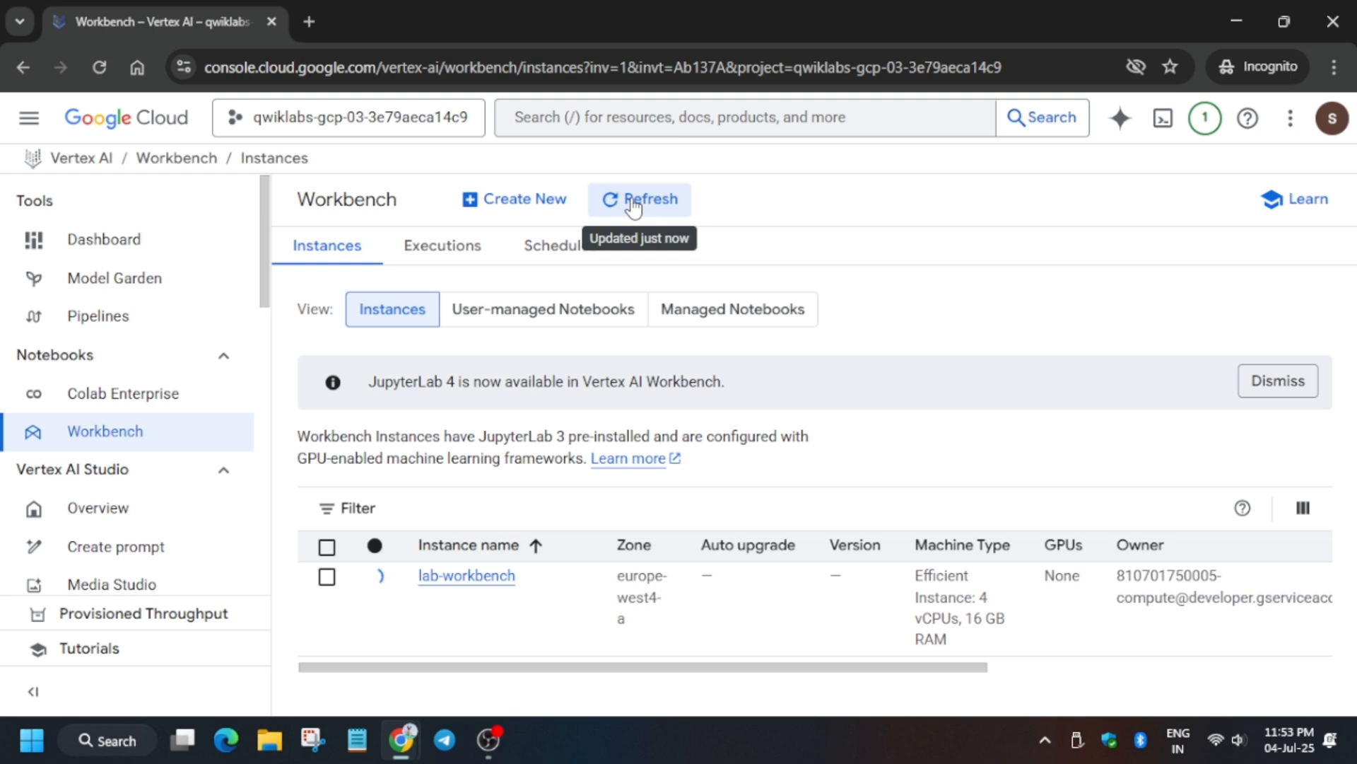
pyautogui.click(639, 200)
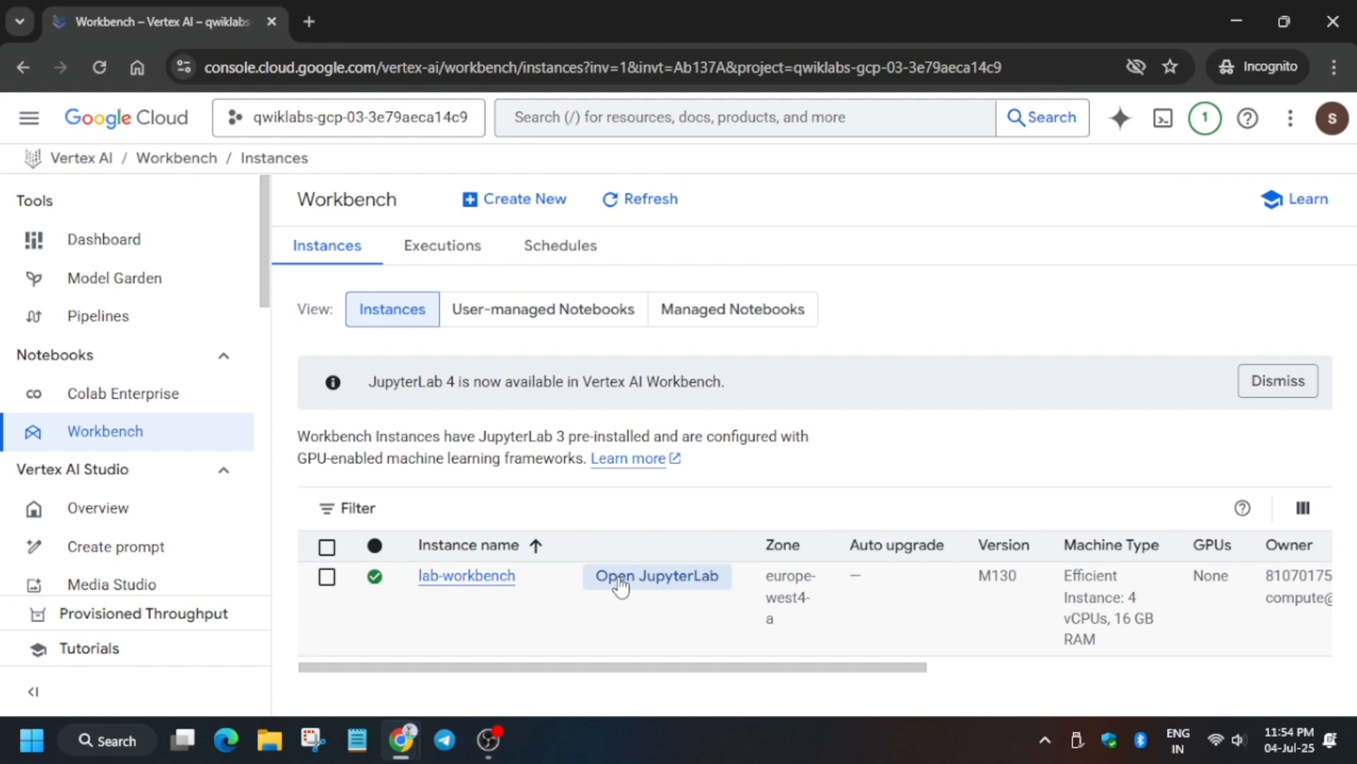
# Step: Launch JupyterLab for lab-workbench and switch to its new browser tab
pyautogui.click(656, 577)
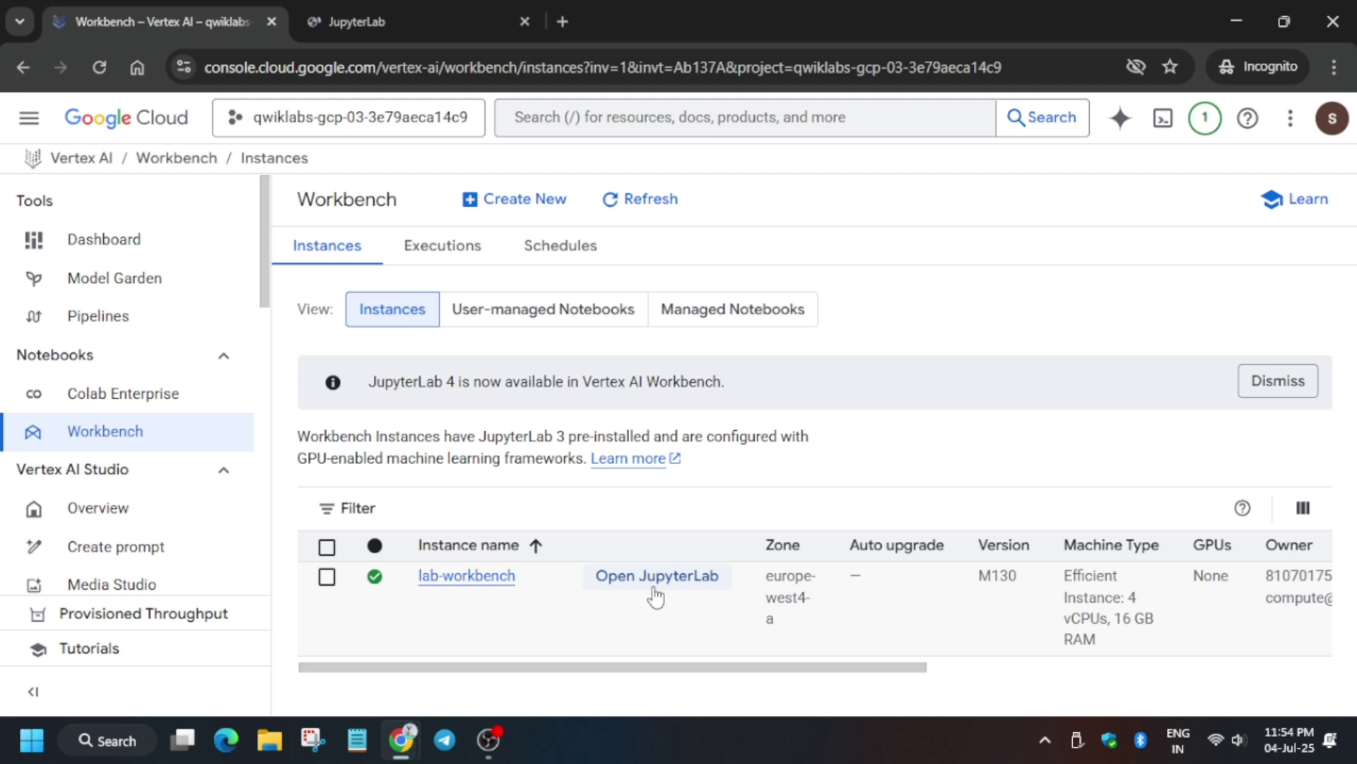
pyautogui.click(656, 576)
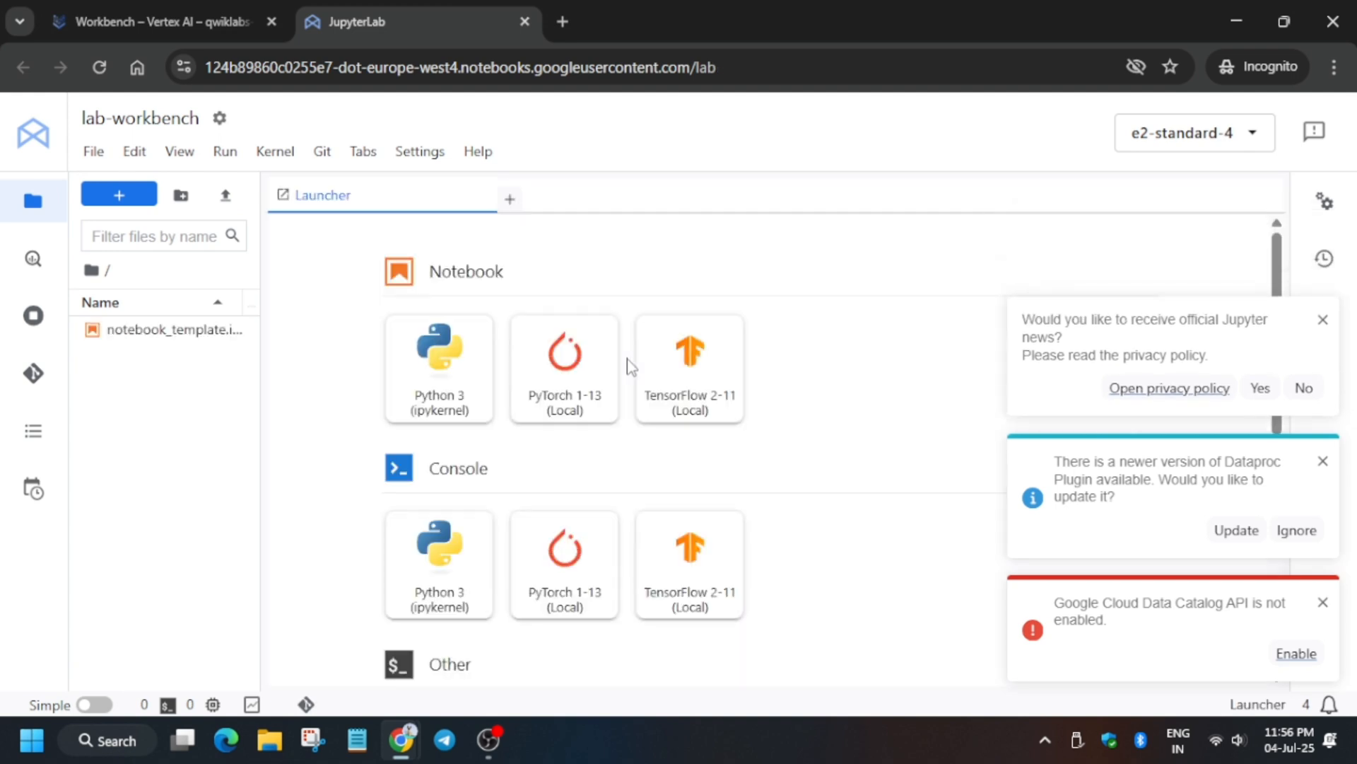
pyautogui.moveTo(617, 357)
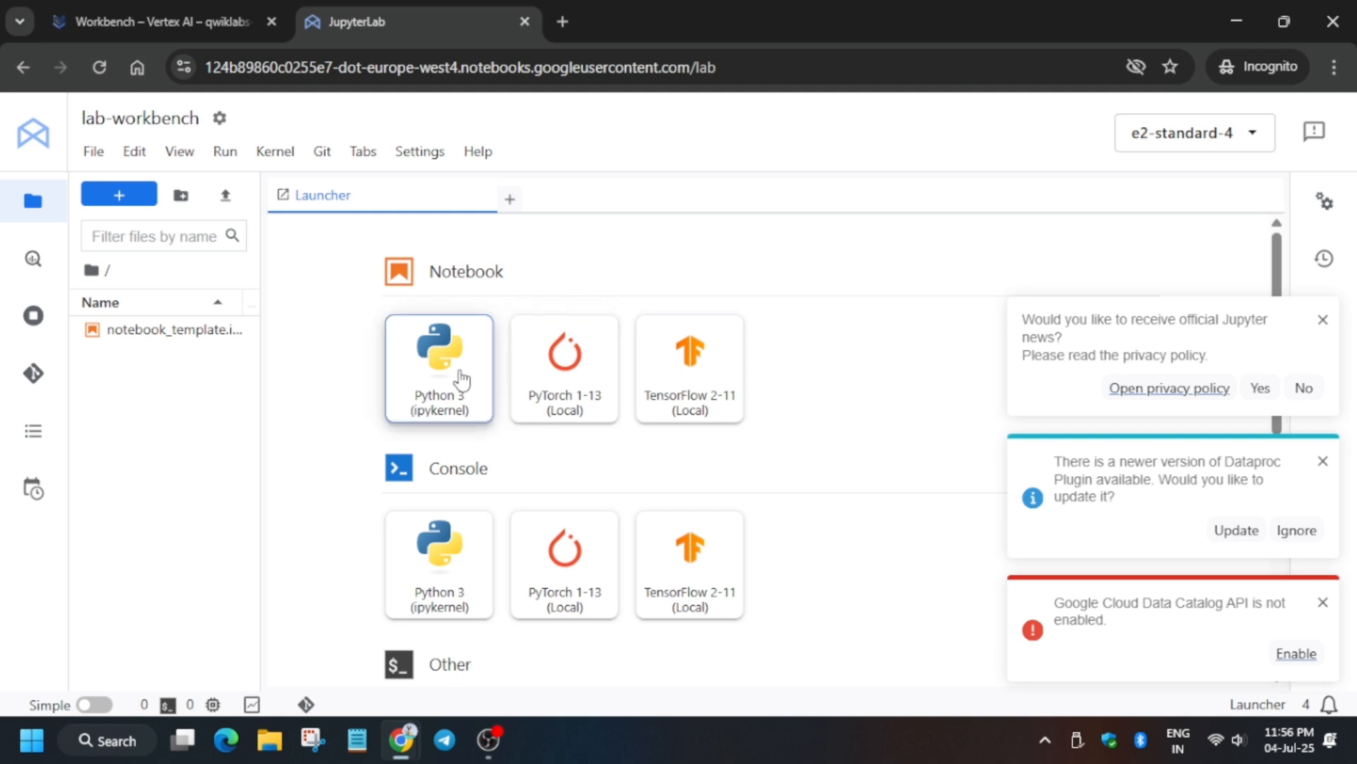
pyautogui.click(438, 368)
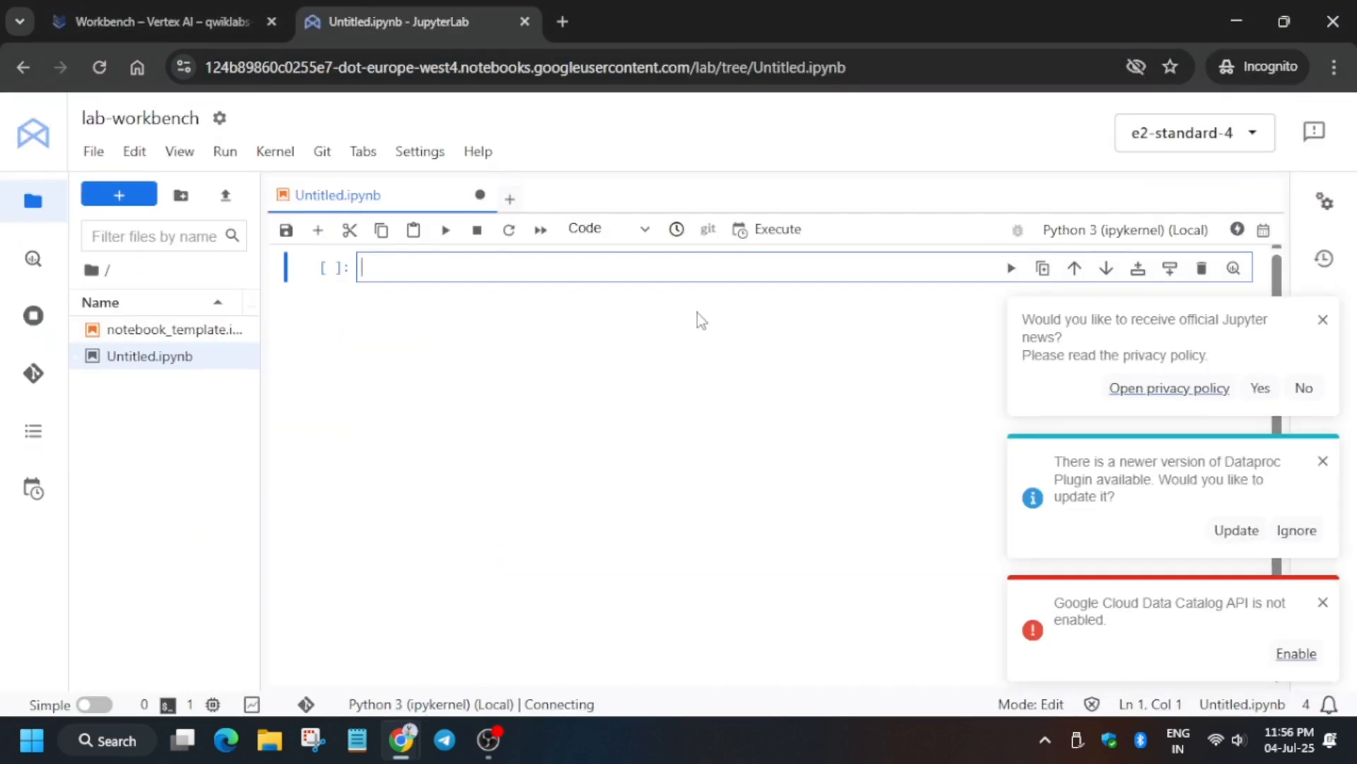
pyautogui.write('!git clone https://github.com/GoogleCloudPlatform/training-data-analyst')
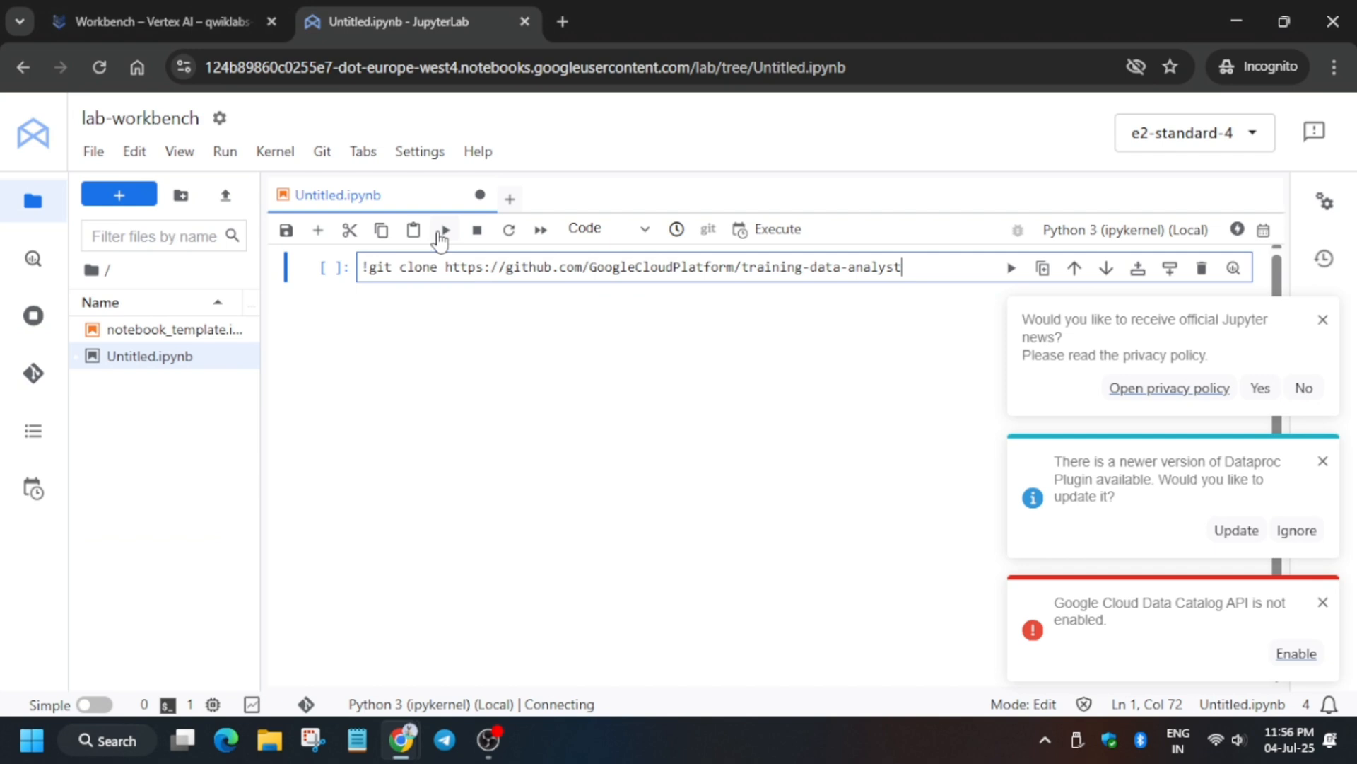
pyautogui.click(444, 229)
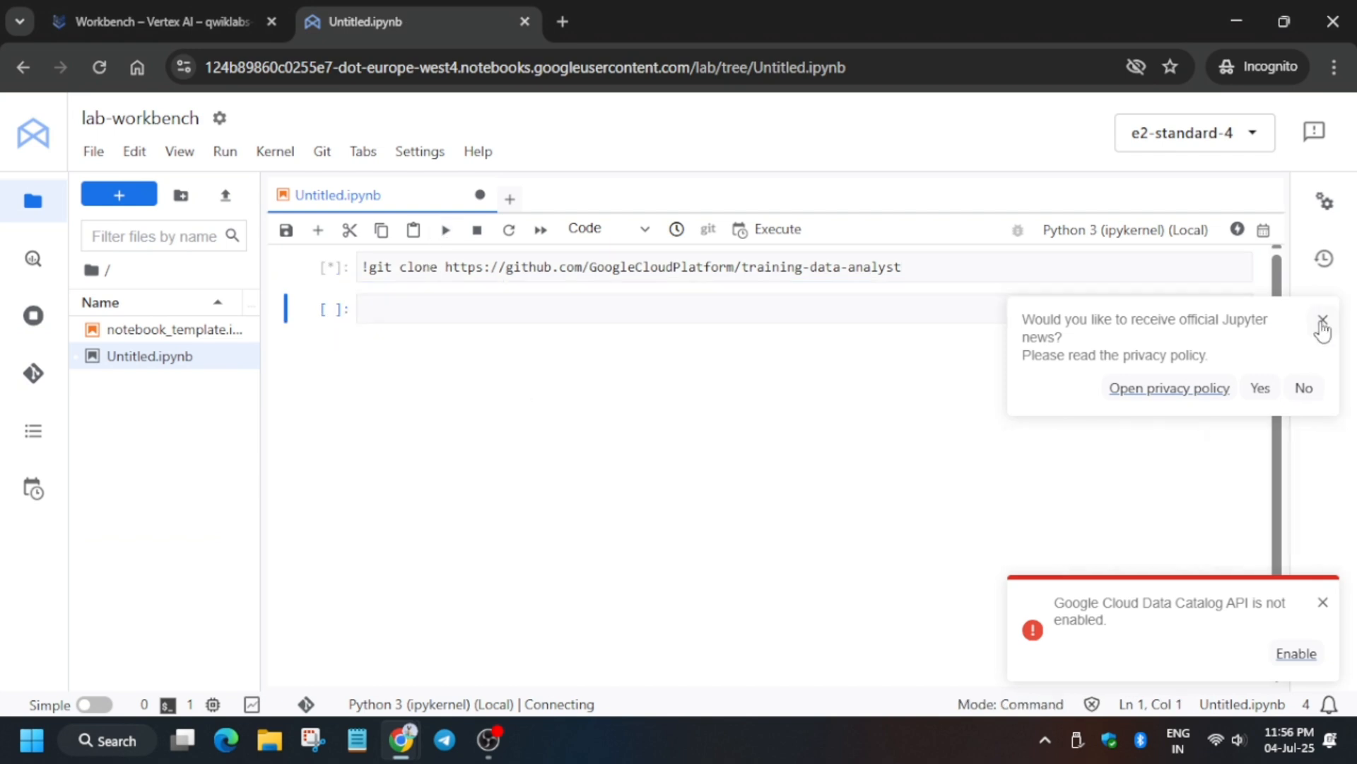
pyautogui.click(1324, 602)
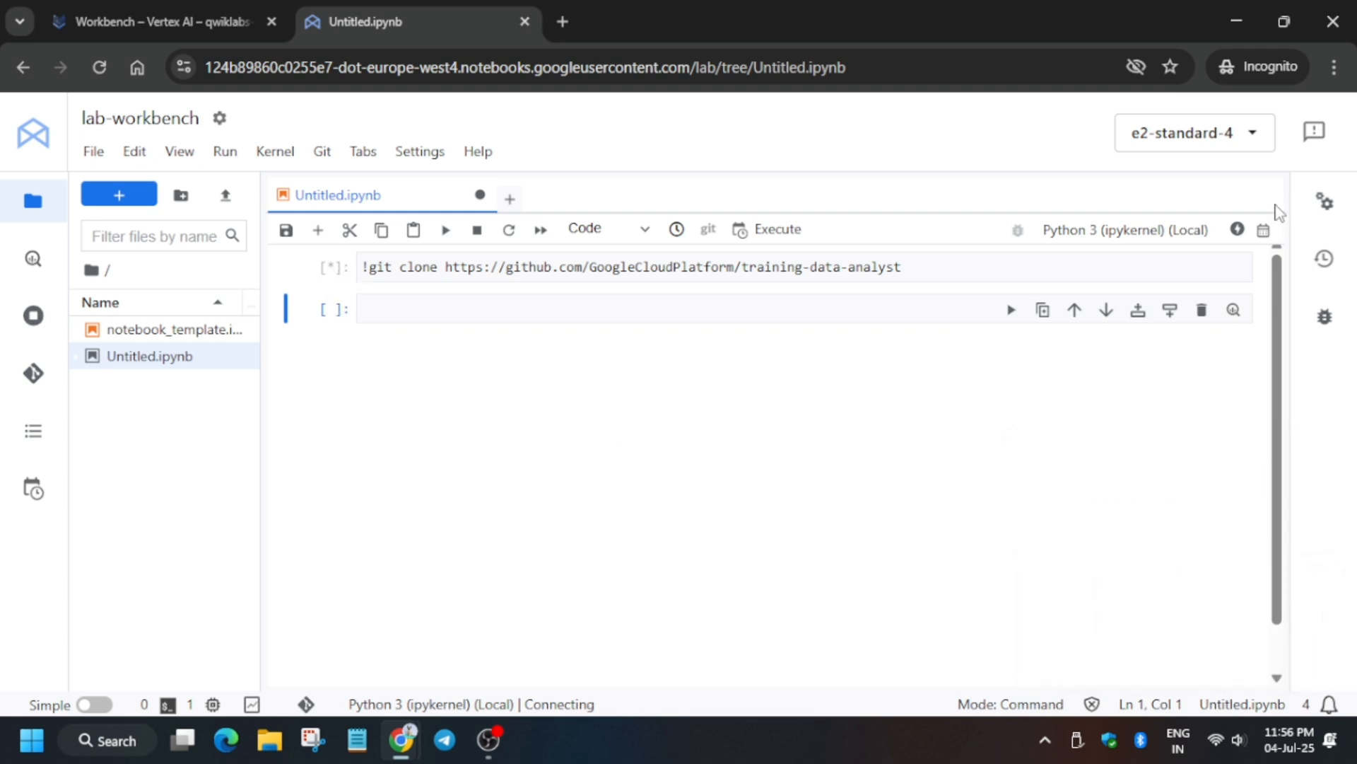
pyautogui.moveTo(1241, 229)
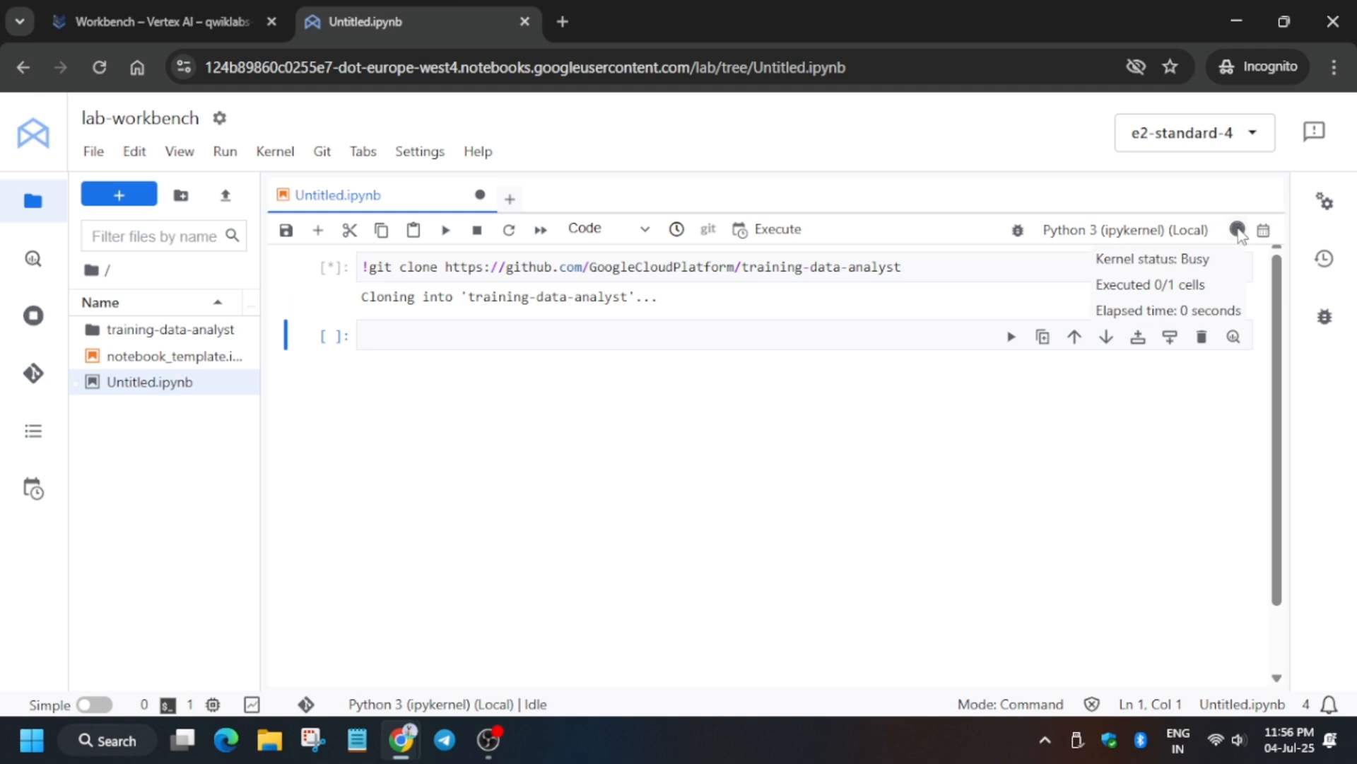
pyautogui.moveTo(164, 339)
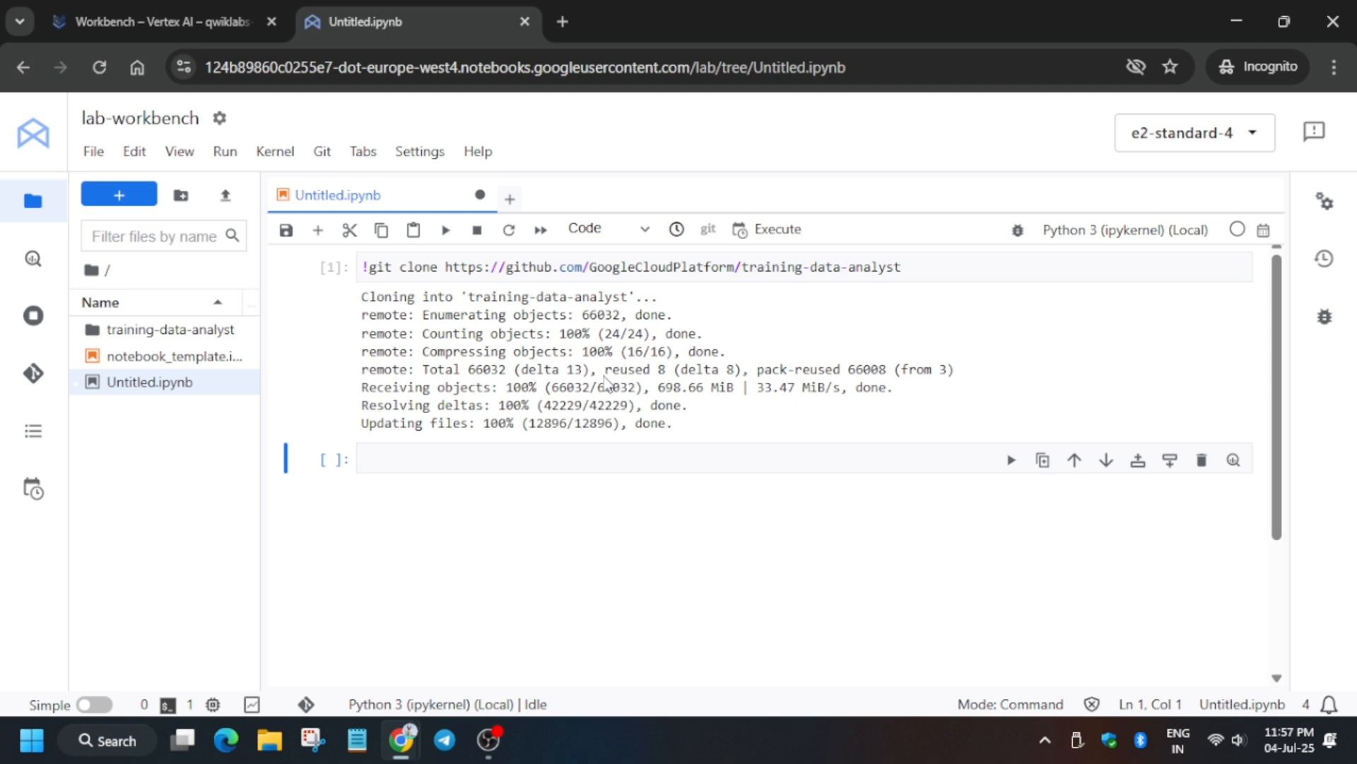
pyautogui.moveTo(241, 357)
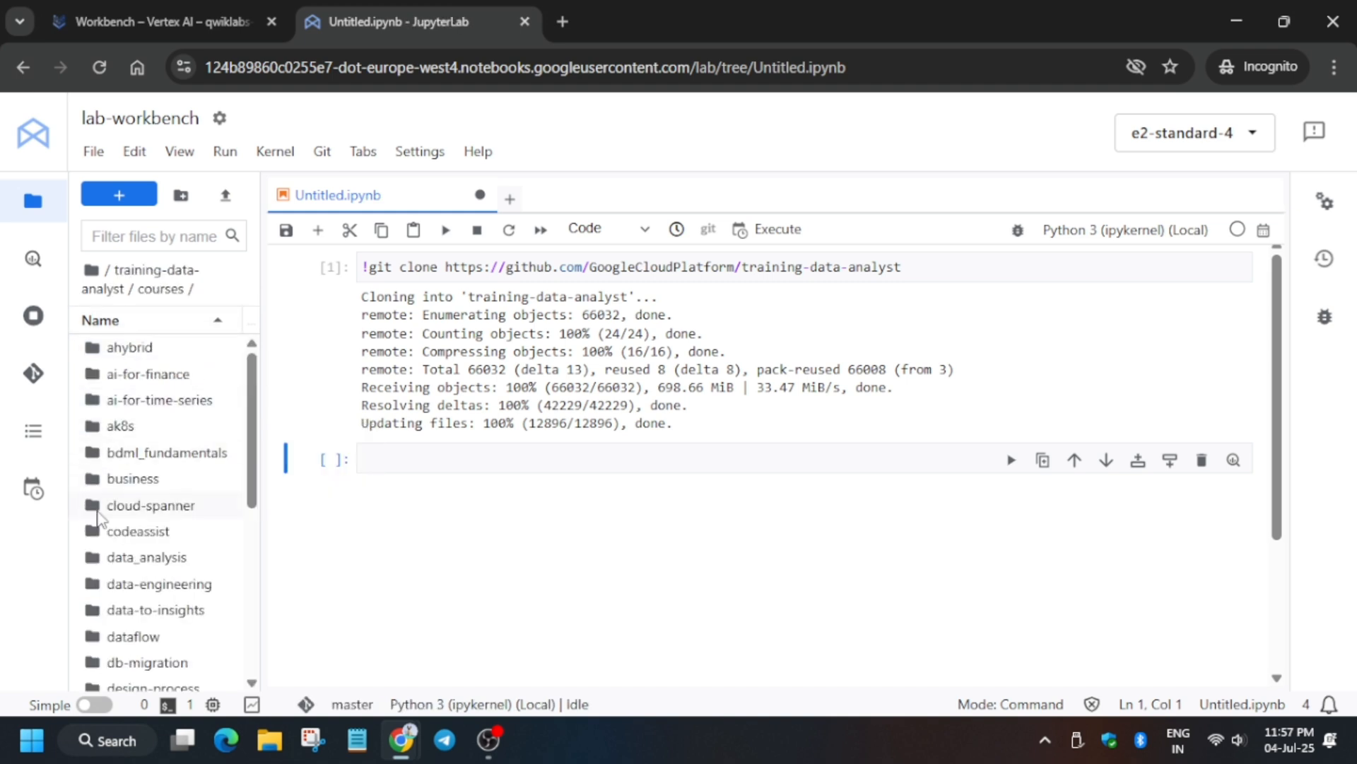
# Step: Browse into courses/machine_learning/deepdive2/introduction_to_tensorflow/labs listing 2_dataset_api.ipynb
pyautogui.scroll(-3)
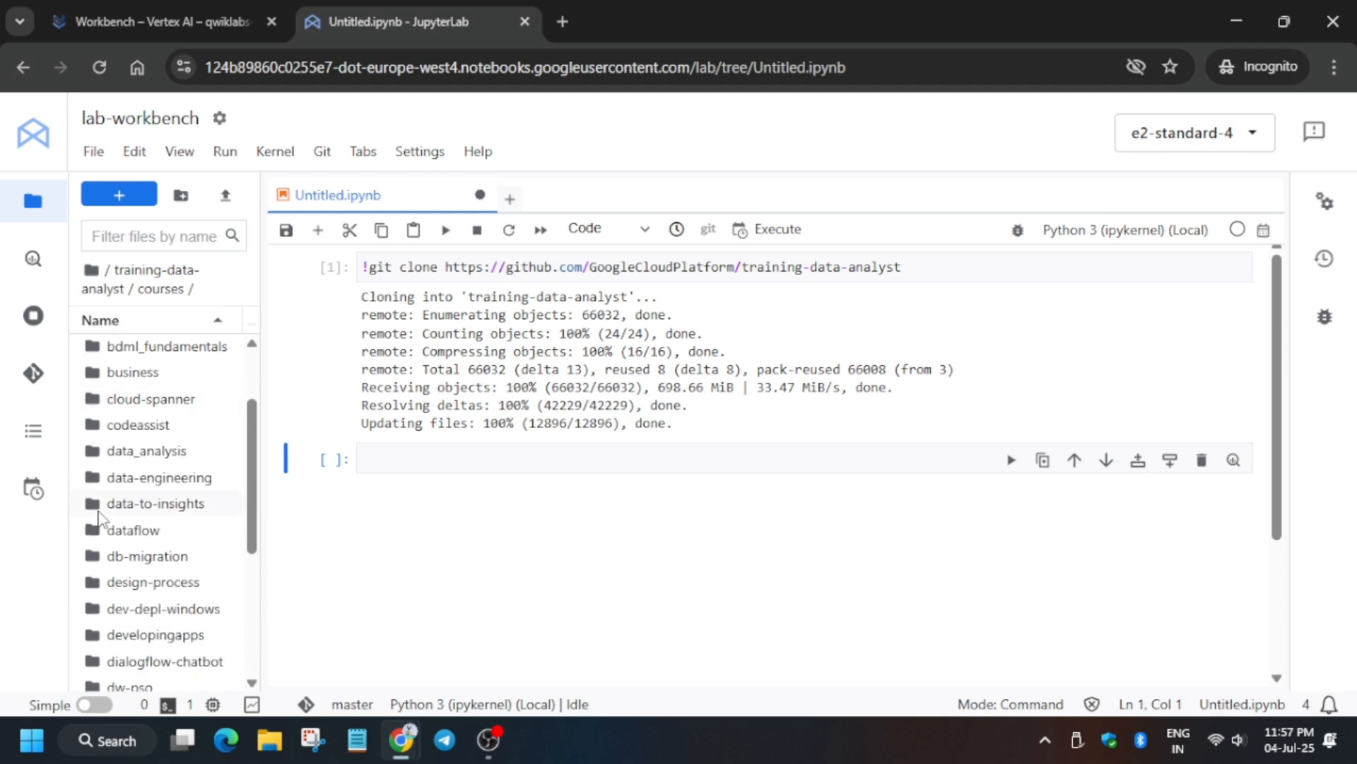
pyautogui.moveTo(155, 503)
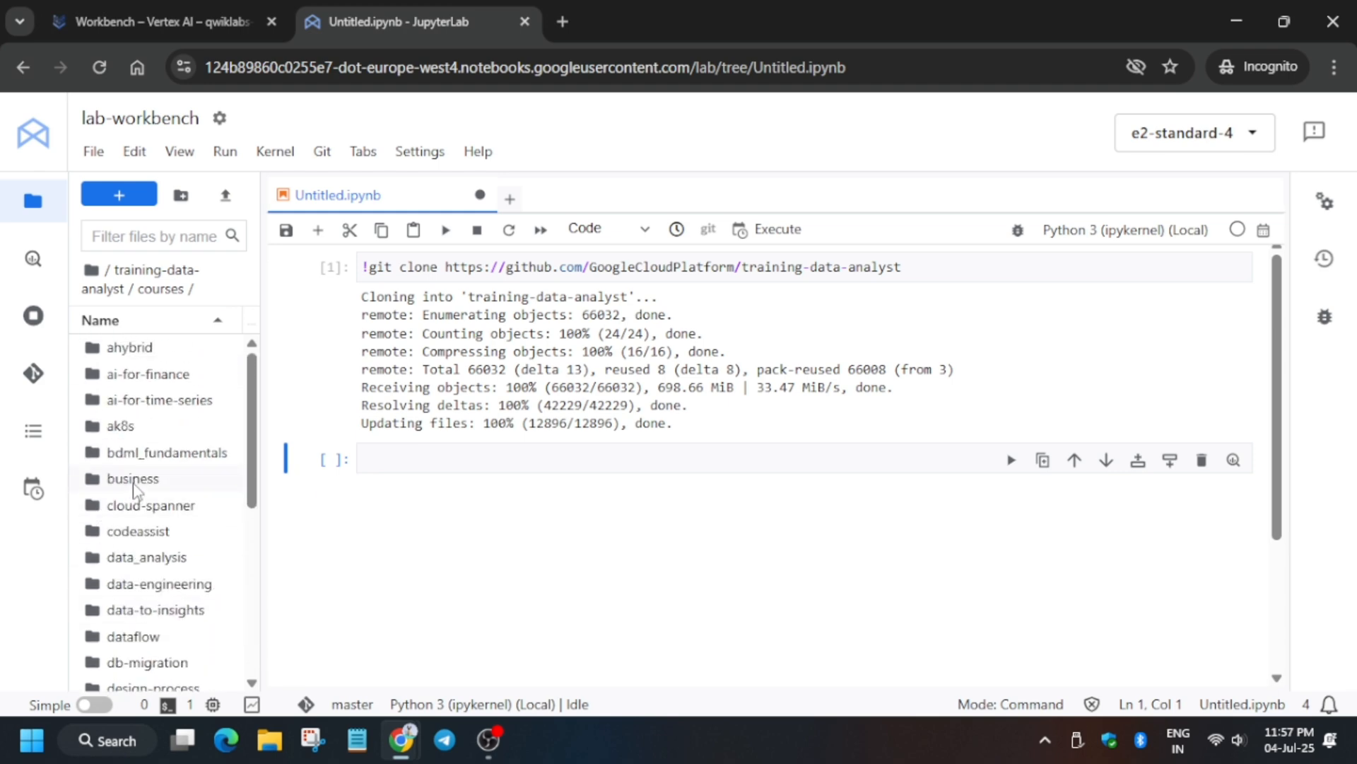
pyautogui.click(141, 23)
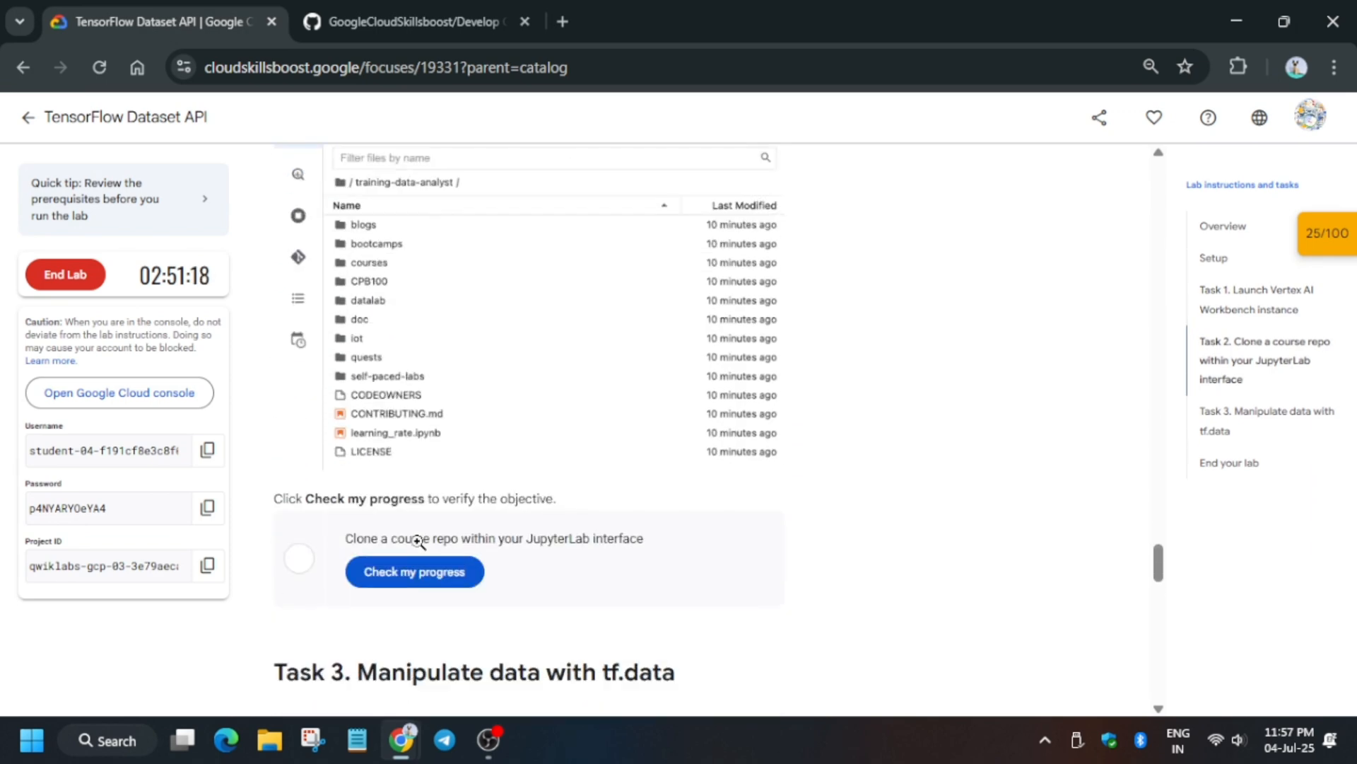
pyautogui.scroll(-3)
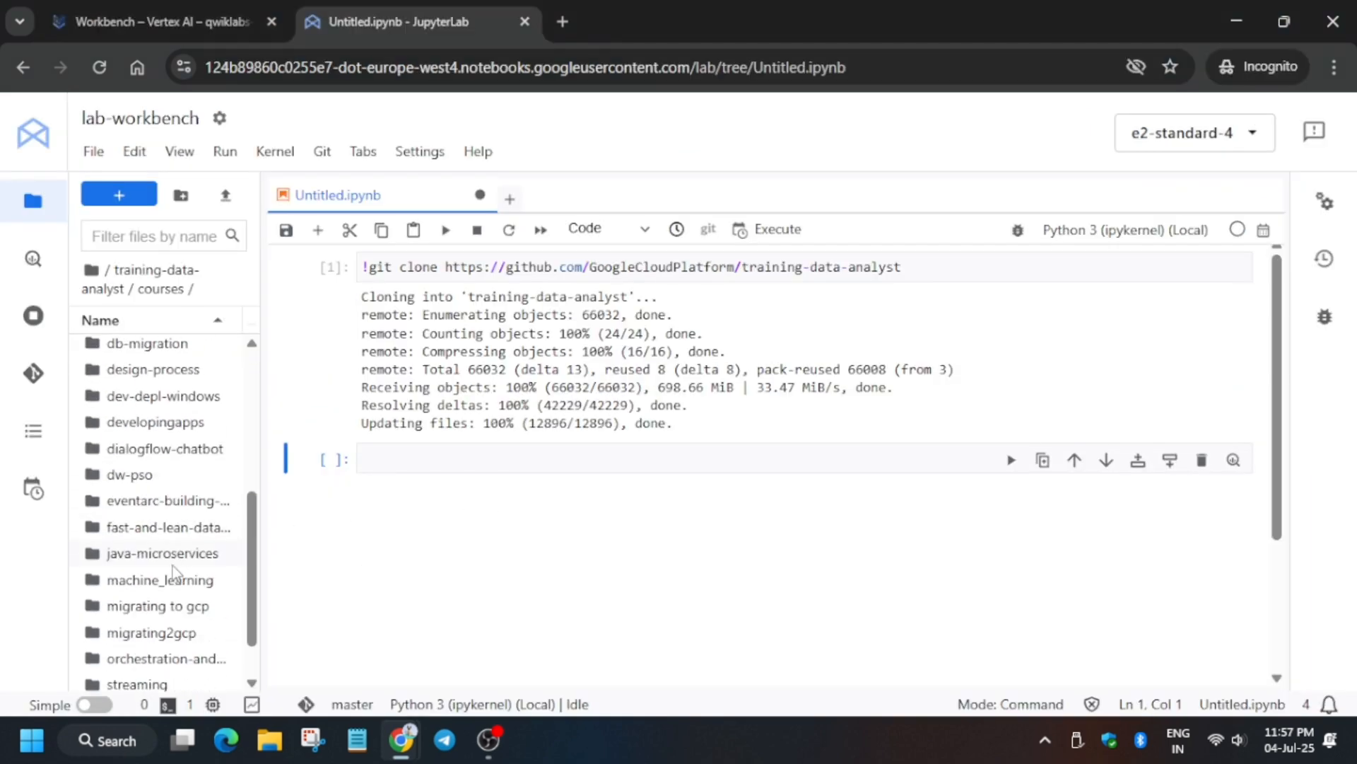
pyautogui.scroll(-3)
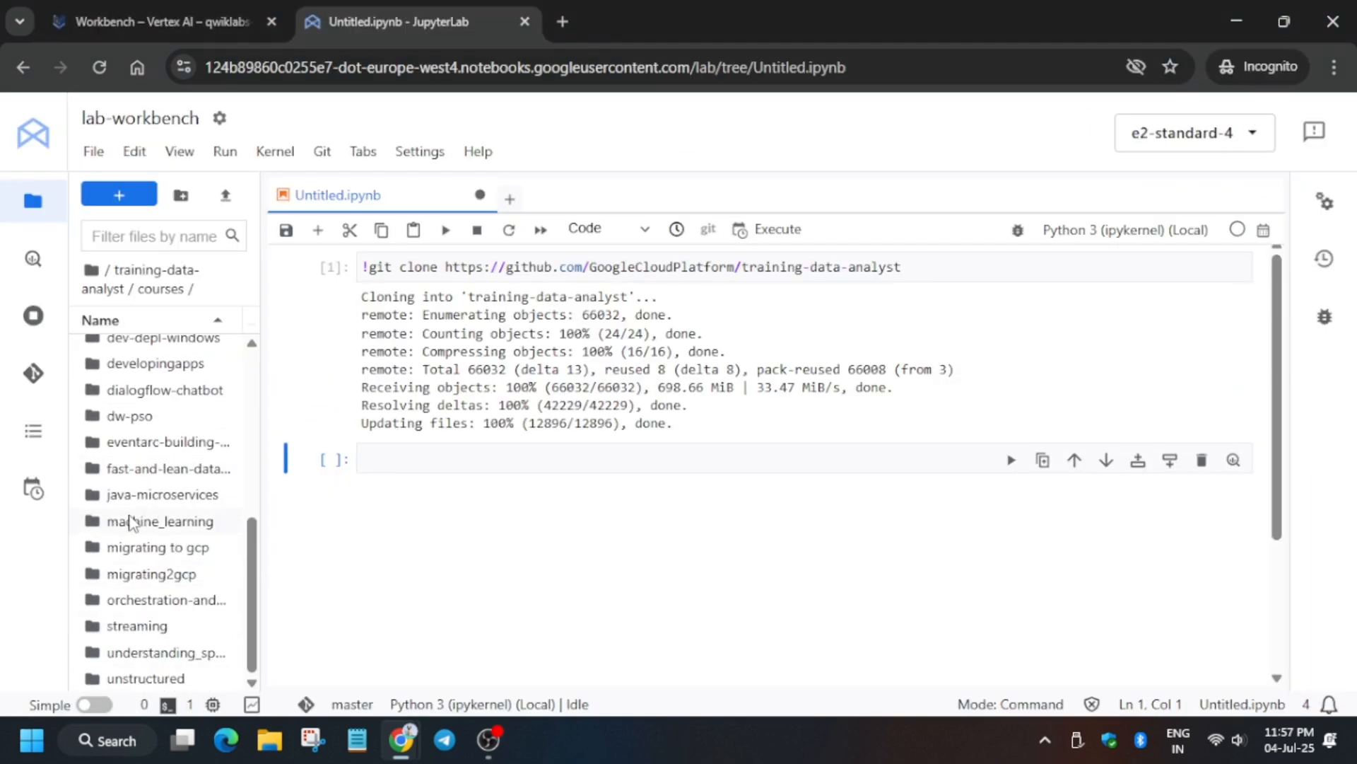
pyautogui.doubleClick(160, 520)
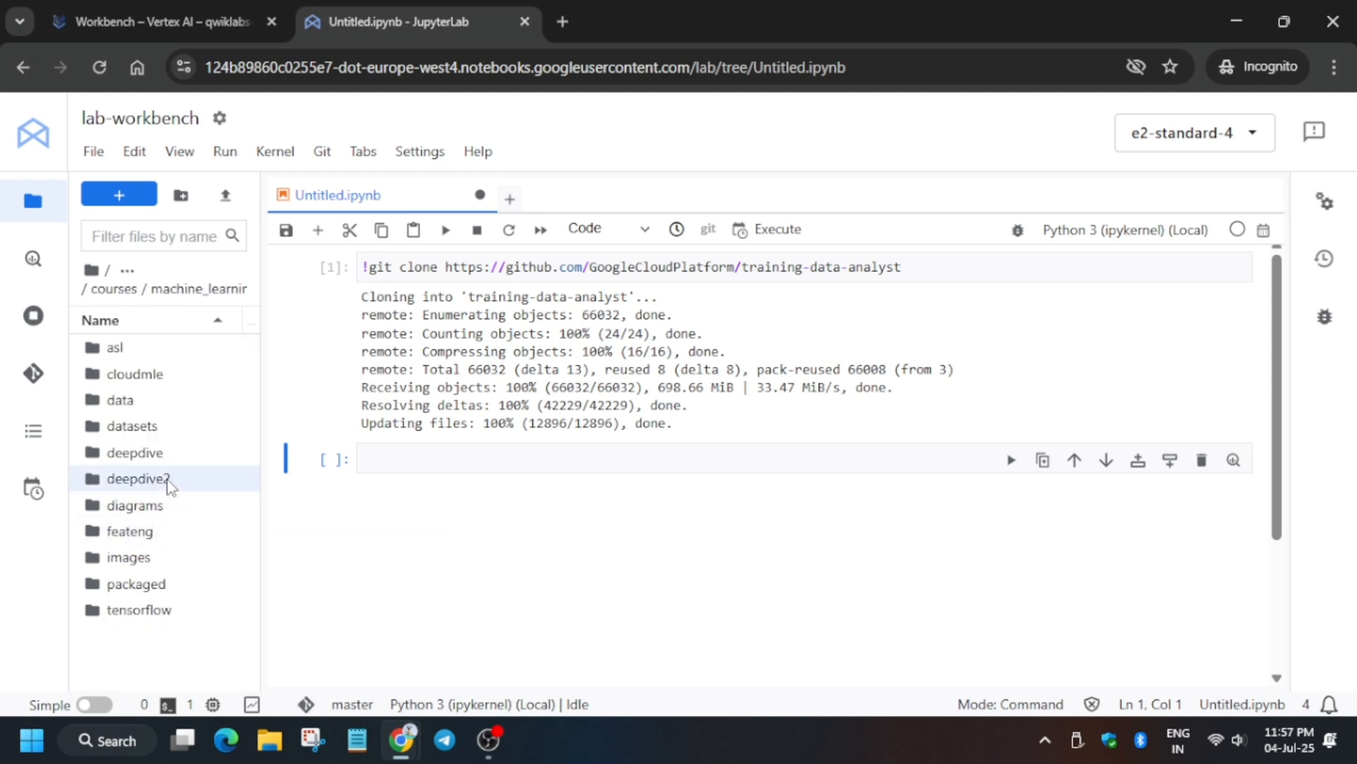
pyautogui.doubleClick(132, 478)
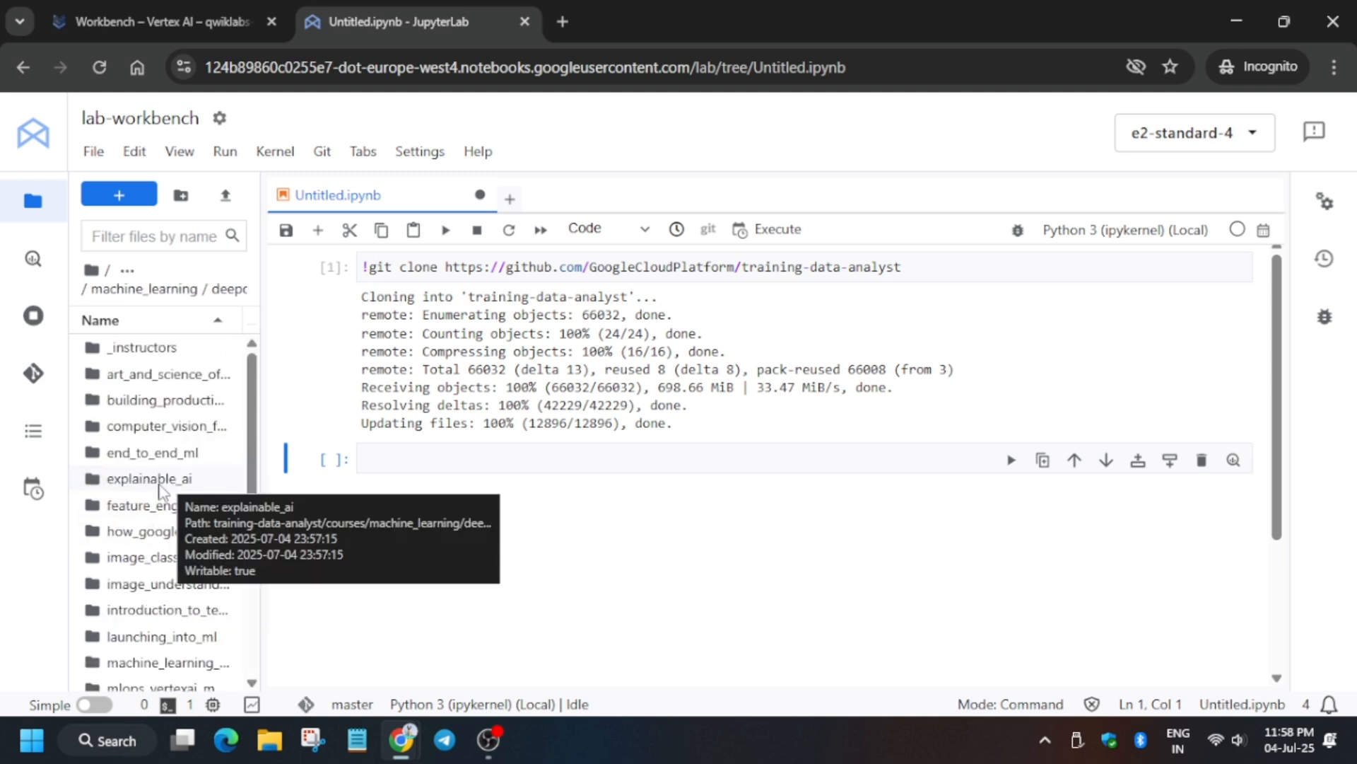
pyautogui.moveTo(170, 616)
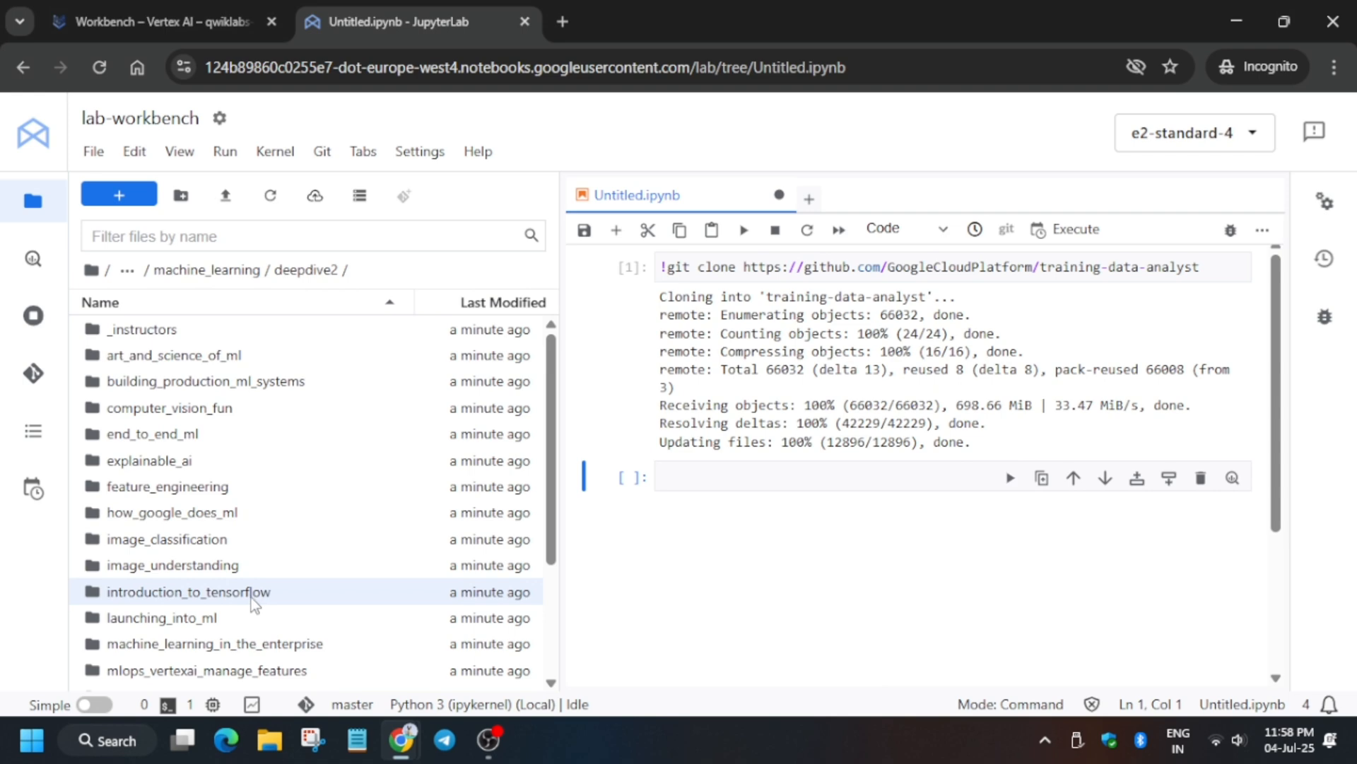
pyautogui.doubleClick(187, 591)
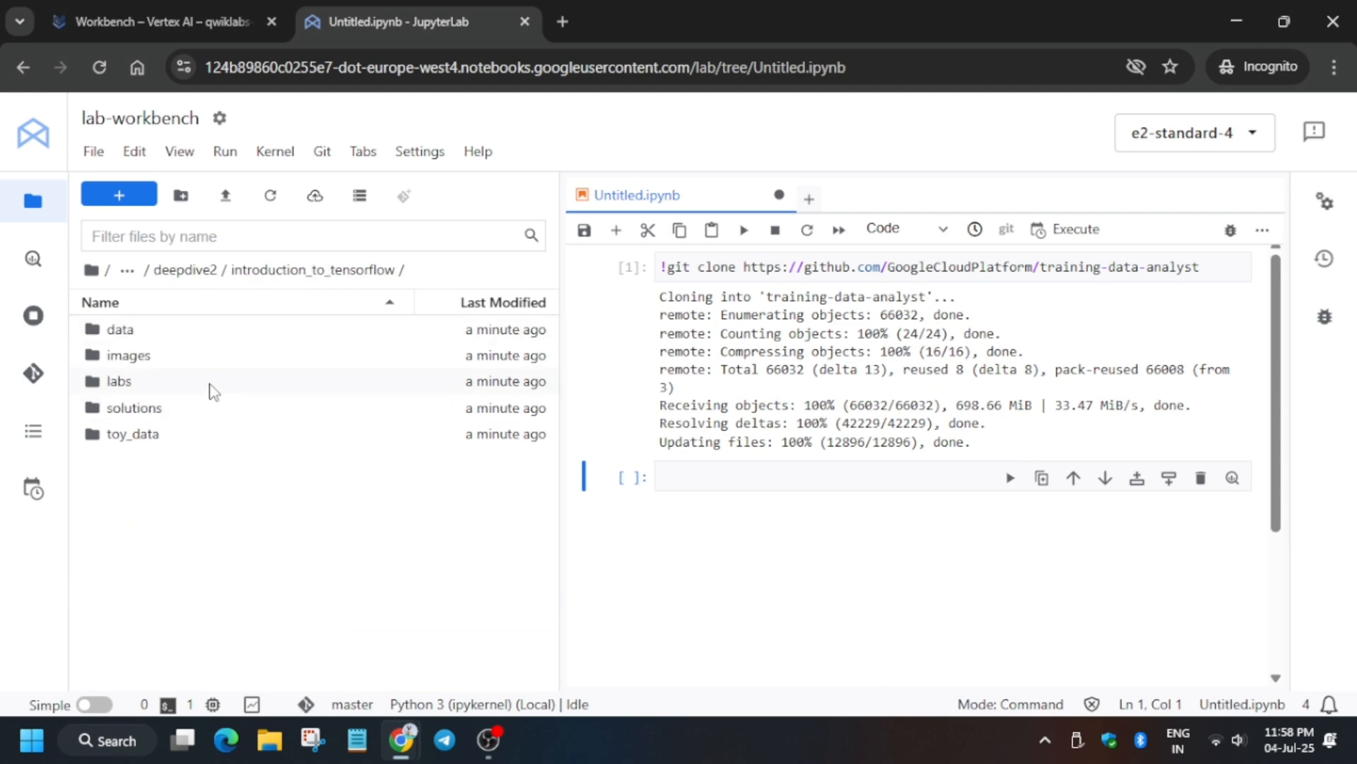
pyautogui.doubleClick(118, 382)
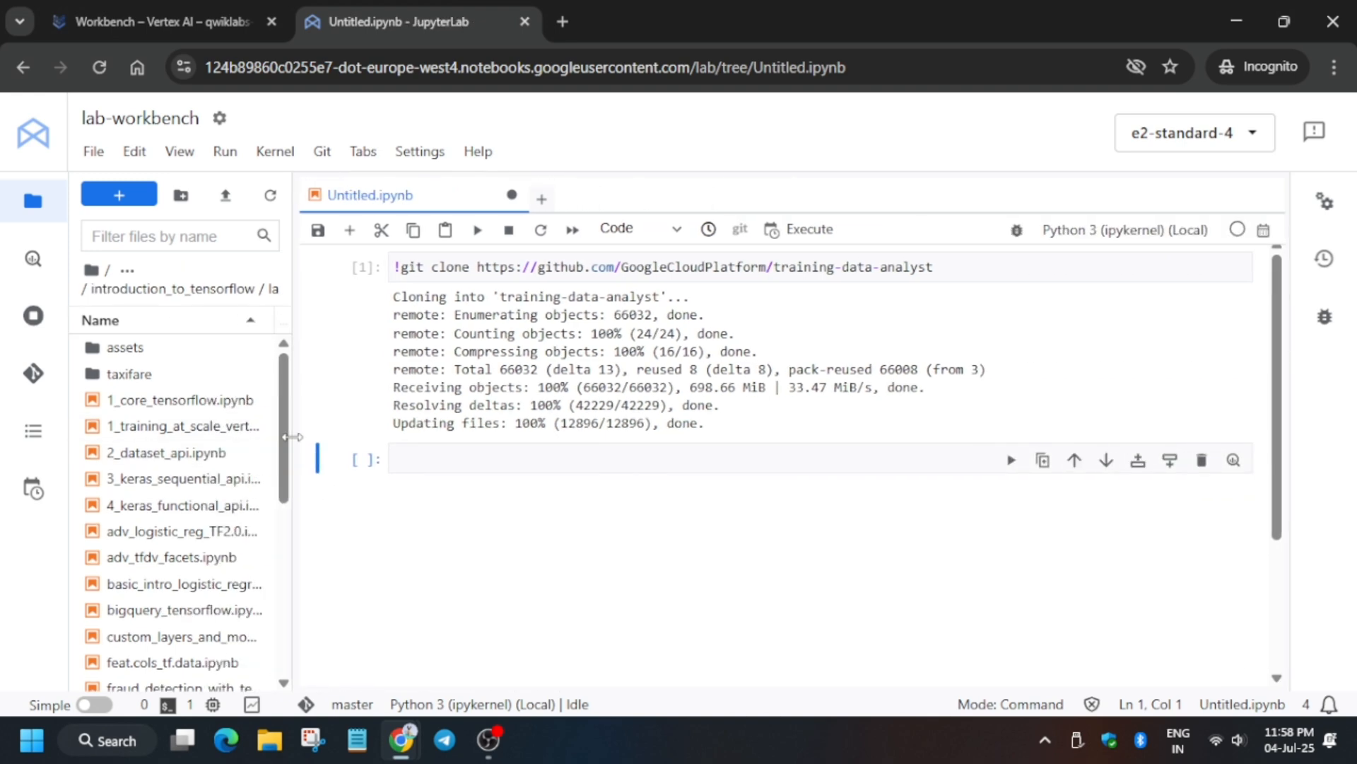
# Step: Open 2_dataset_api.ipynb, then start a new Terminal session from the Launcher
pyautogui.doubleClick(164, 452)
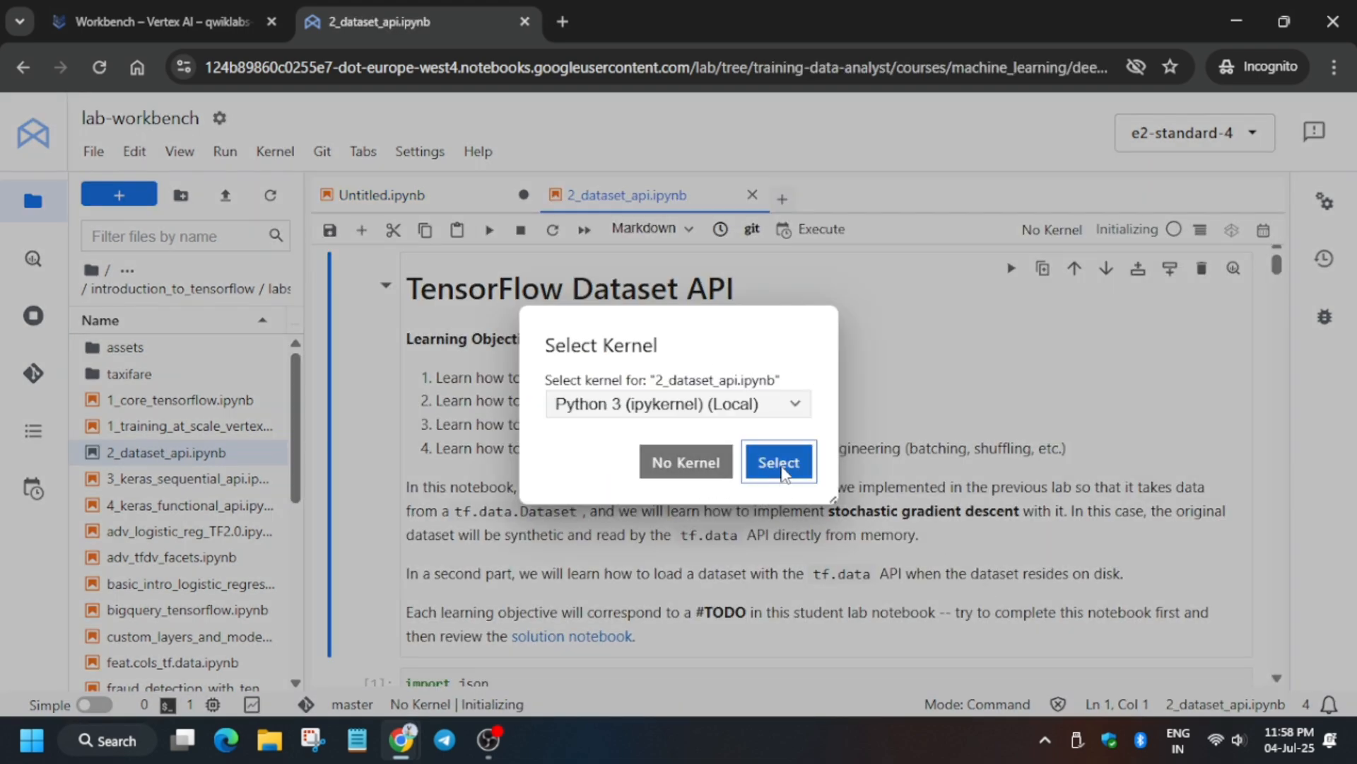
pyautogui.click(779, 461)
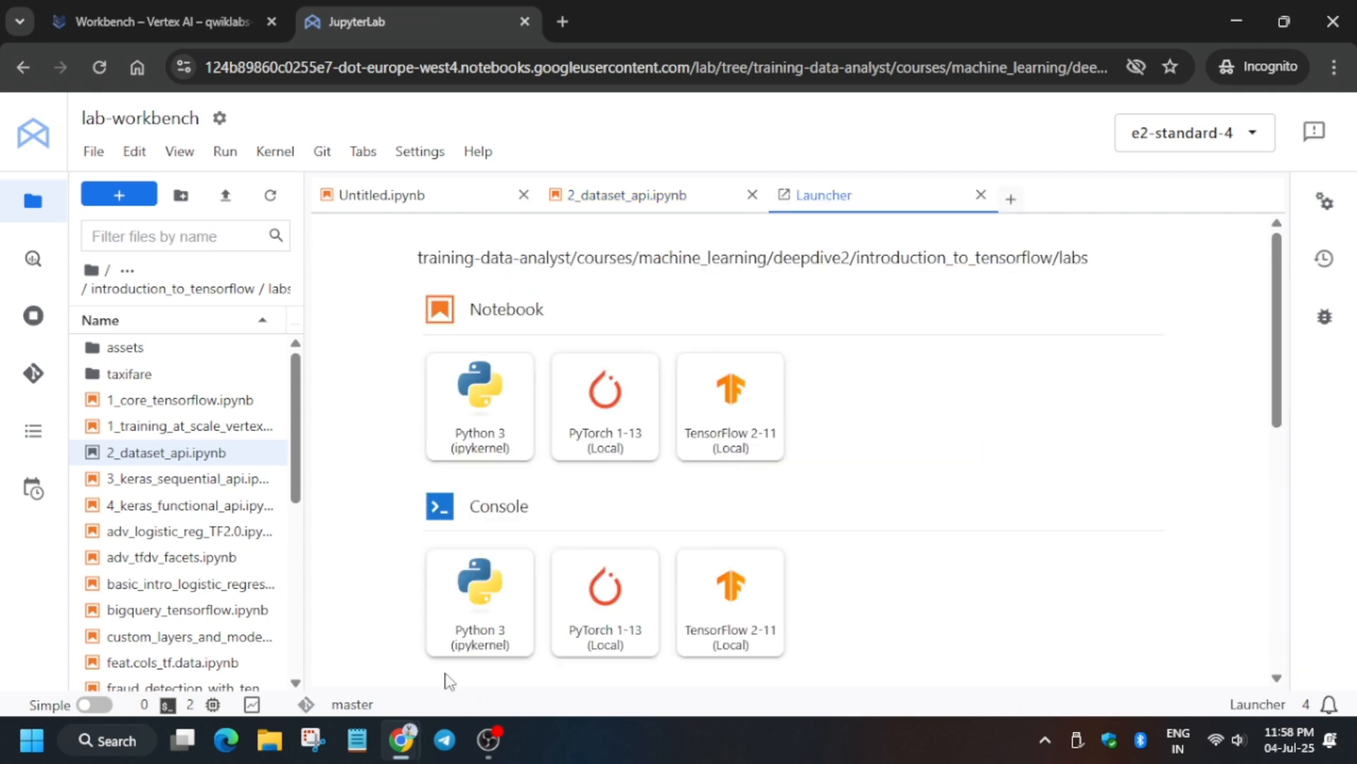
pyautogui.scroll(-3)
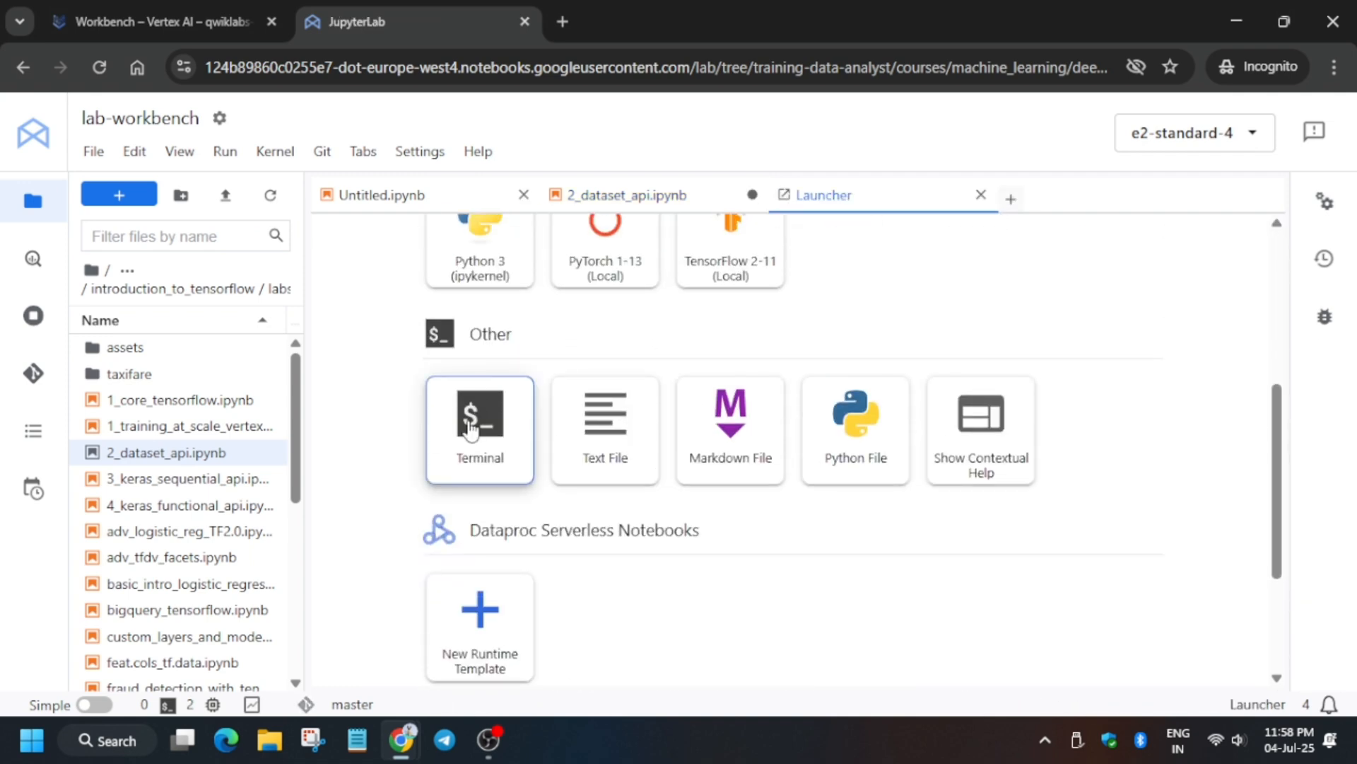
pyautogui.click(479, 425)
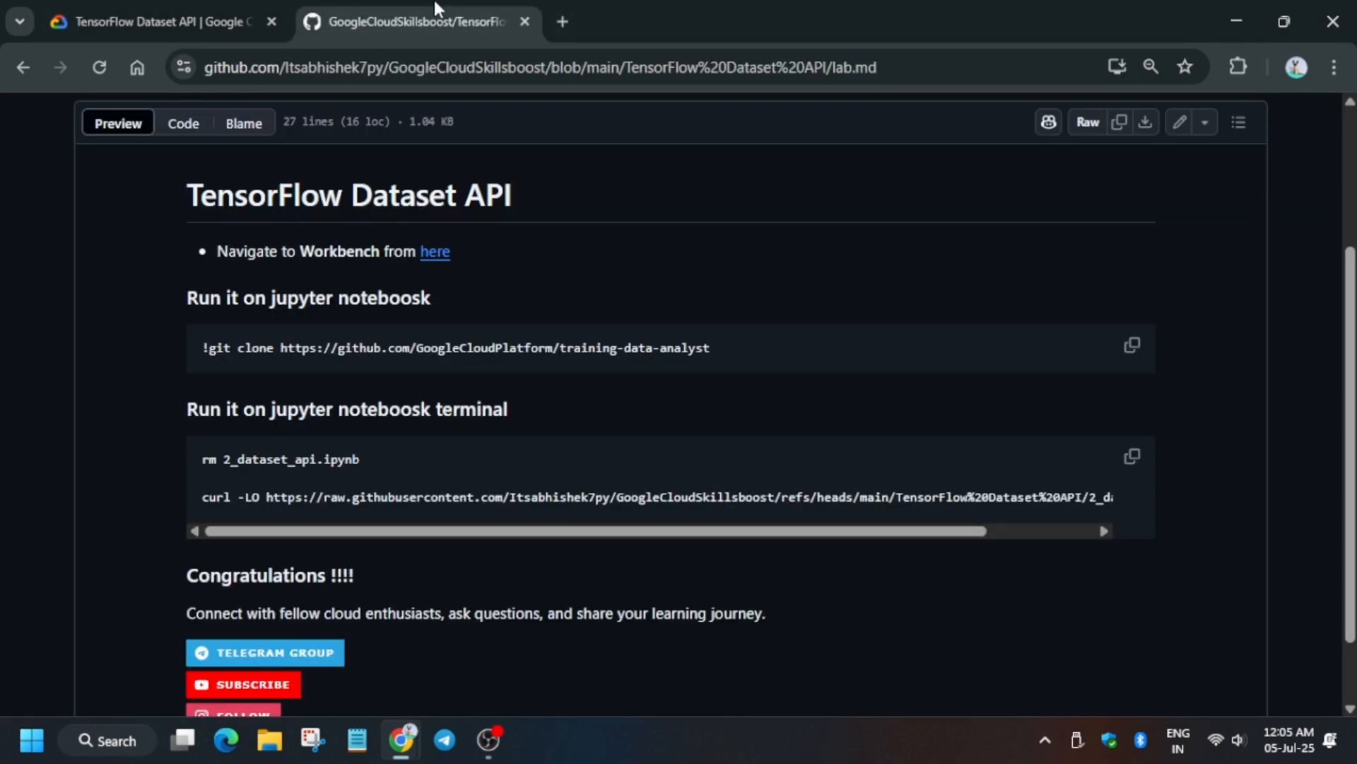
# Step: Run the rm and curl commands in Terminal 1 to replace 2_dataset_api.ipynb with the GitHub version
pyautogui.click(1132, 456)
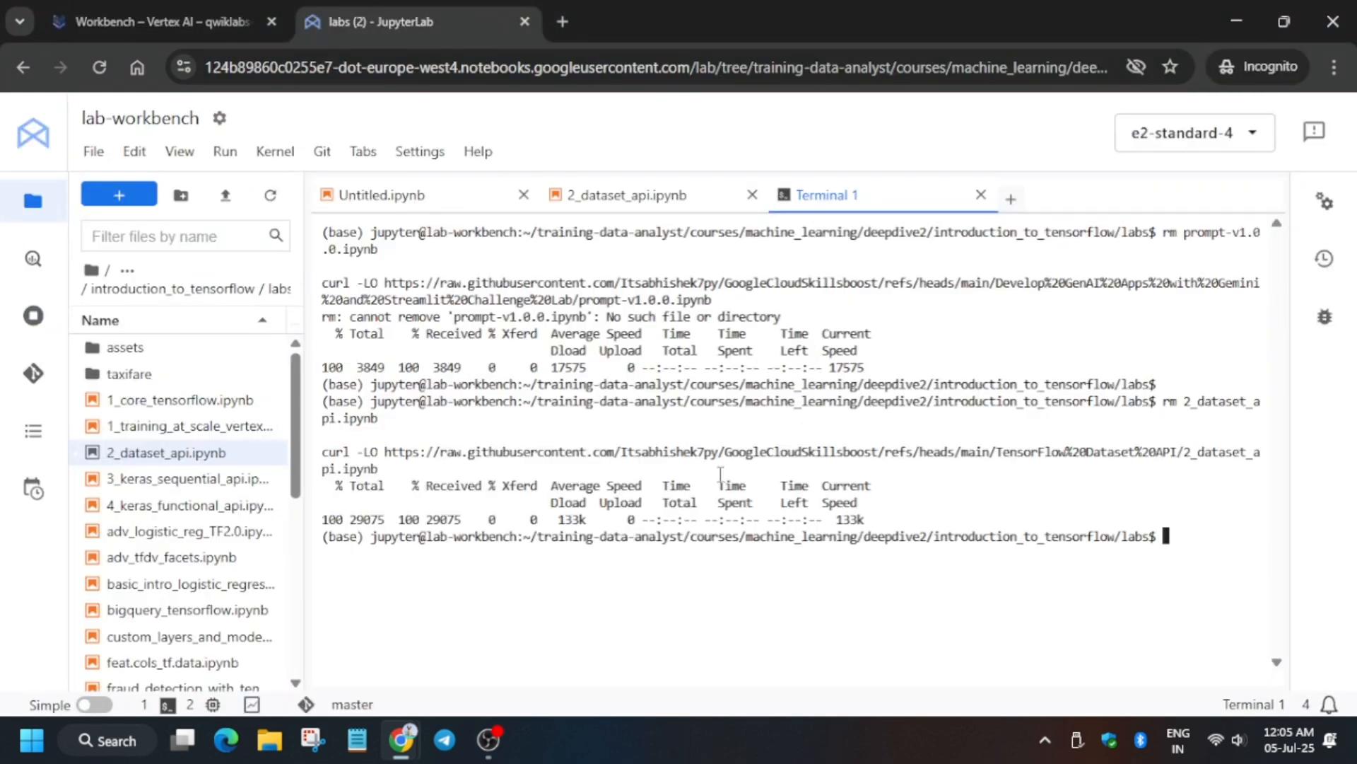
pyautogui.moveTo(248, 453)
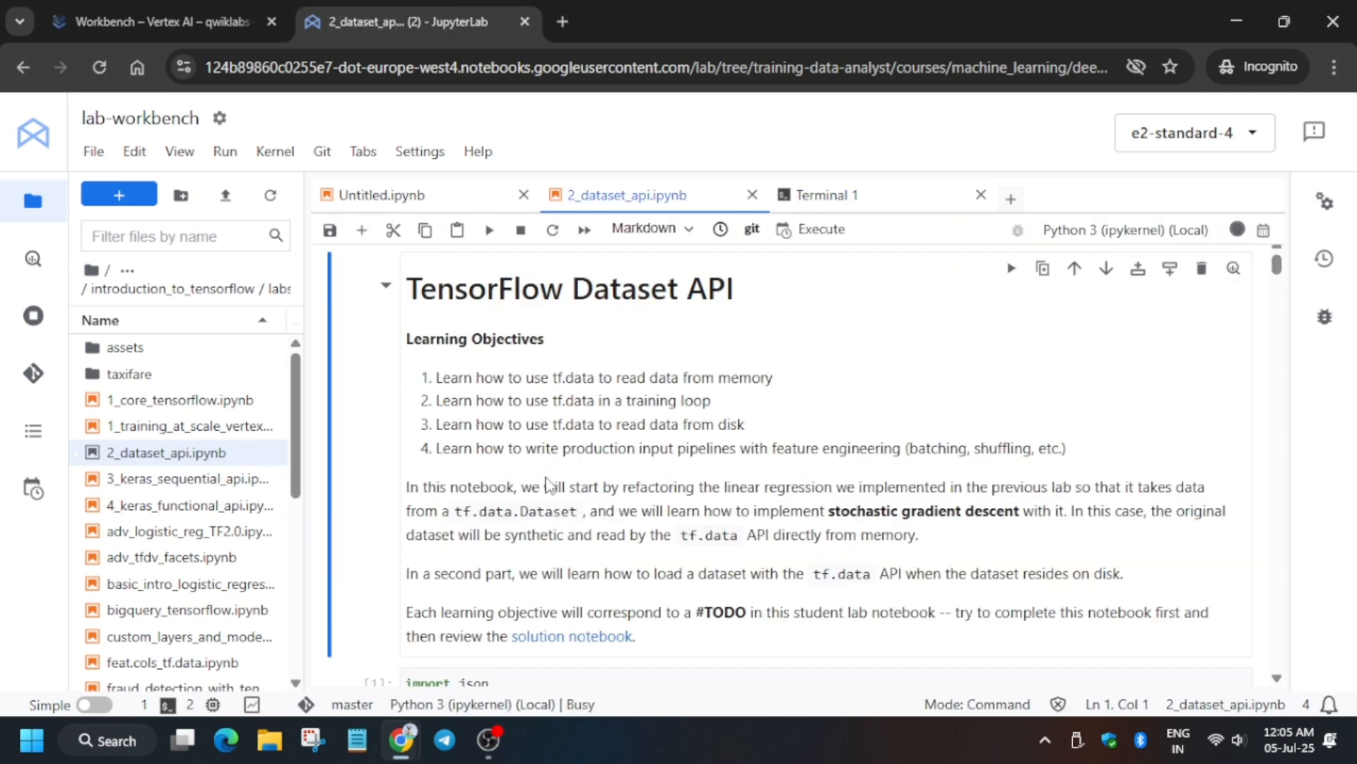
pyautogui.scroll(-3)
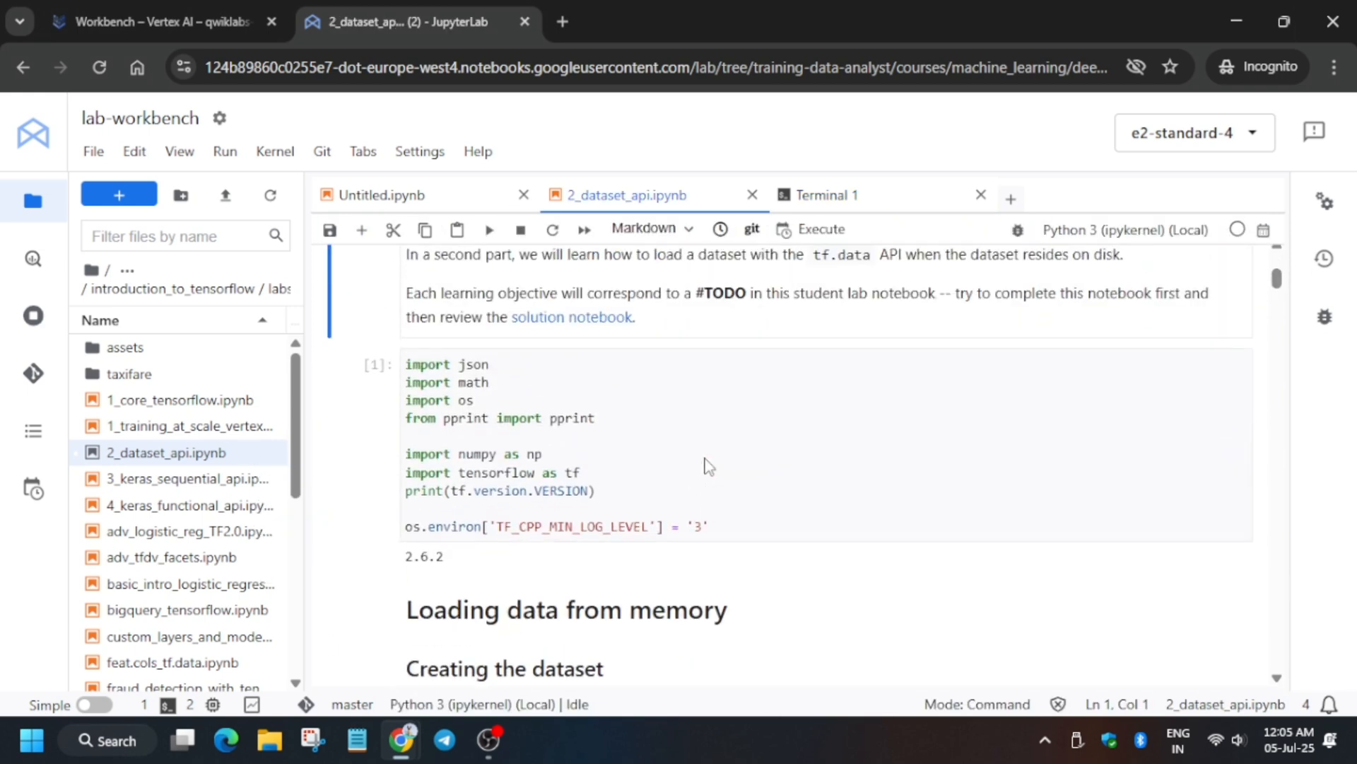
pyautogui.moveTo(1001, 410)
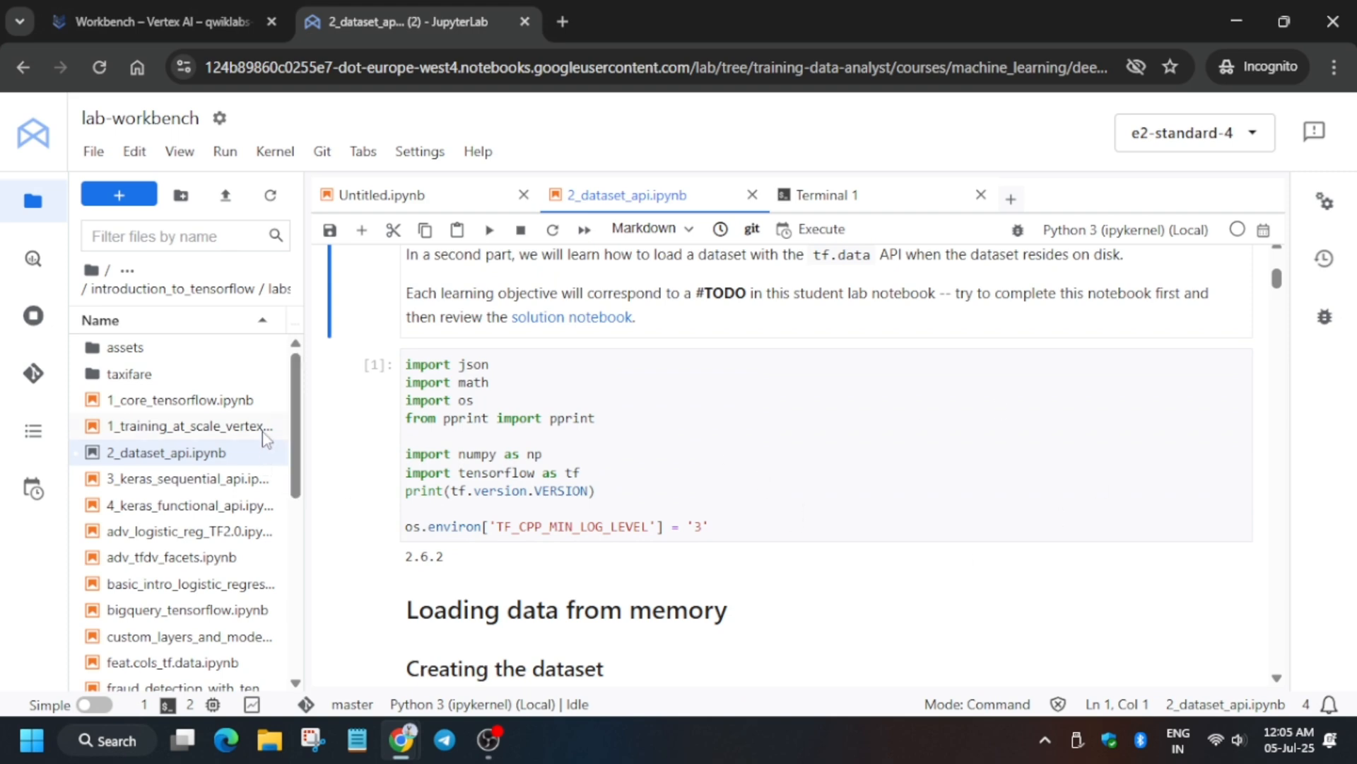
pyautogui.moveTo(752, 193)
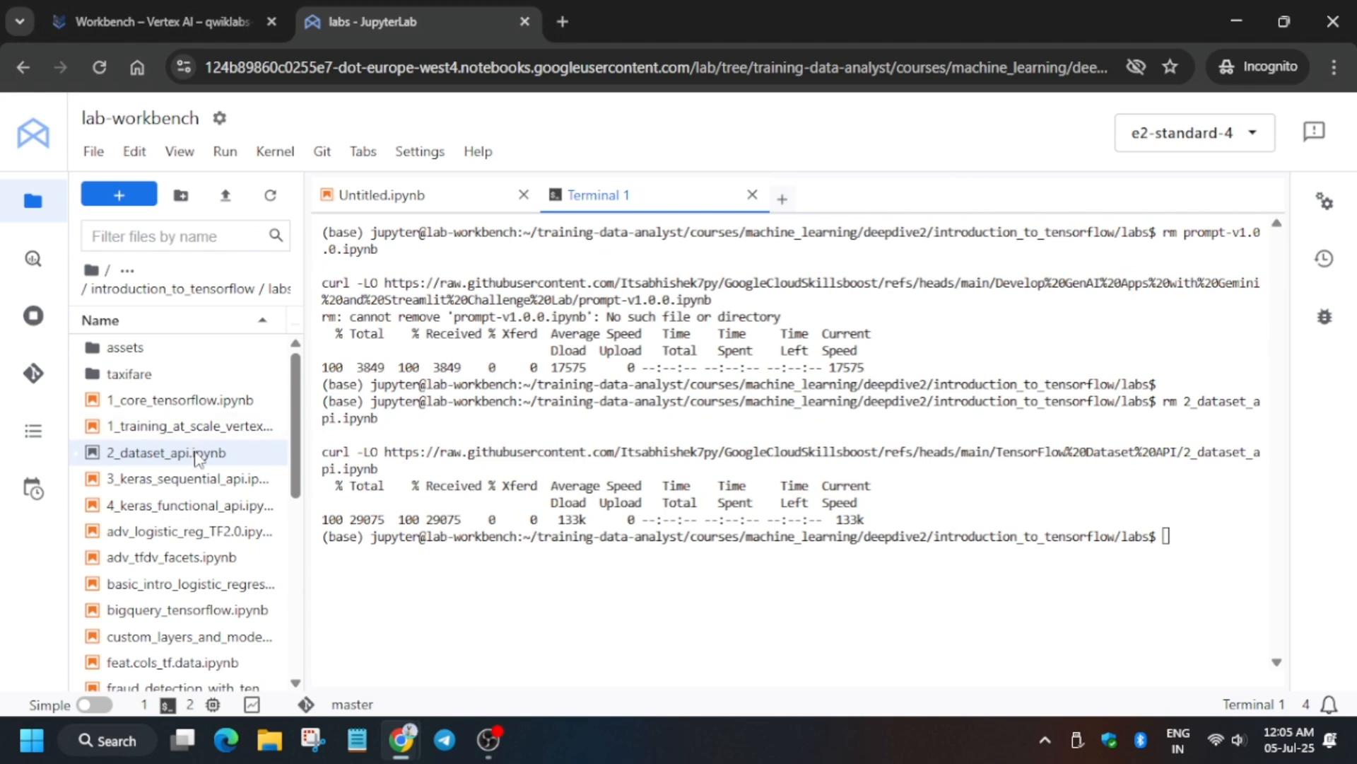
# Step: Open 2_dataset_api.ipynb and attach it to the TensorFlow 2-11 (Local) kernel
pyautogui.doubleClick(164, 453)
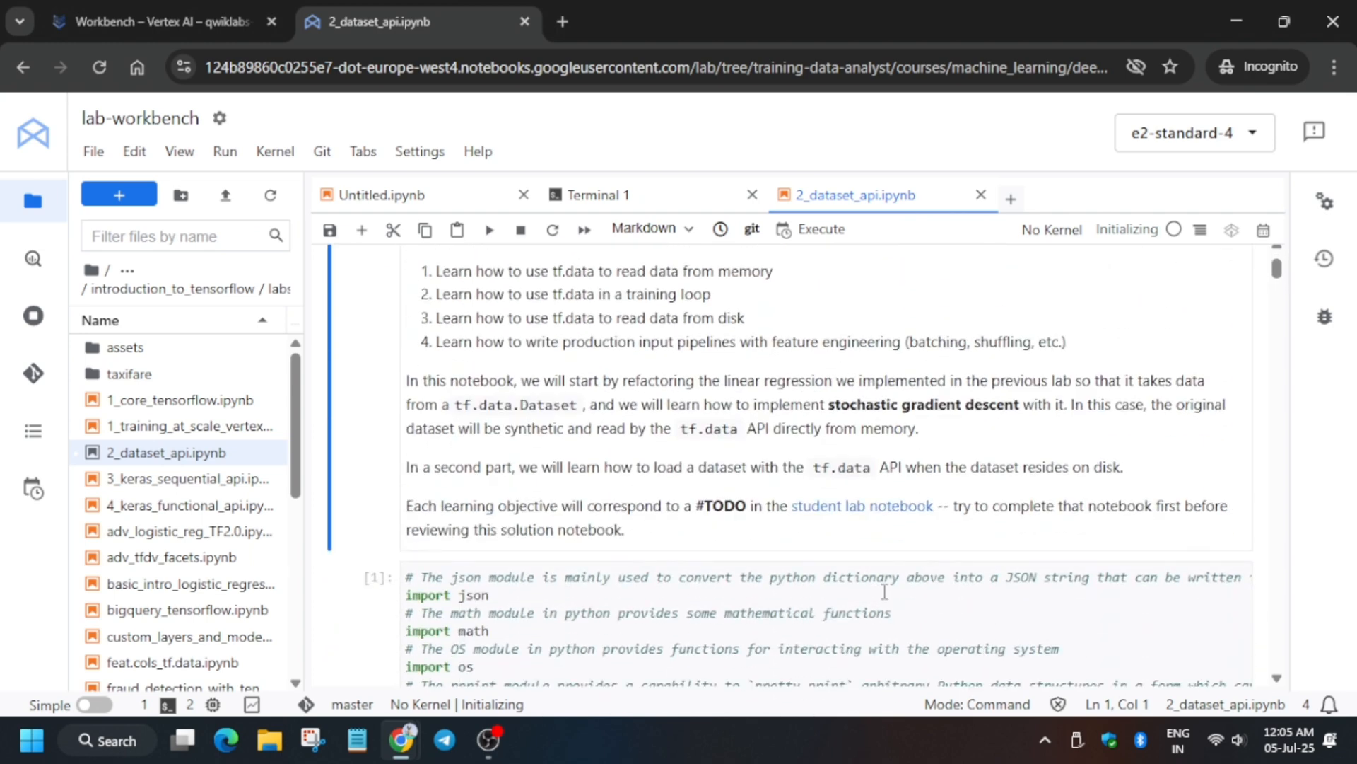
pyautogui.click(709, 599)
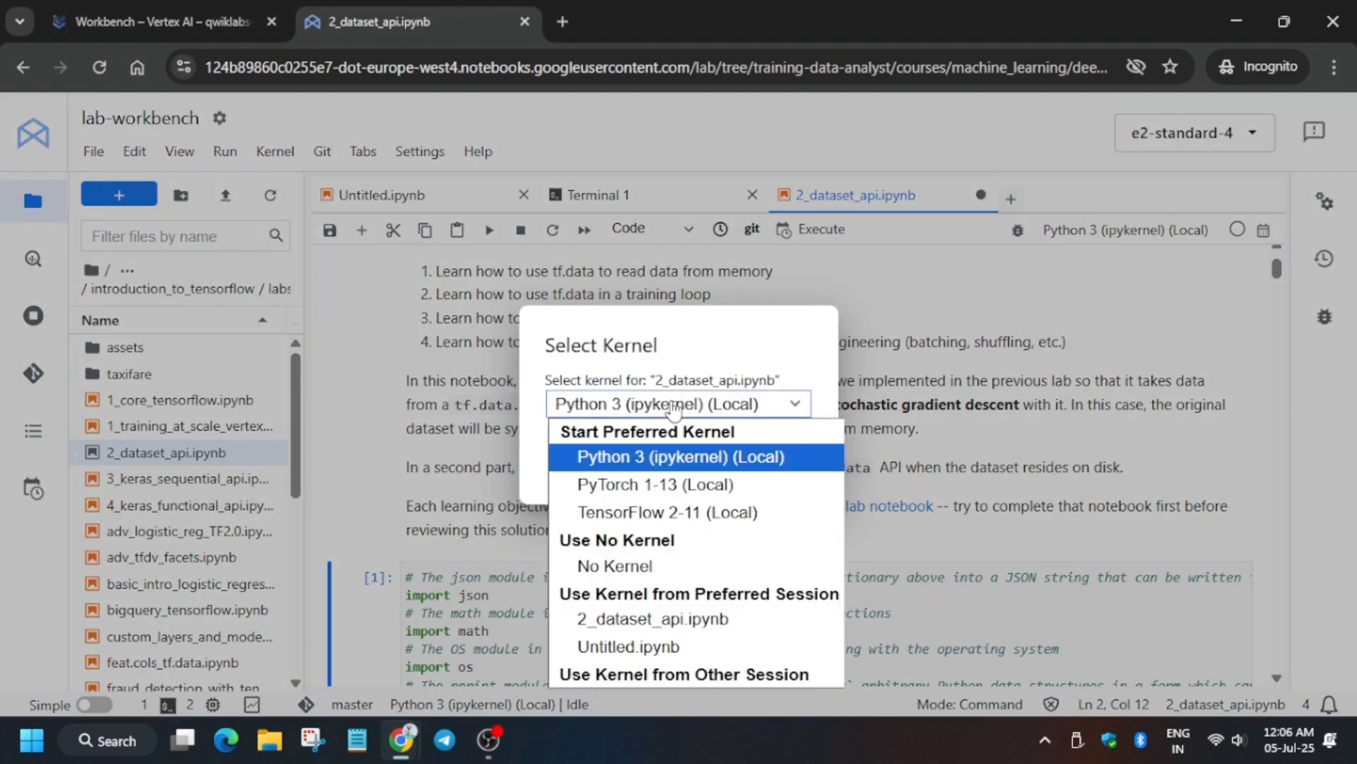
pyautogui.click(638, 512)
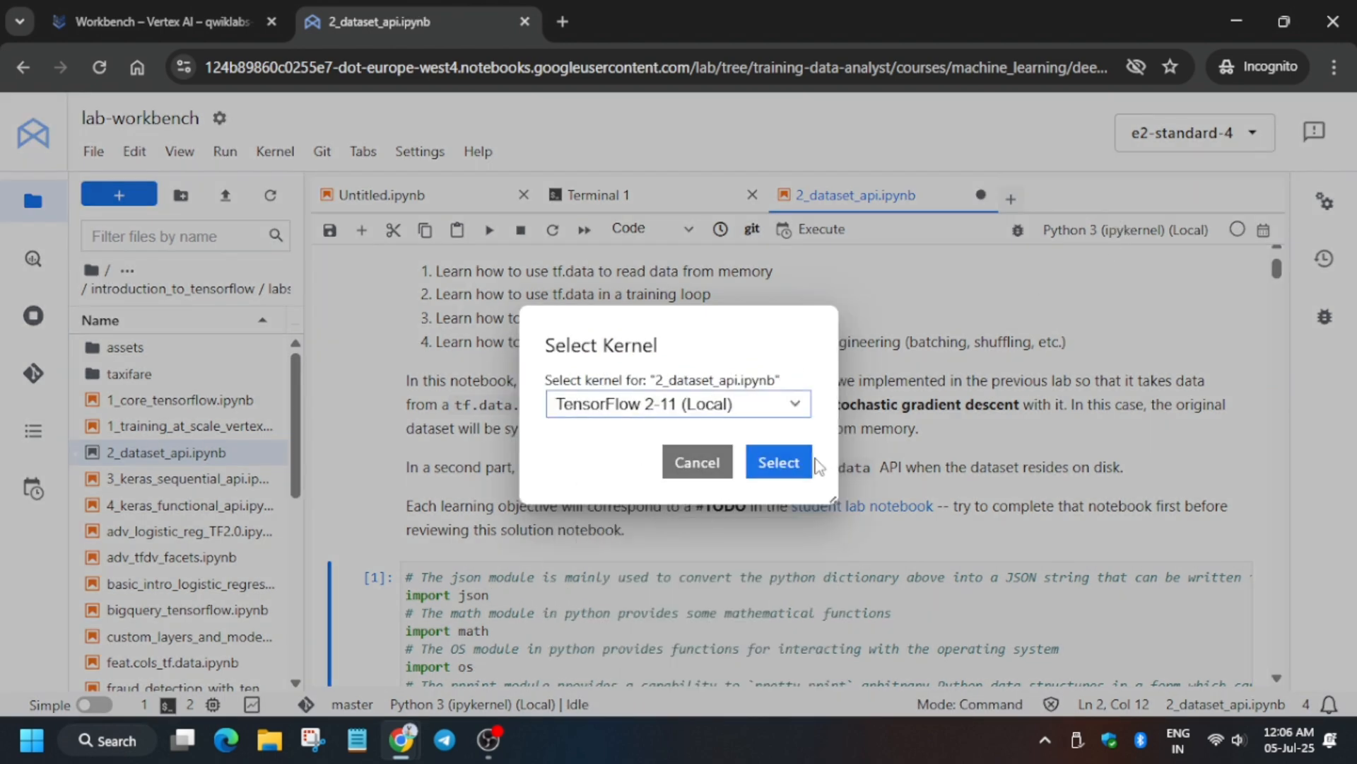
pyautogui.click(778, 461)
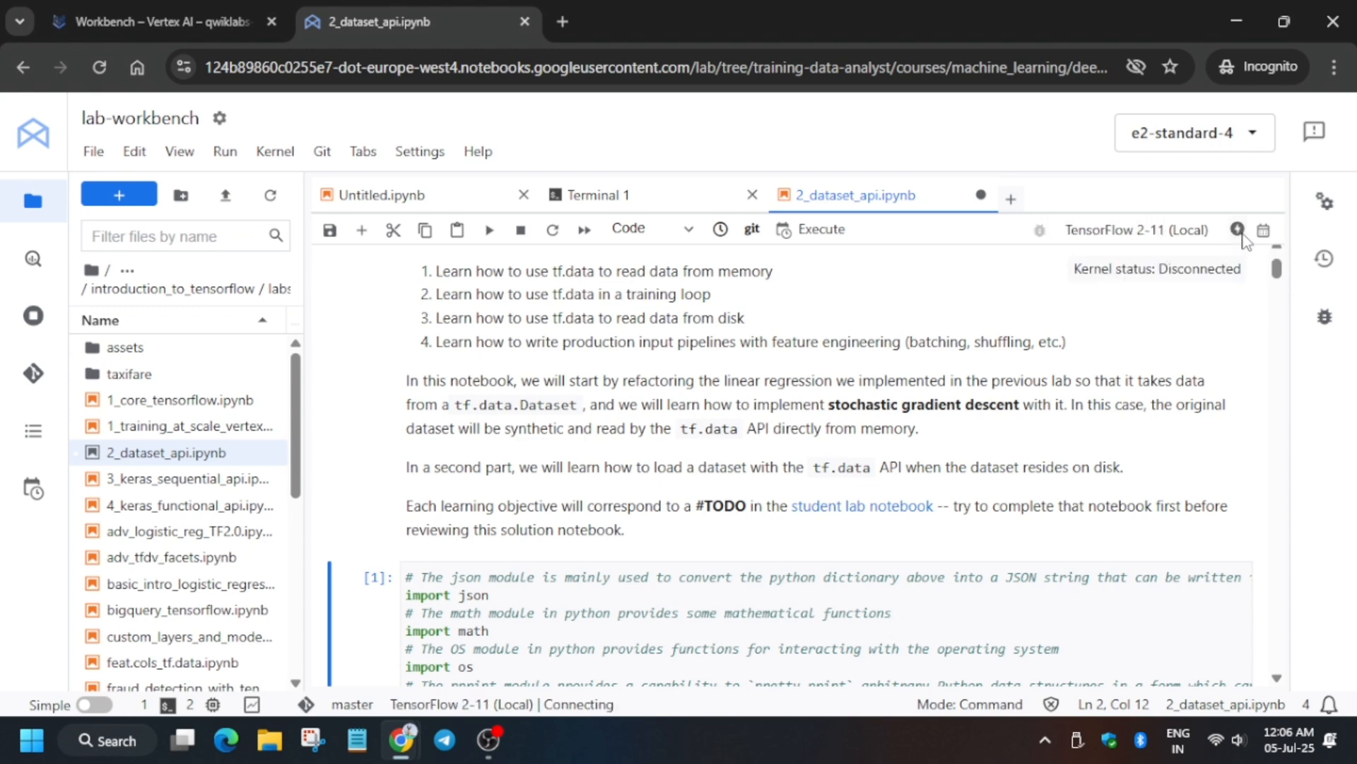
pyautogui.moveTo(1253, 254)
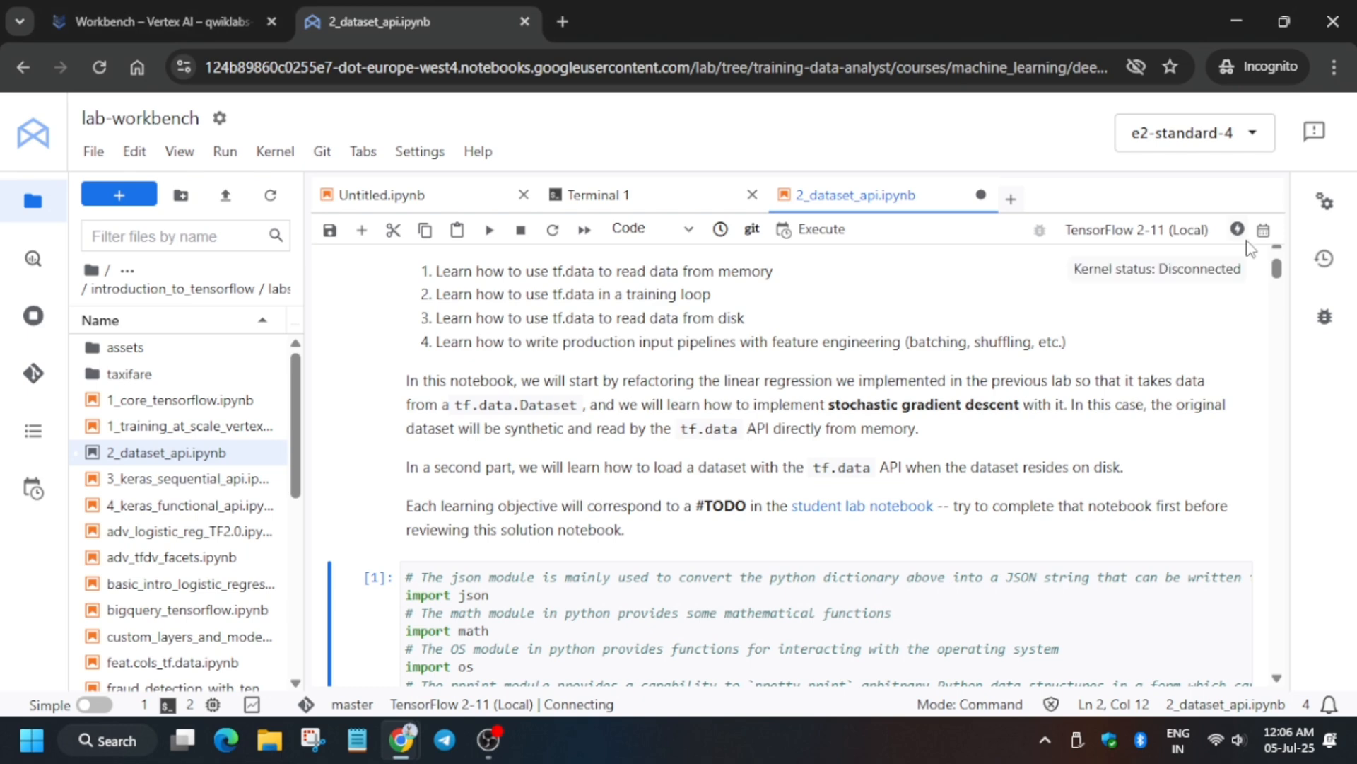
pyautogui.moveTo(1253, 246)
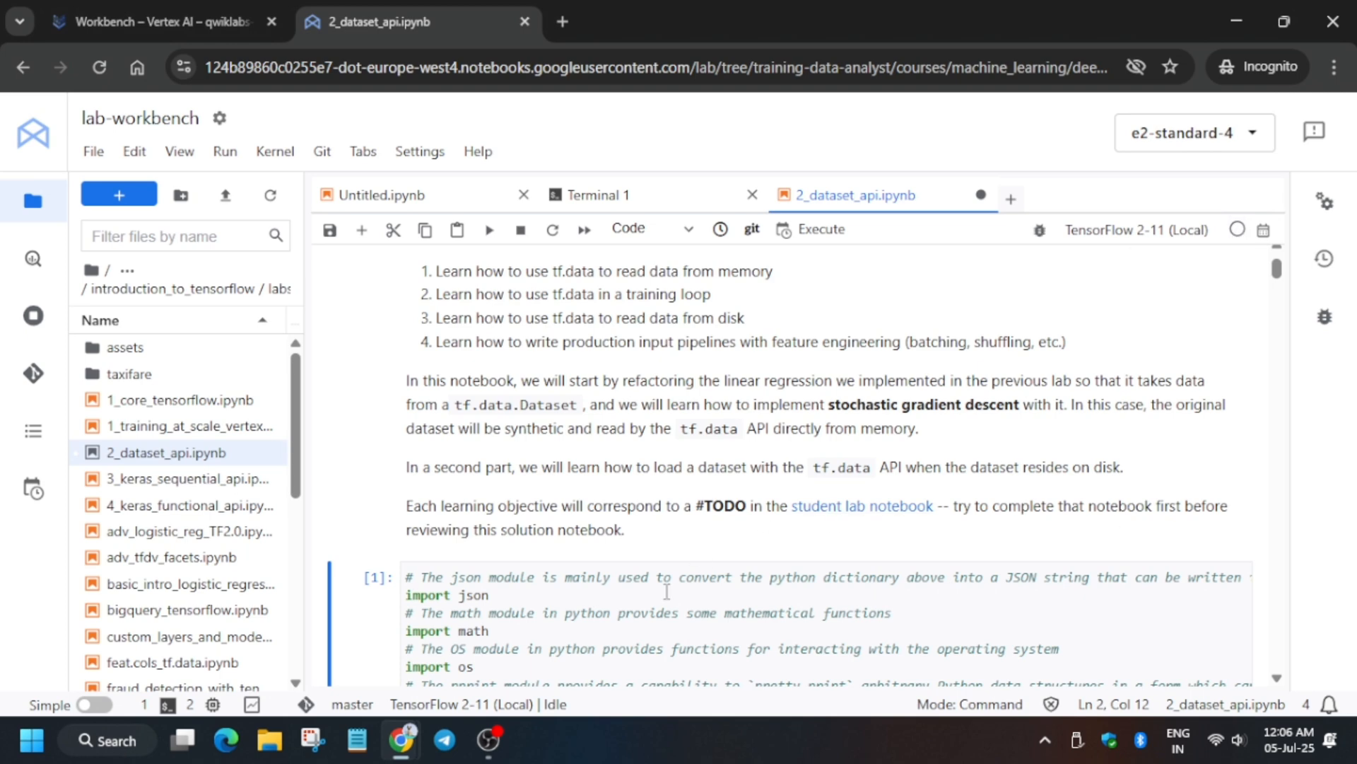
# Step: Run the selected cell and all cells below it from the Run menu
pyautogui.click(225, 151)
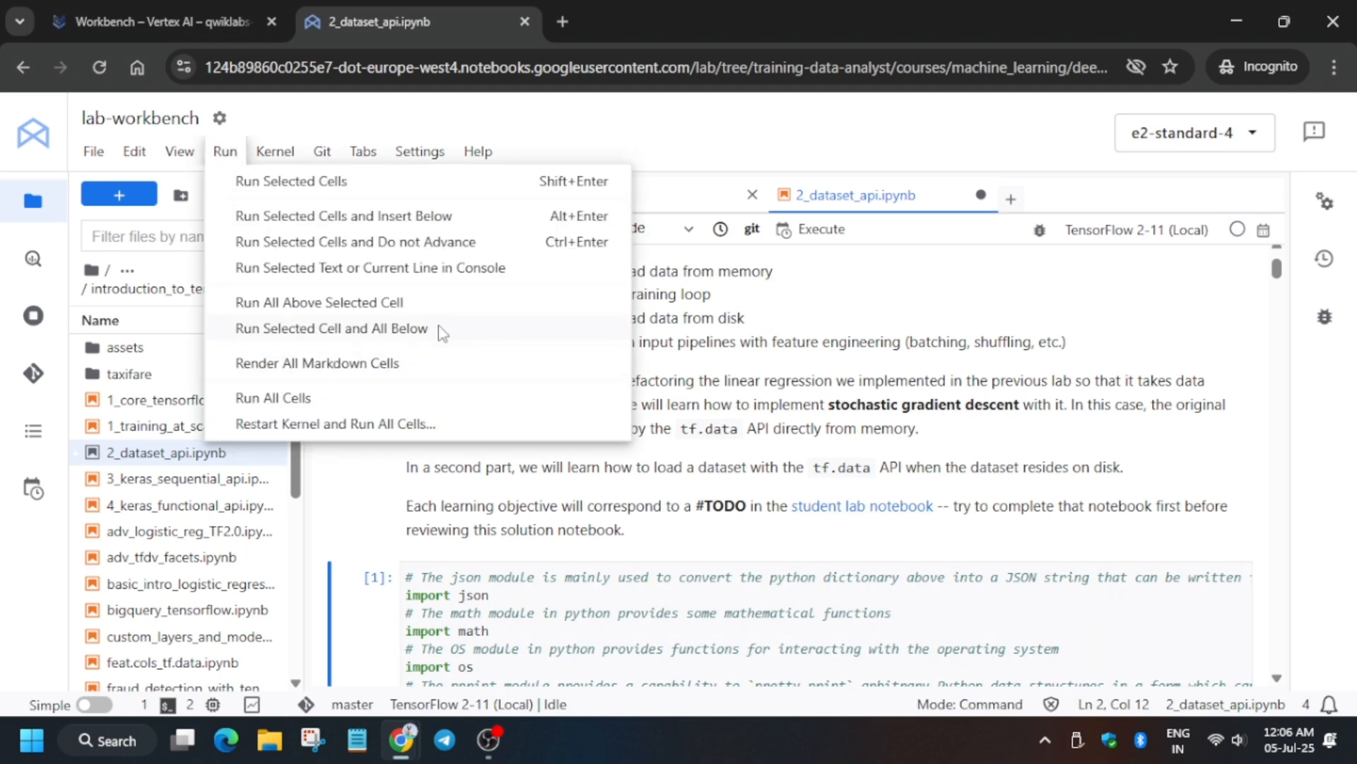
pyautogui.click(331, 328)
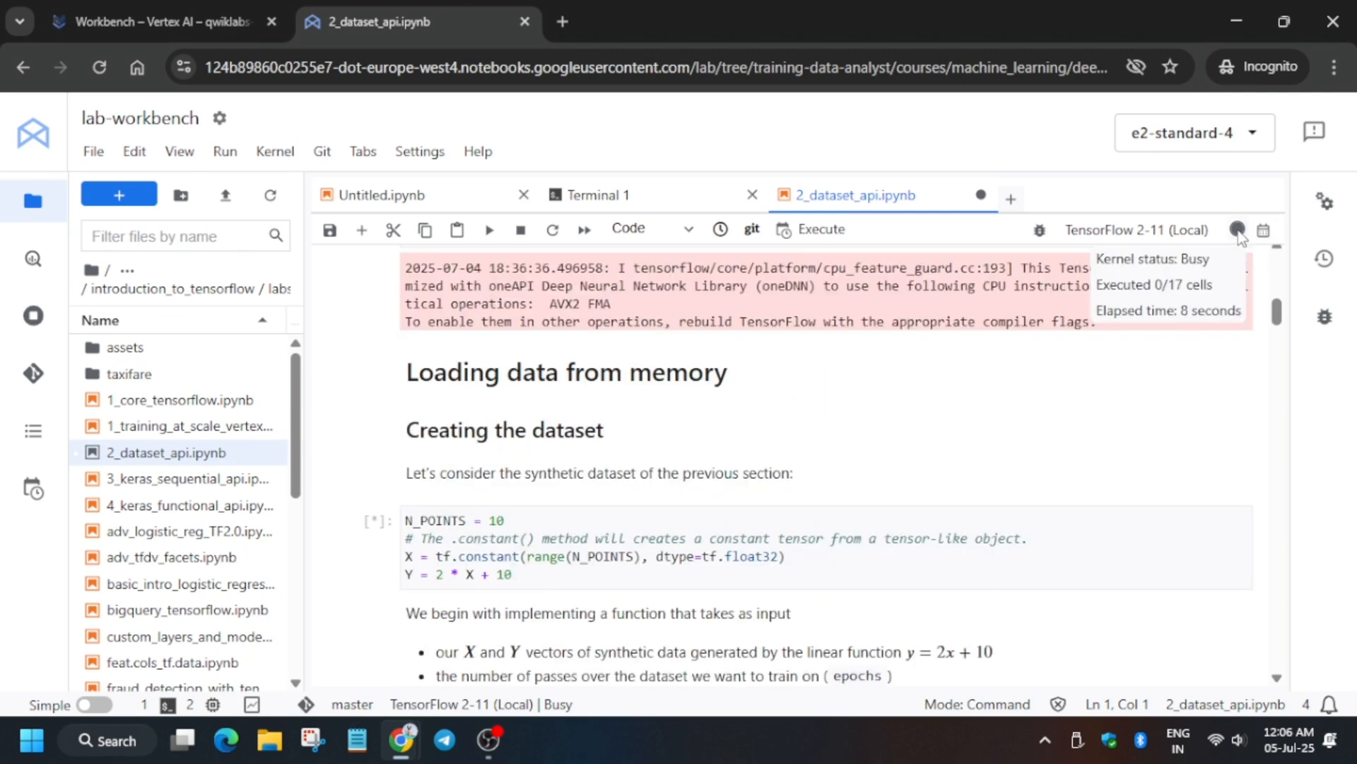
pyautogui.moveTo(812, 487)
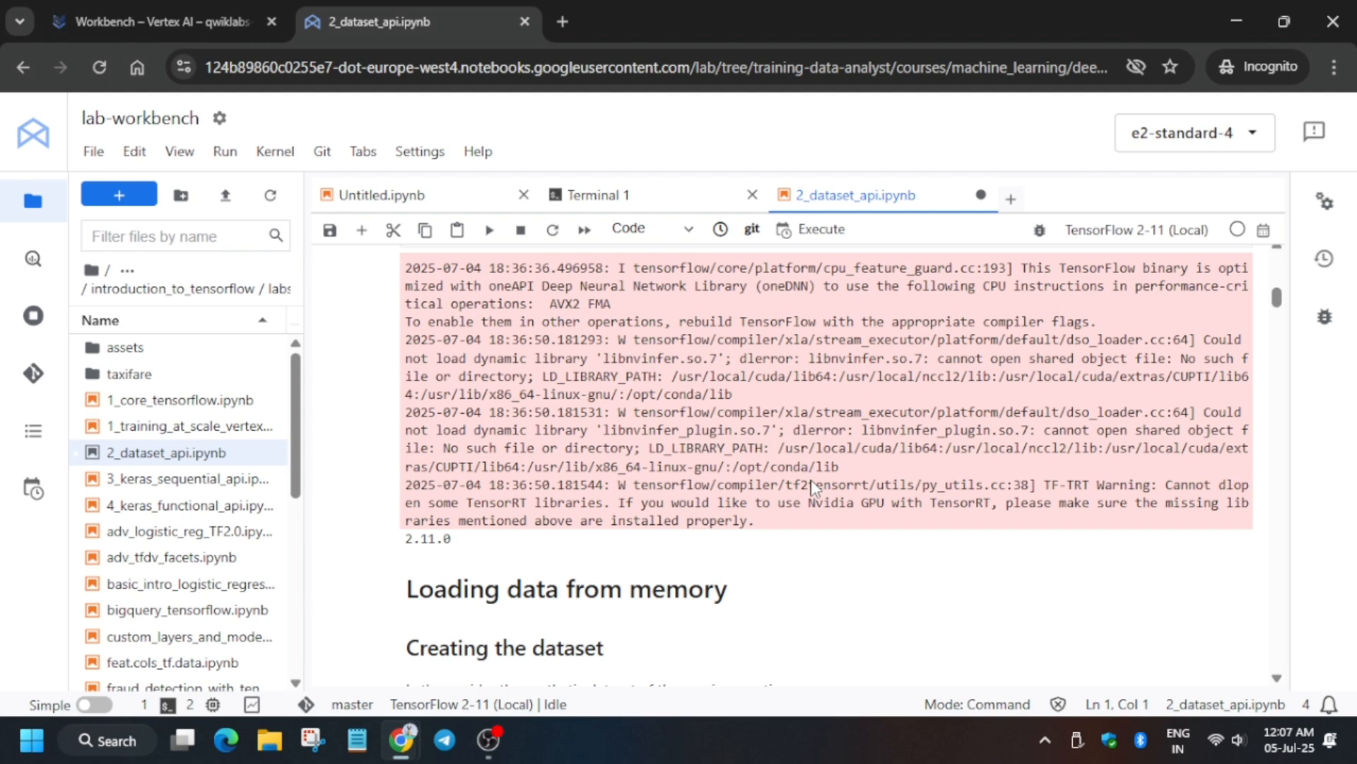
pyautogui.moveTo(820, 468)
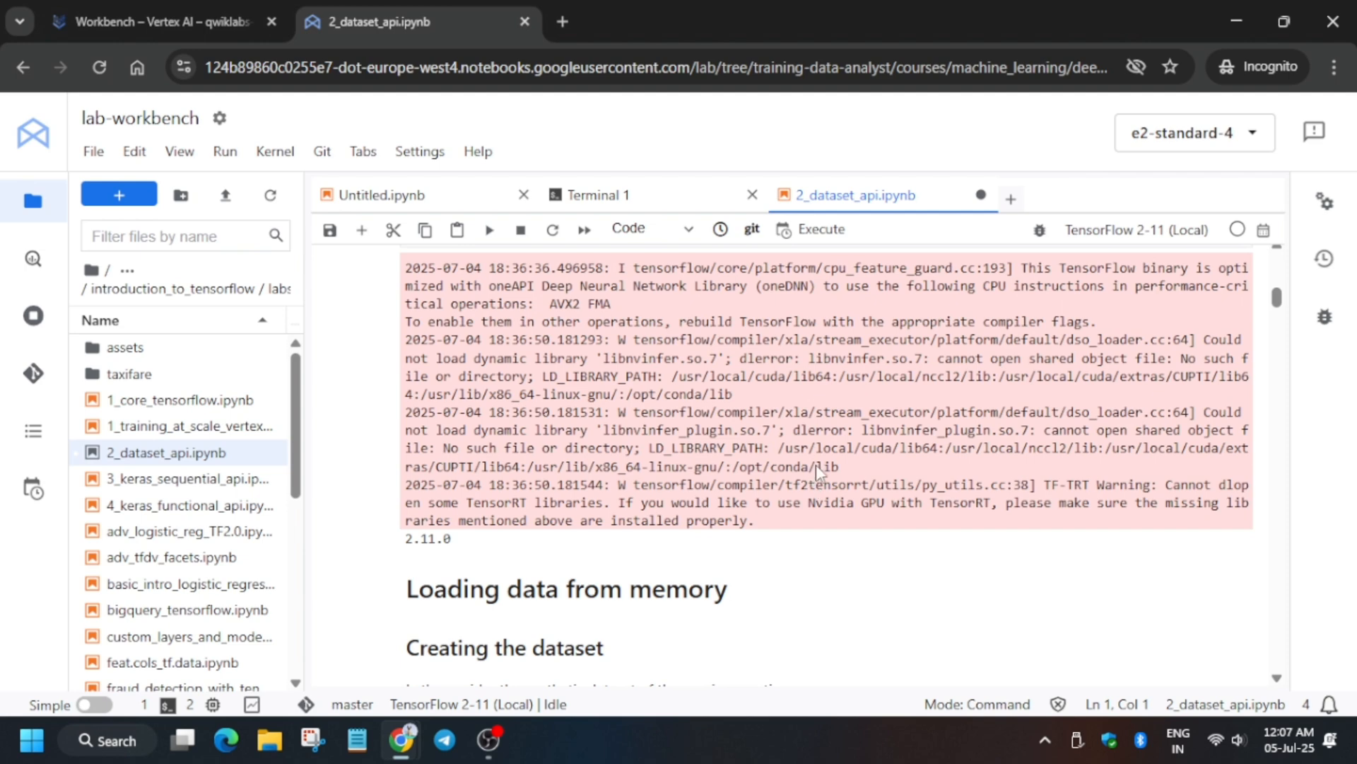
pyautogui.moveTo(1237, 229)
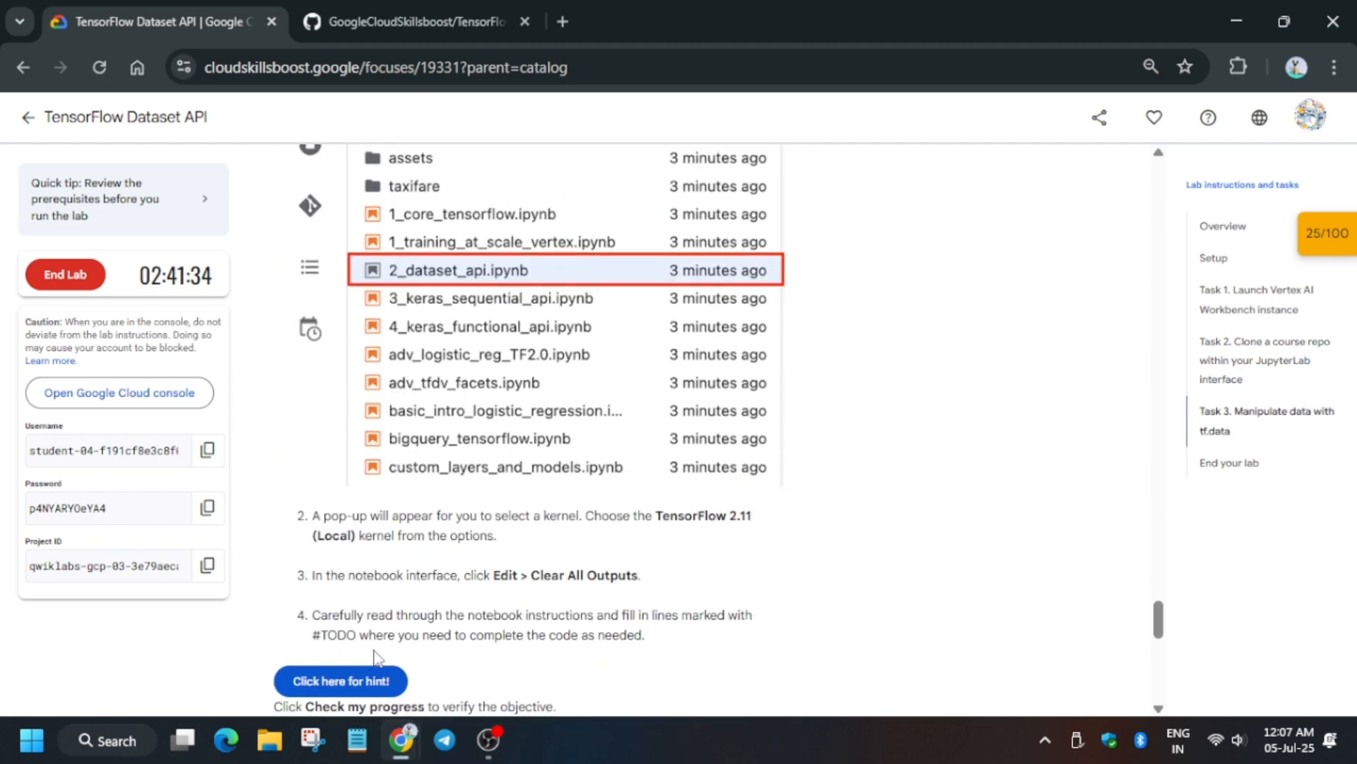
# Step: Check progress on the Clone a course repo checkpoint; score reads 25/100
pyautogui.scroll(-3)
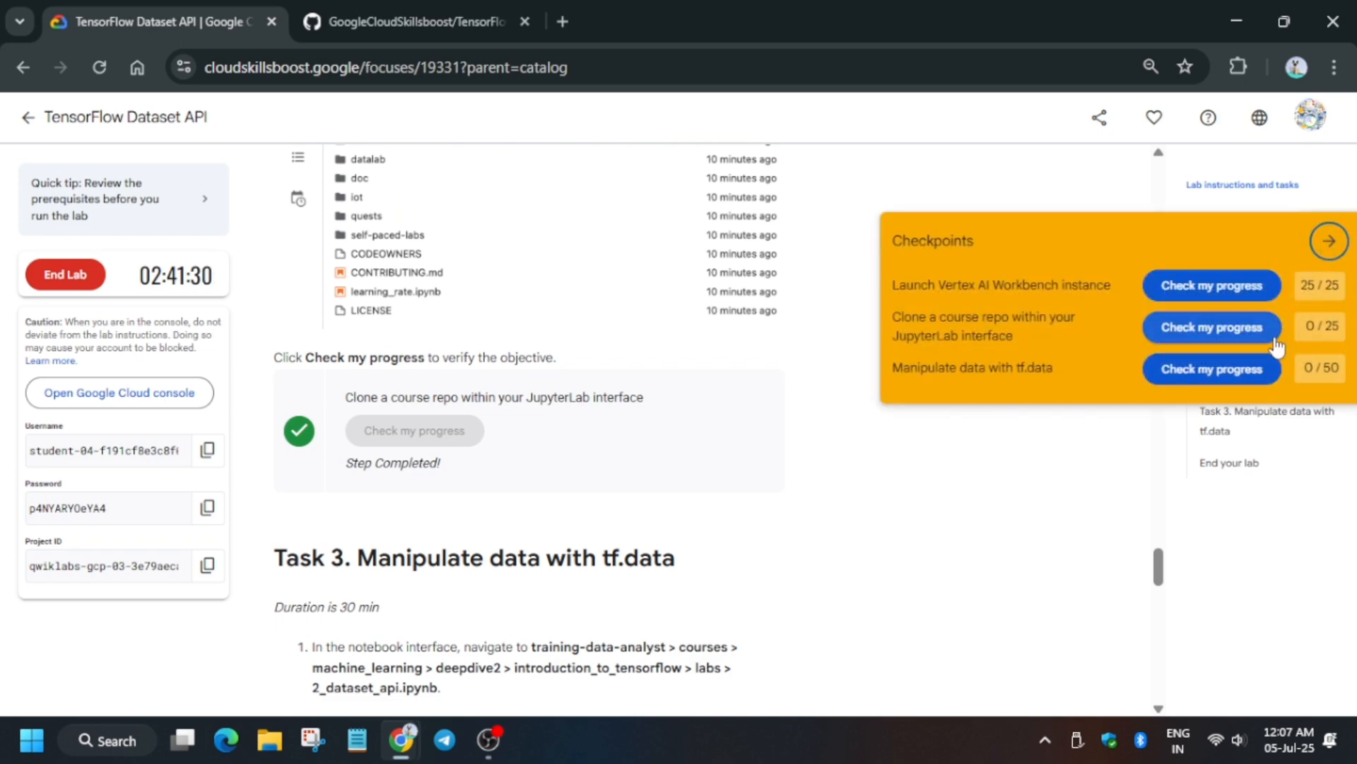
pyautogui.click(1328, 241)
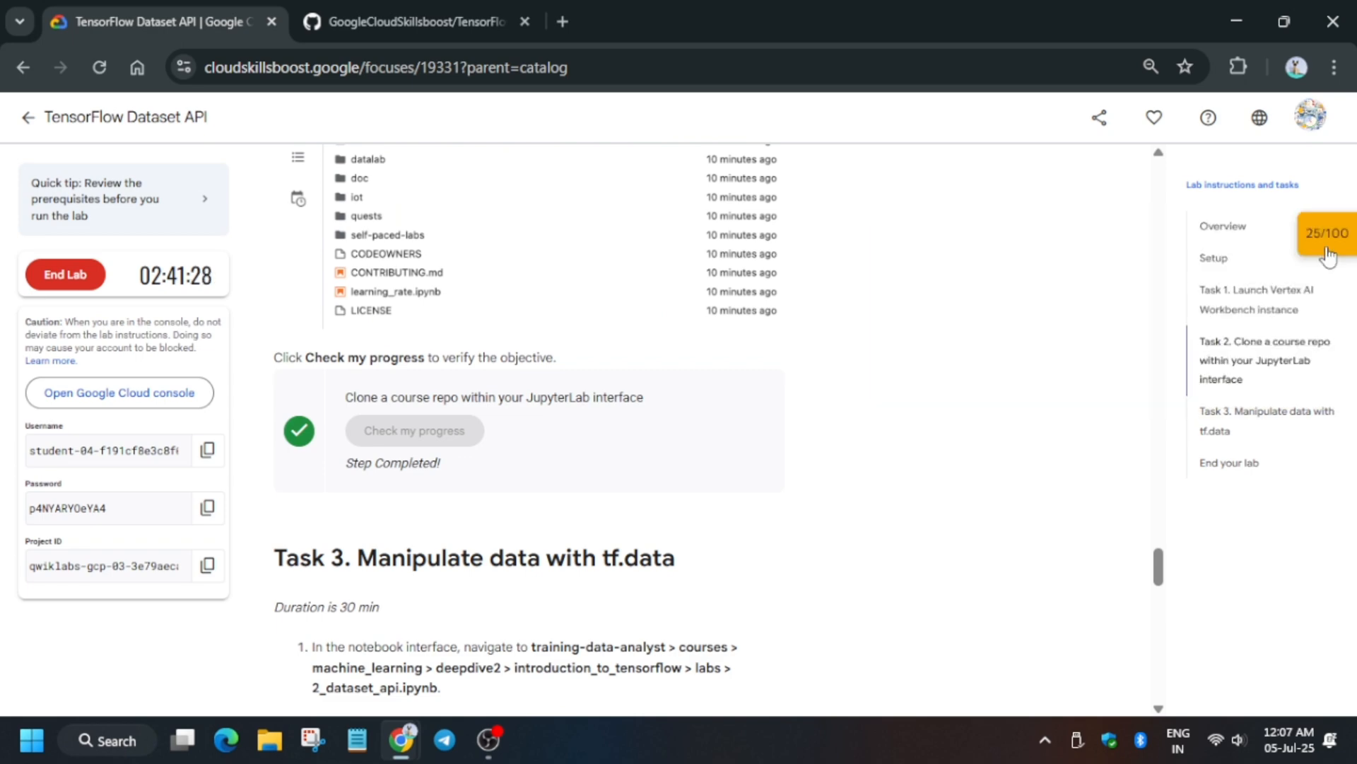